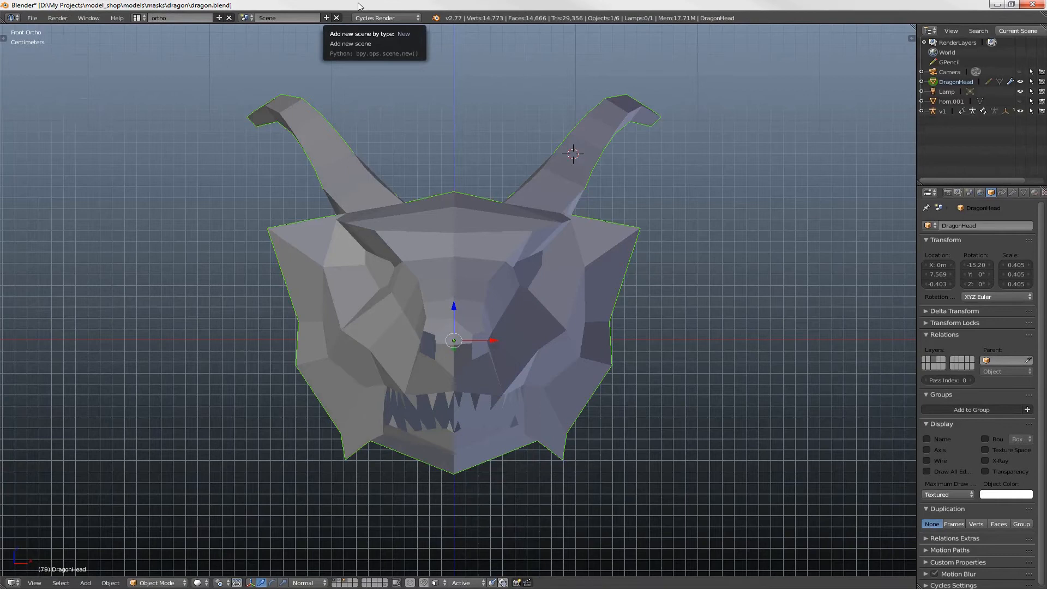
mouse_move(394, 329)
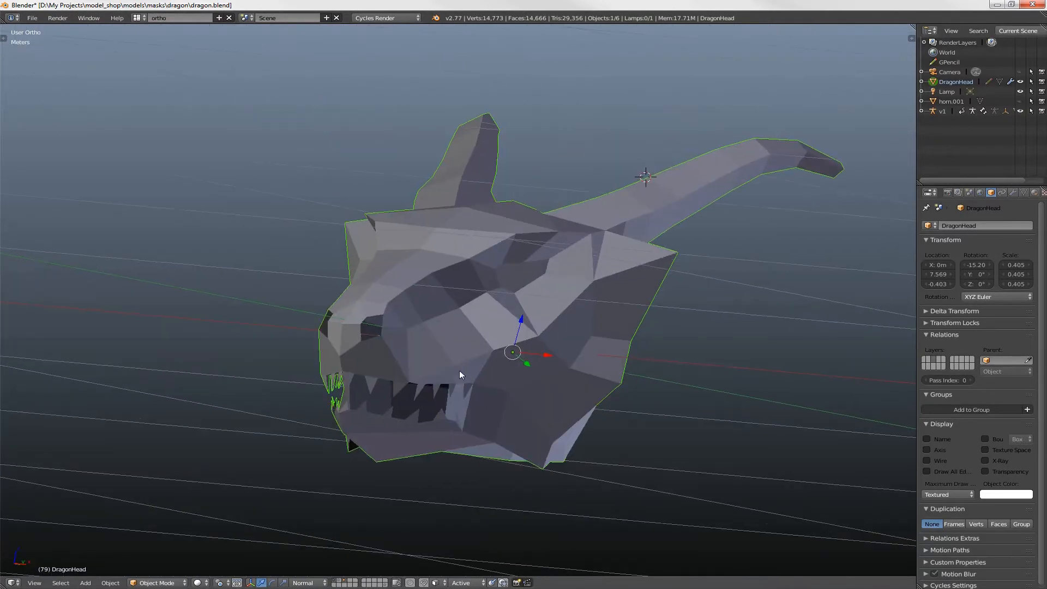
Load the dragon object file from D:\resources.
left_click_drag(459, 374, 434, 347)
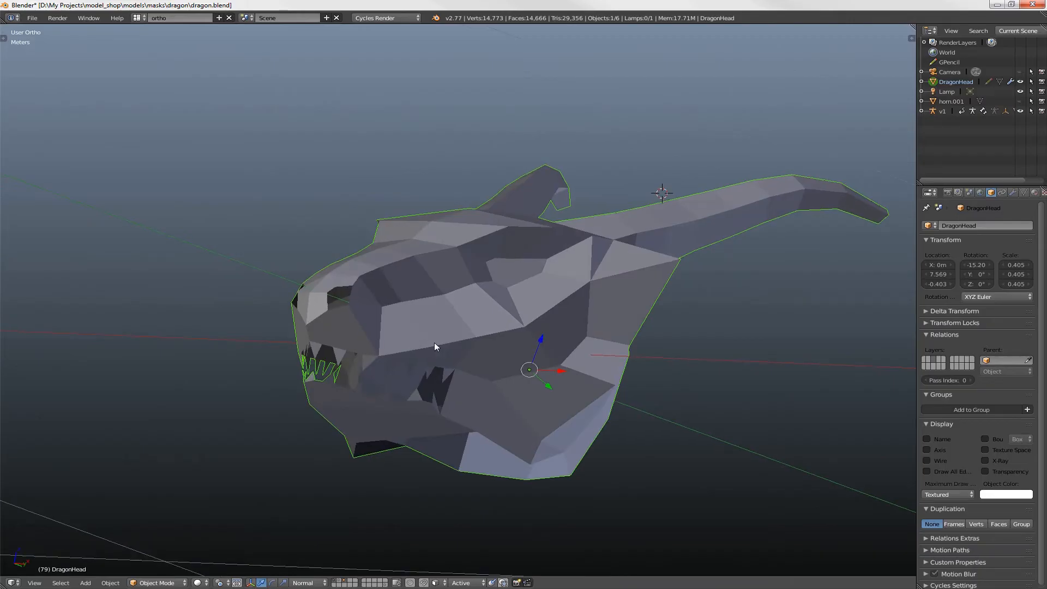
left_click_drag(434, 347, 491, 167)
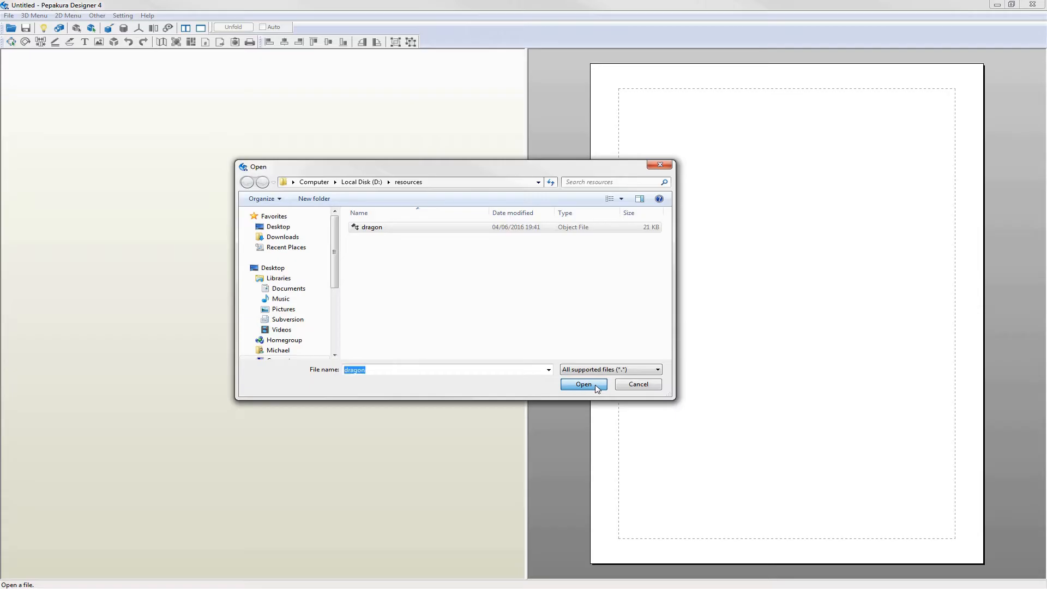
left_click(583, 384)
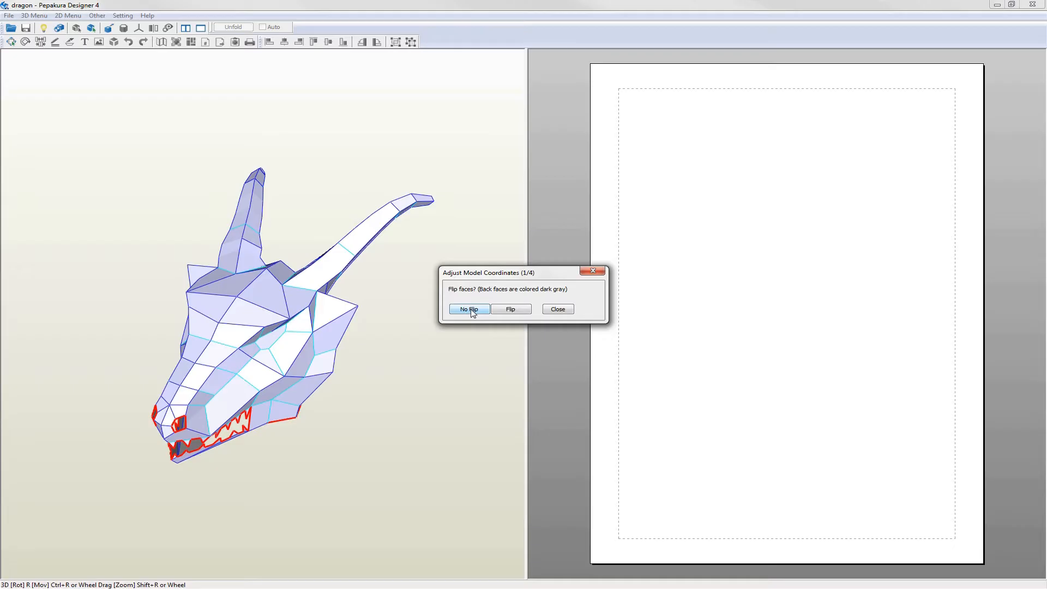
Keep the dragon's faces unflipped, with front, bottom and orientation unchanged.
left_click(468, 309)
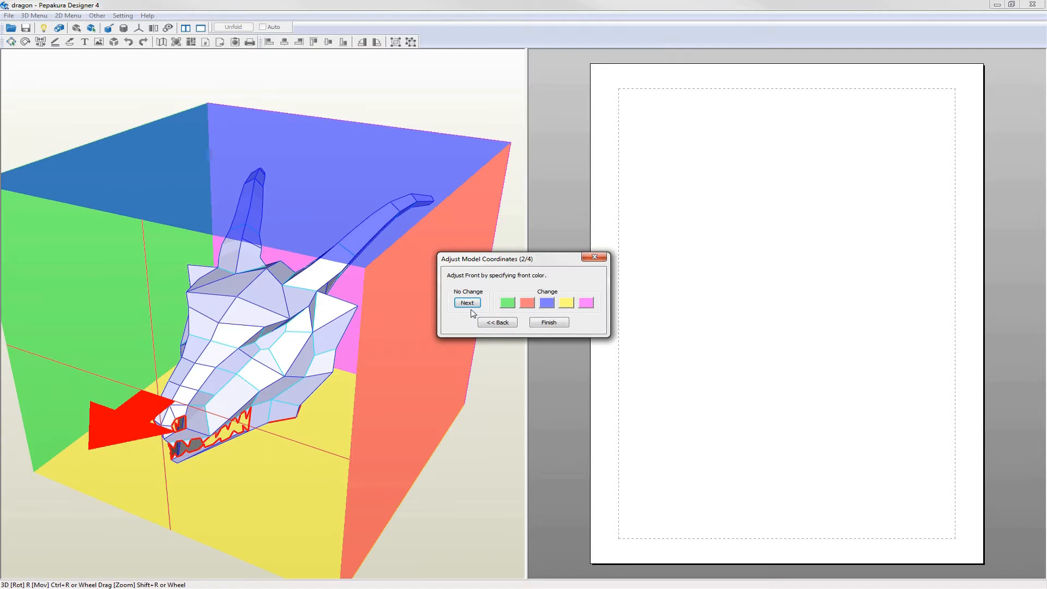
mouse_move(257, 356)
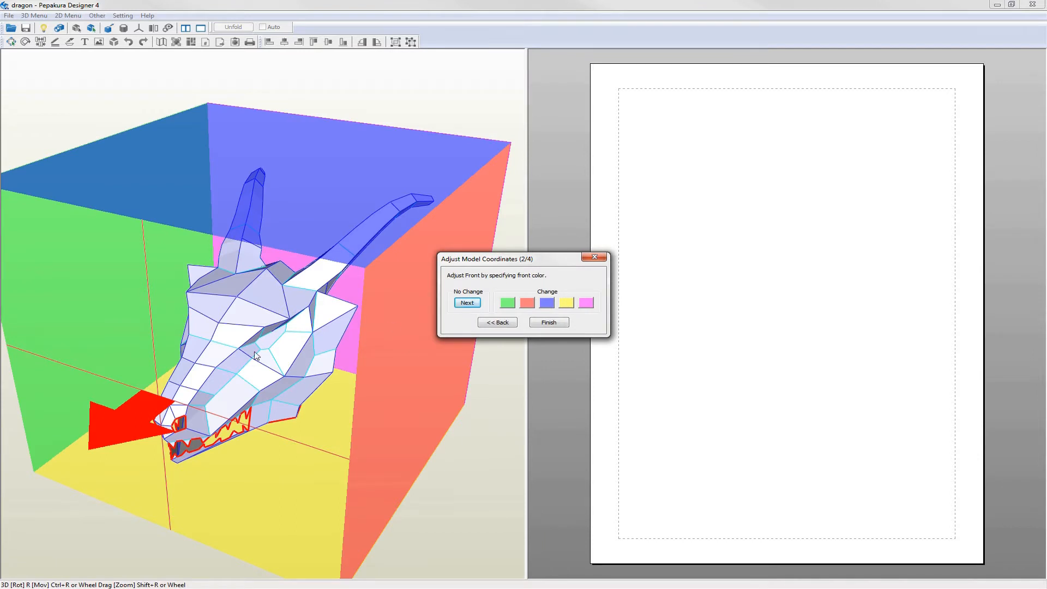
mouse_move(140, 429)
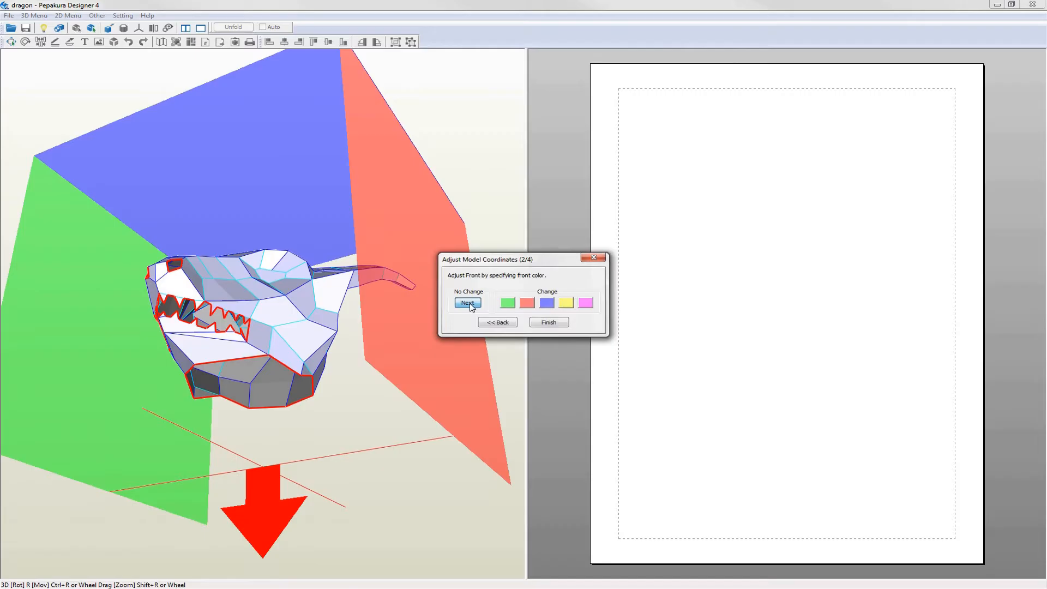
left_click(468, 302)
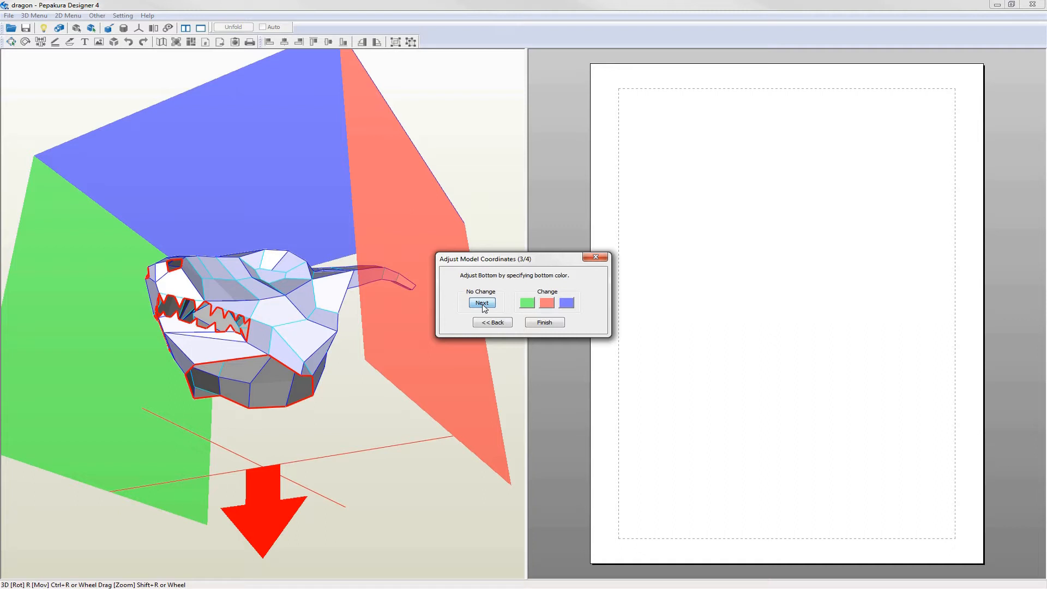
left_click(482, 303)
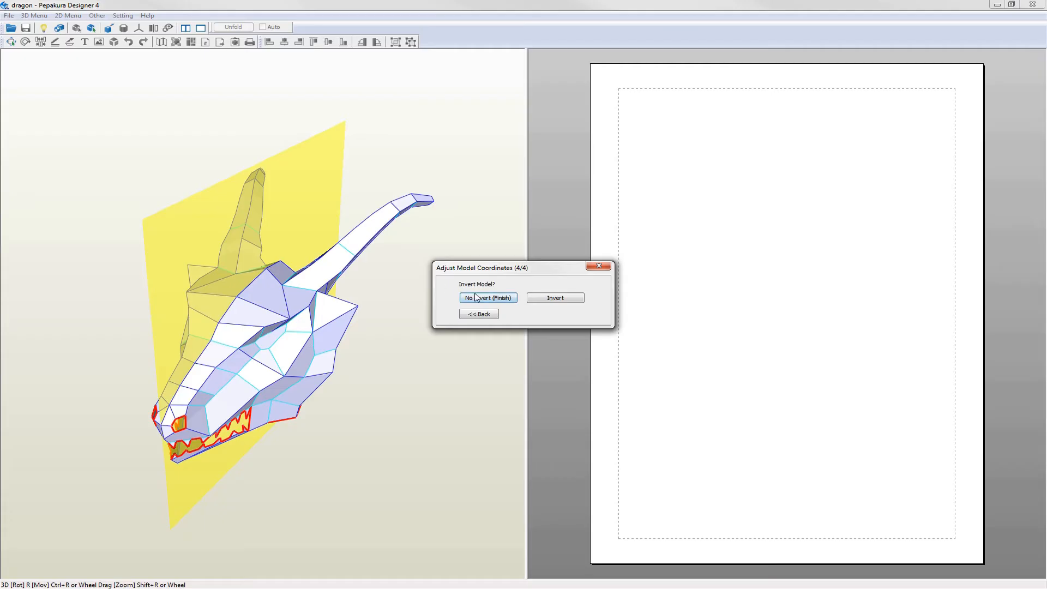
mouse_move(493, 301)
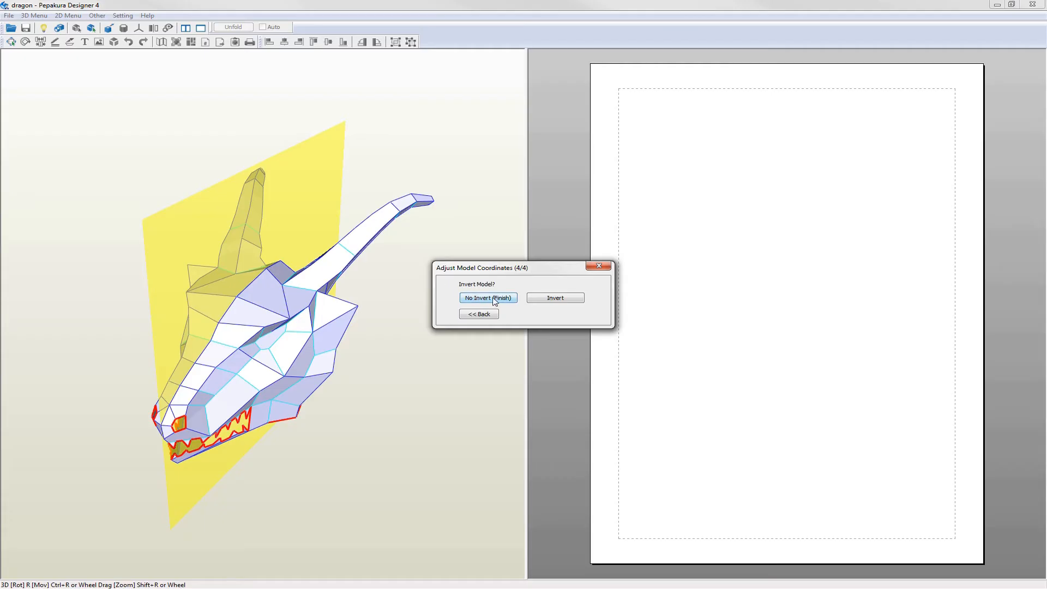
left_click(487, 298)
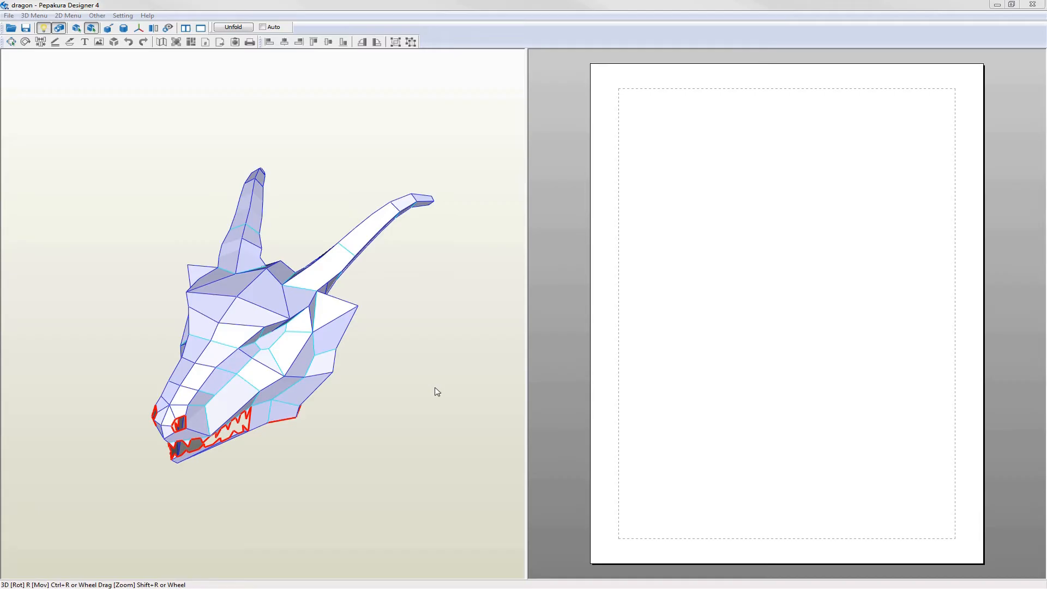
mouse_move(301, 443)
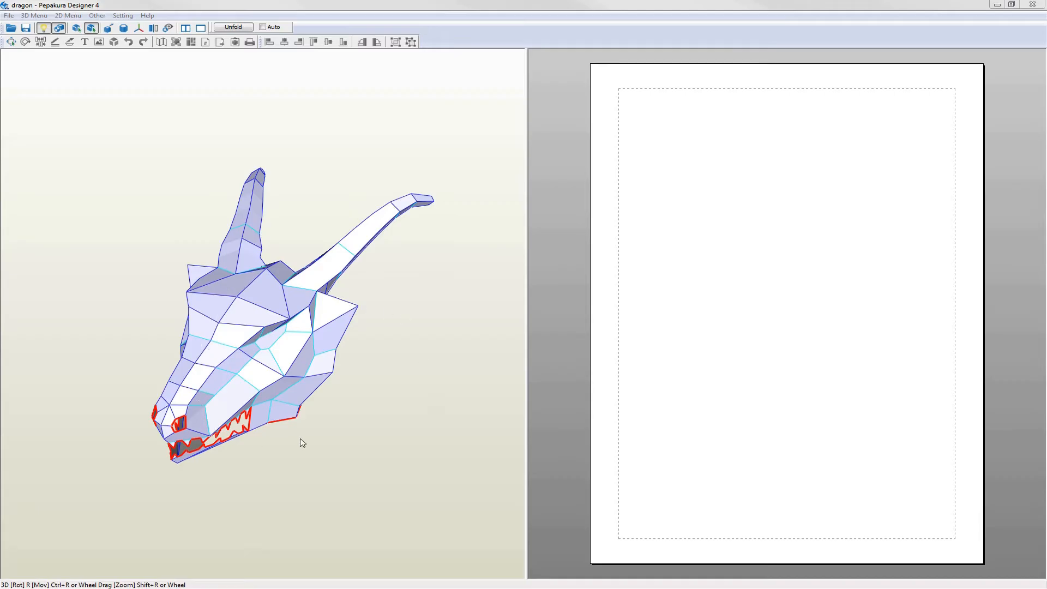
mouse_move(734, 261)
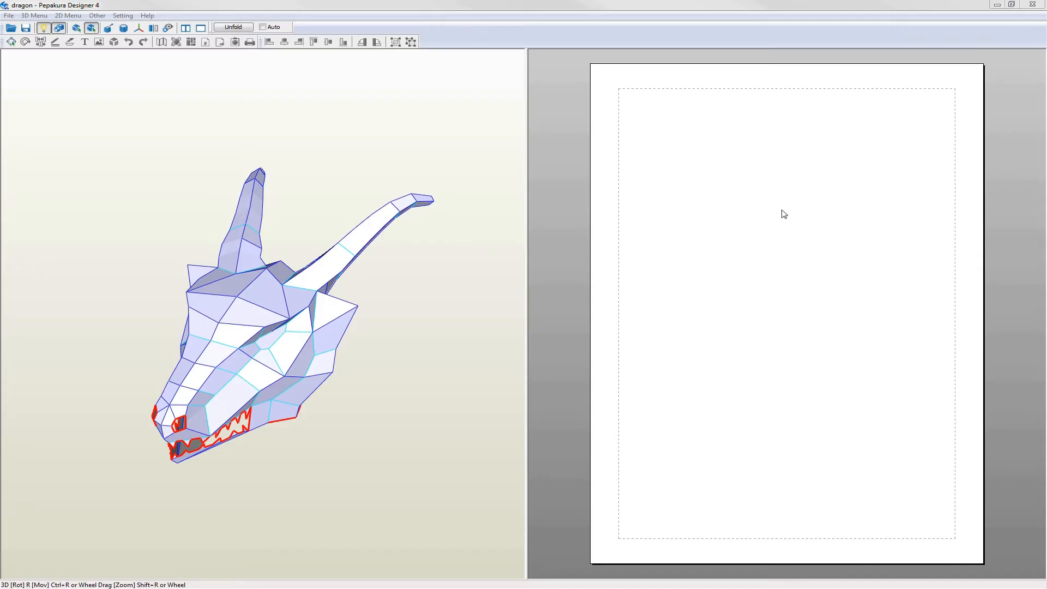
mouse_move(716, 202)
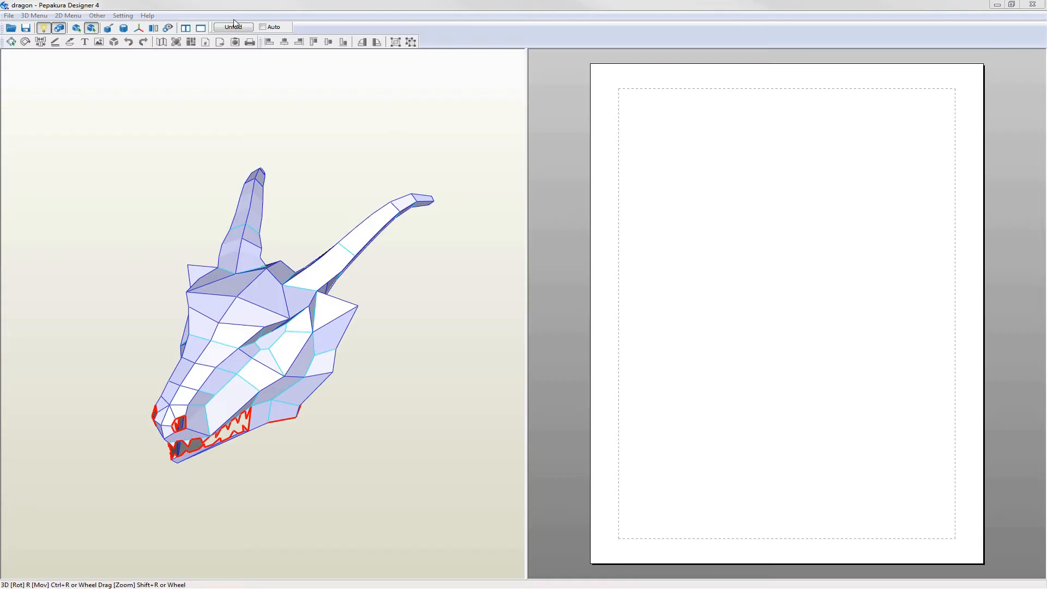
left_click(9, 15)
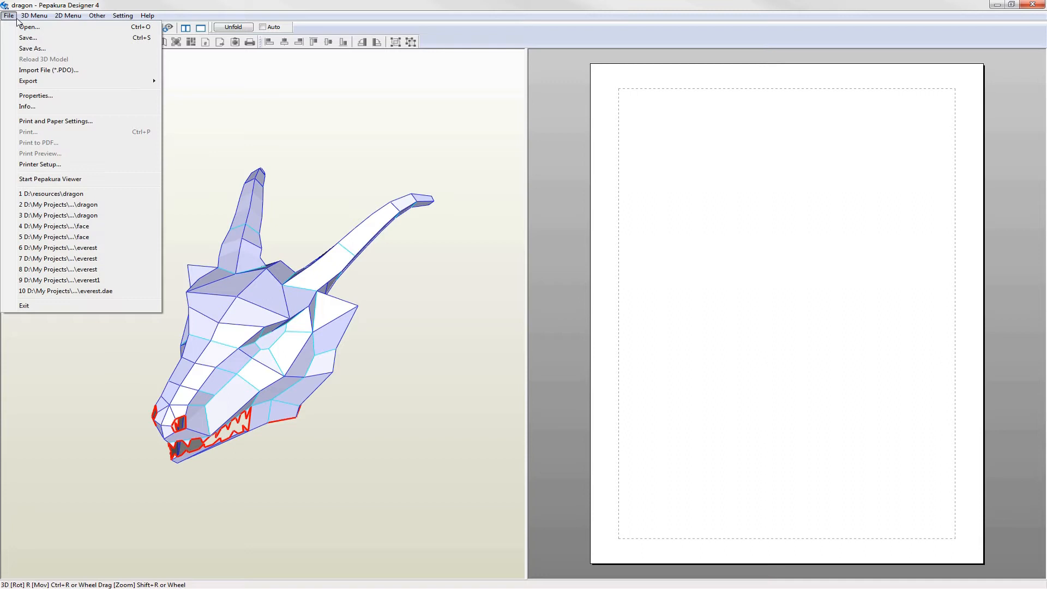
left_click(56, 121)
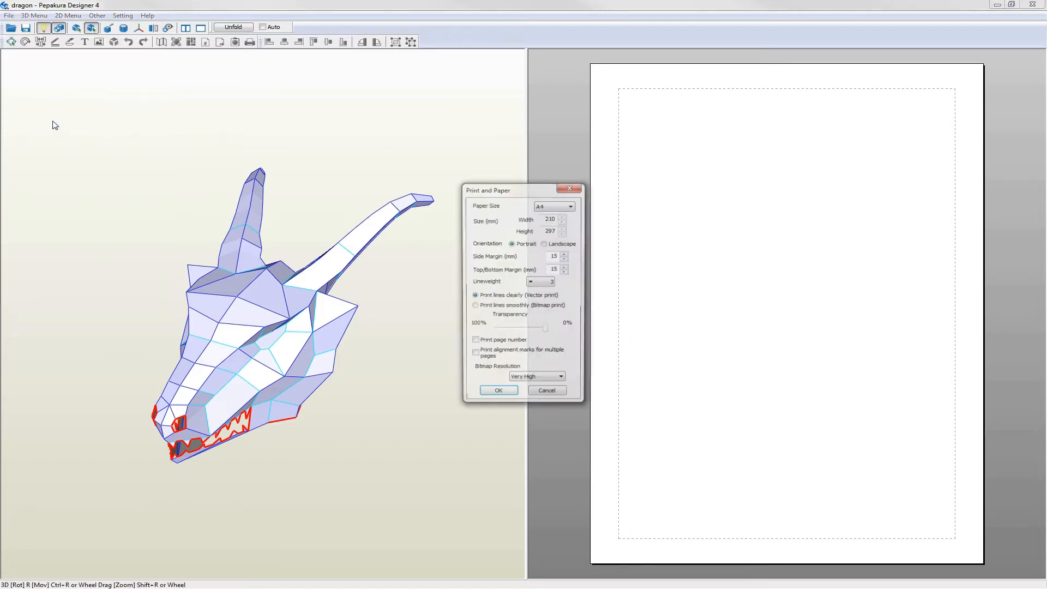
left_click(569, 205)
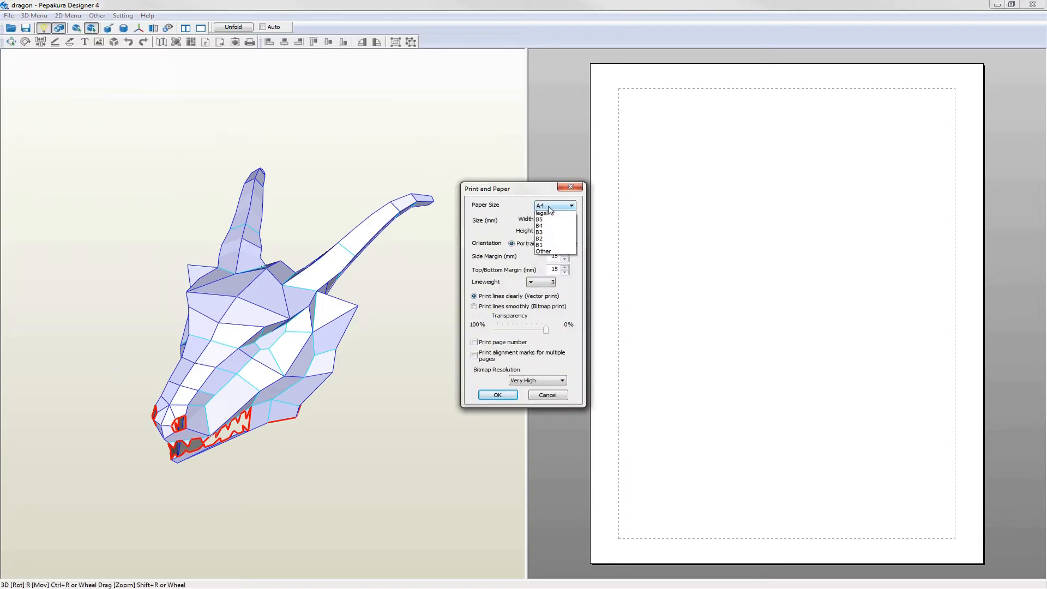
left_click(541, 205)
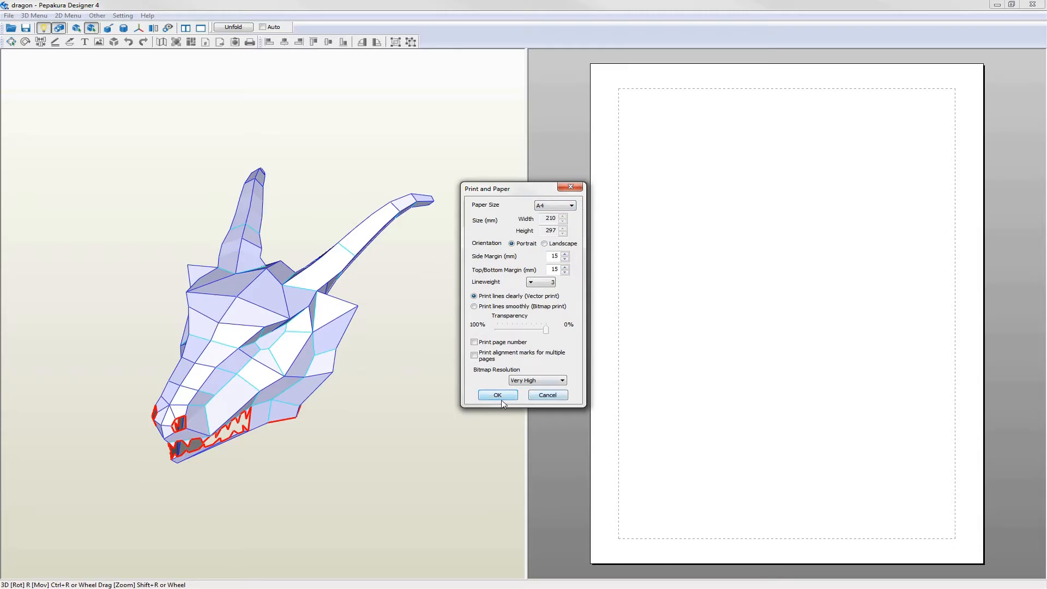
left_click(497, 395)
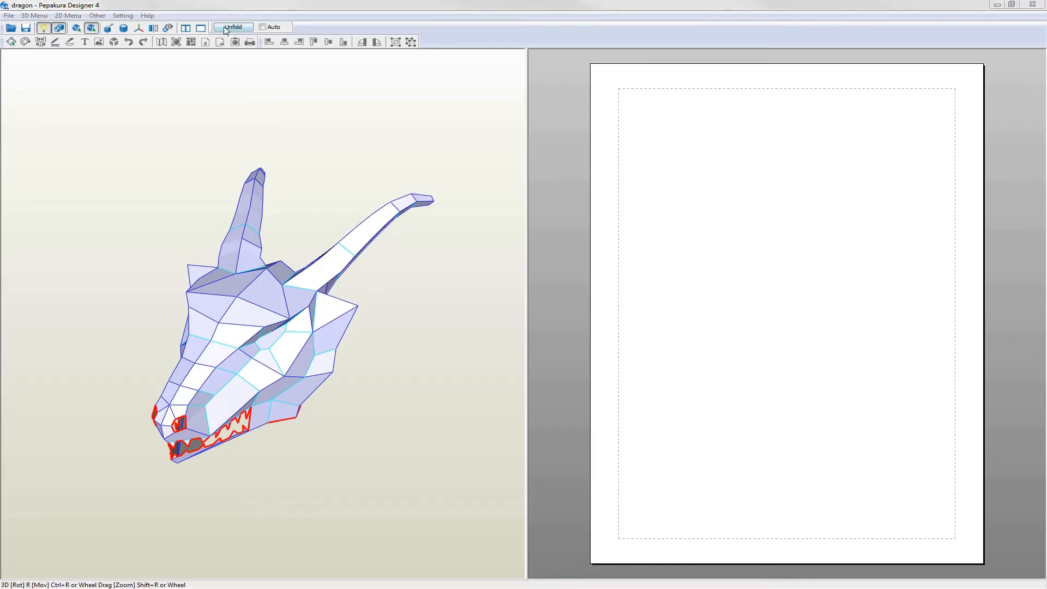
Unfold the dragon into parts, then undo the unfold so pages are blank.
left_click(233, 27)
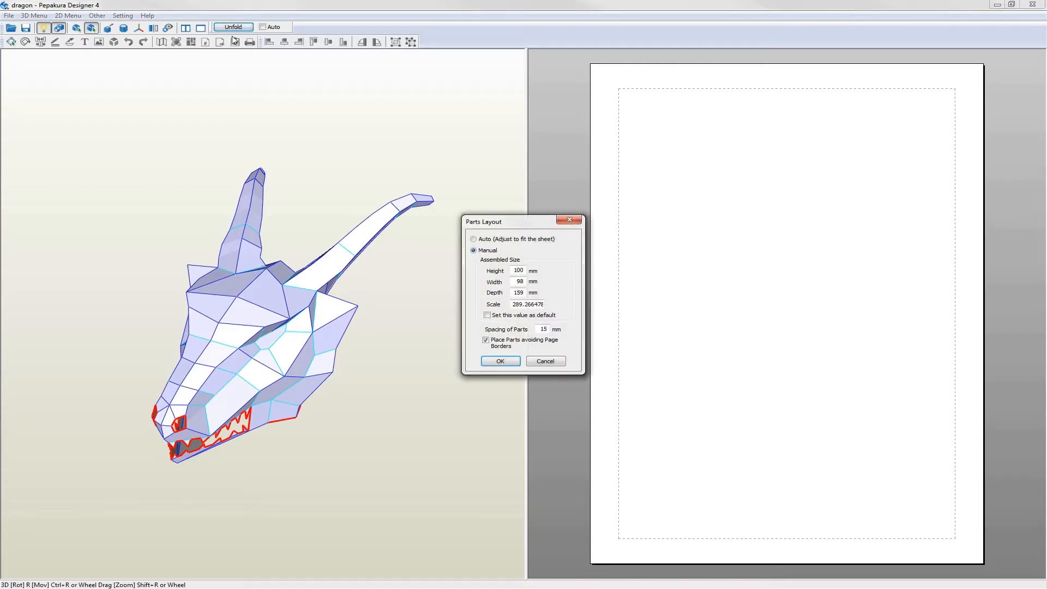
left_click(499, 360)
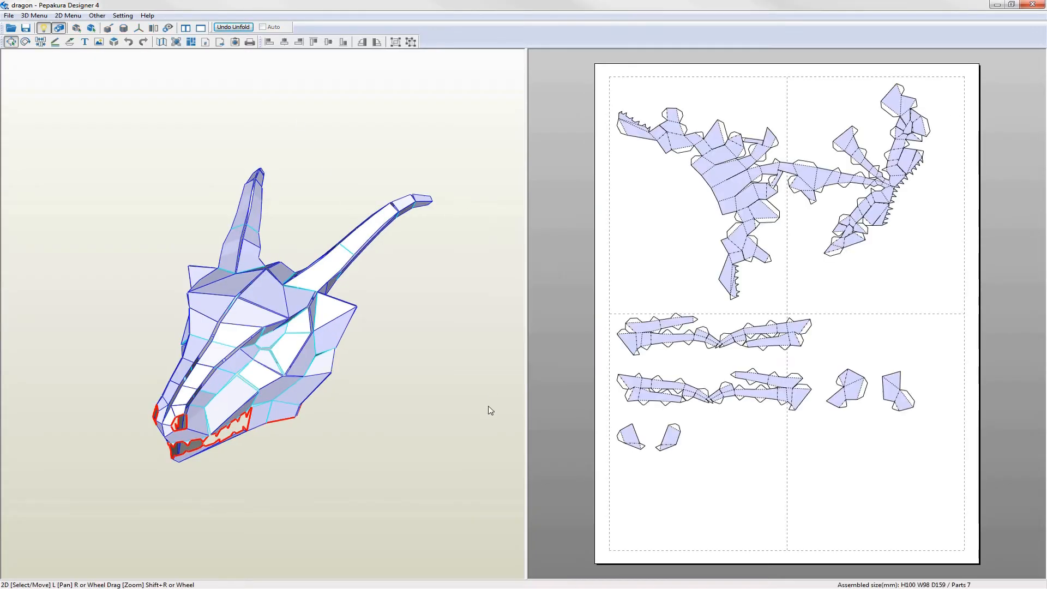
mouse_move(785, 344)
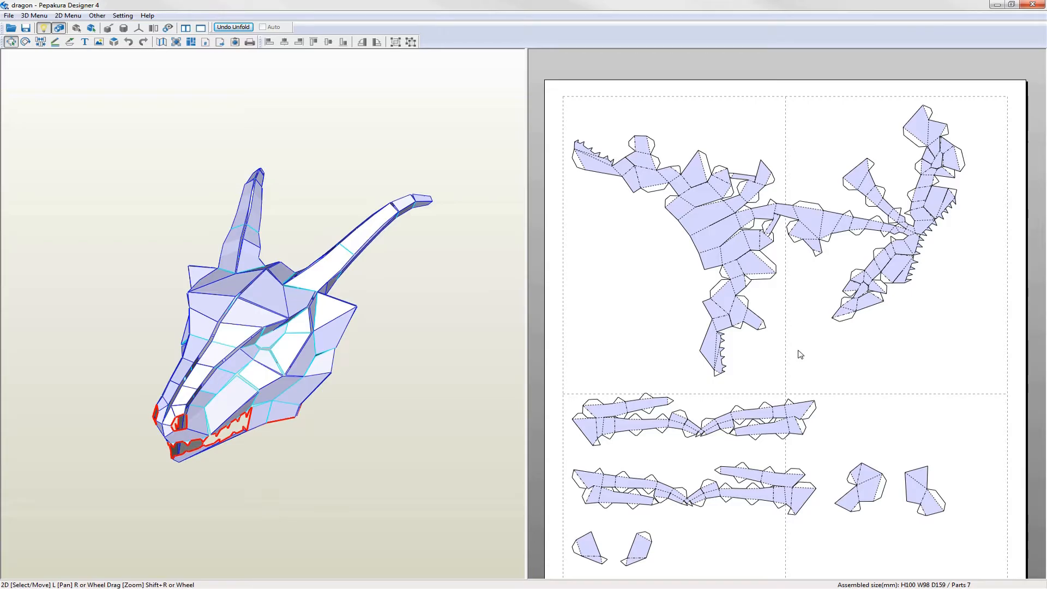
left_click(233, 27)
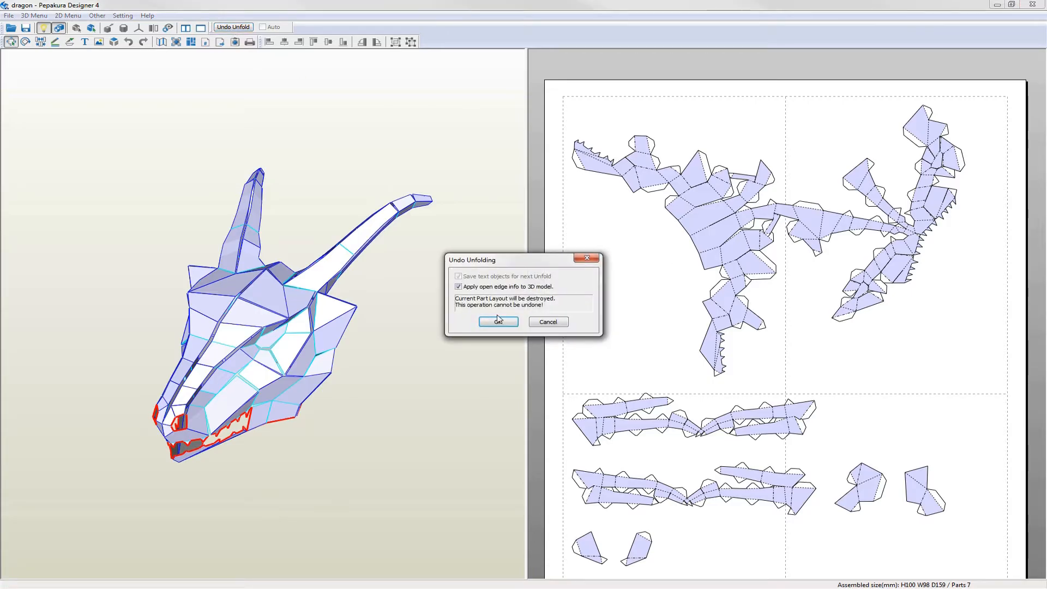
left_click(498, 321)
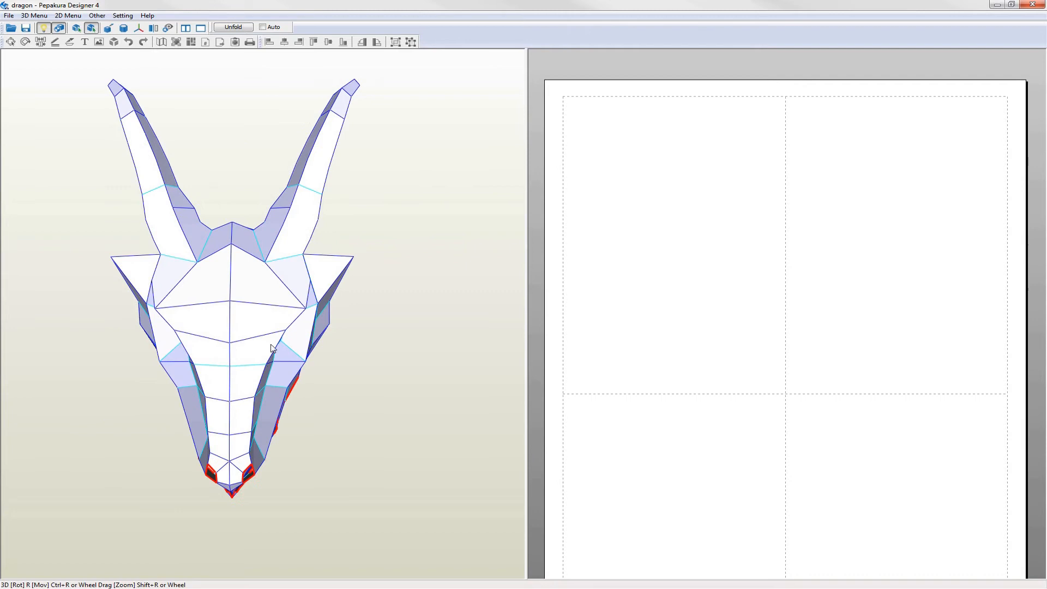
mouse_move(292, 498)
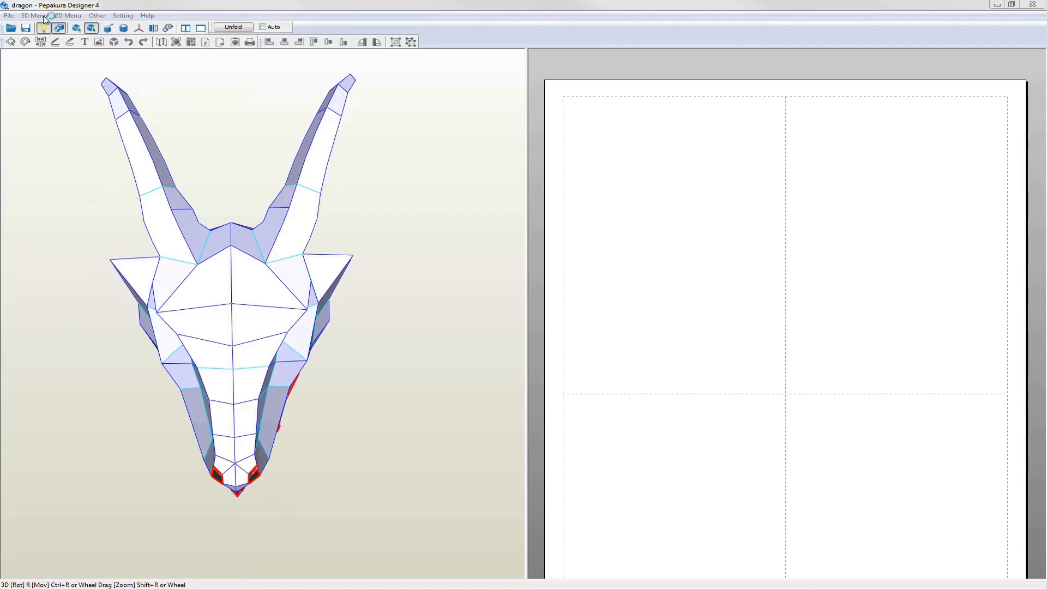
Activate the Open/Join Edge tool with symmetric edge selection enabled.
left_click(33, 15)
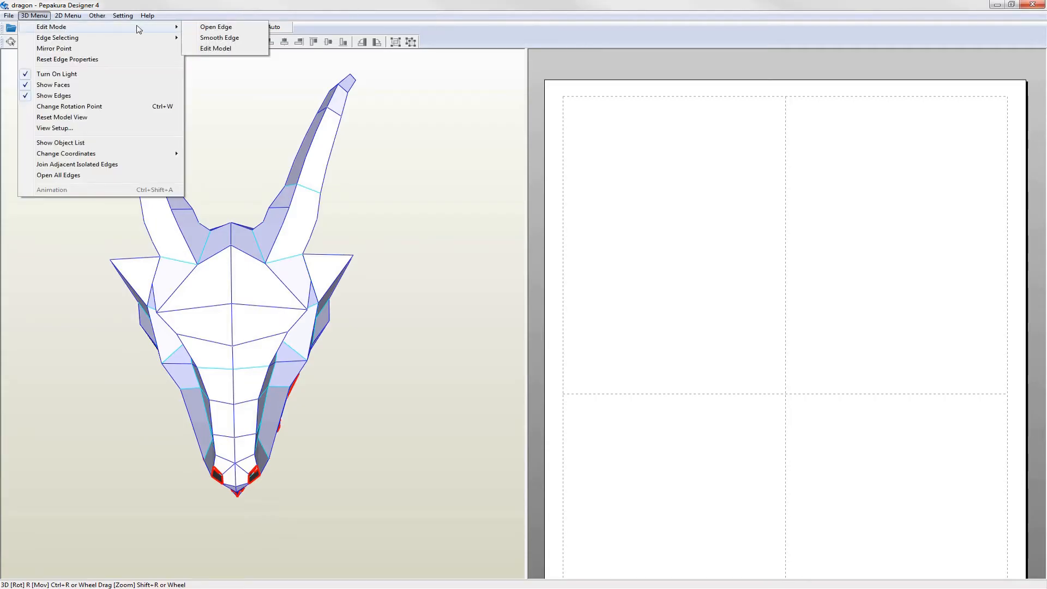
left_click(216, 26)
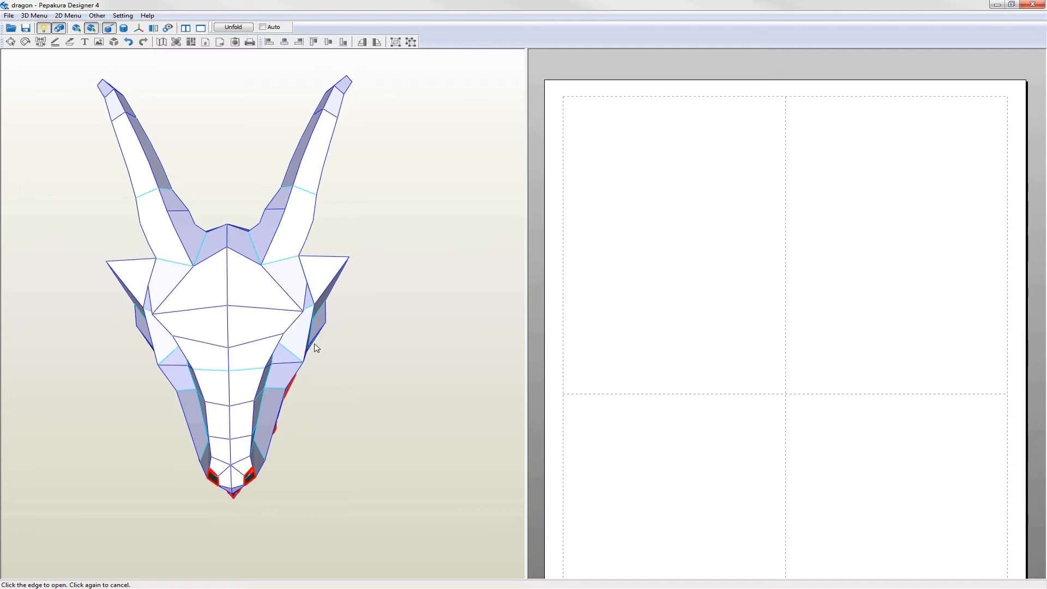
left_click_drag(314, 347, 310, 371)
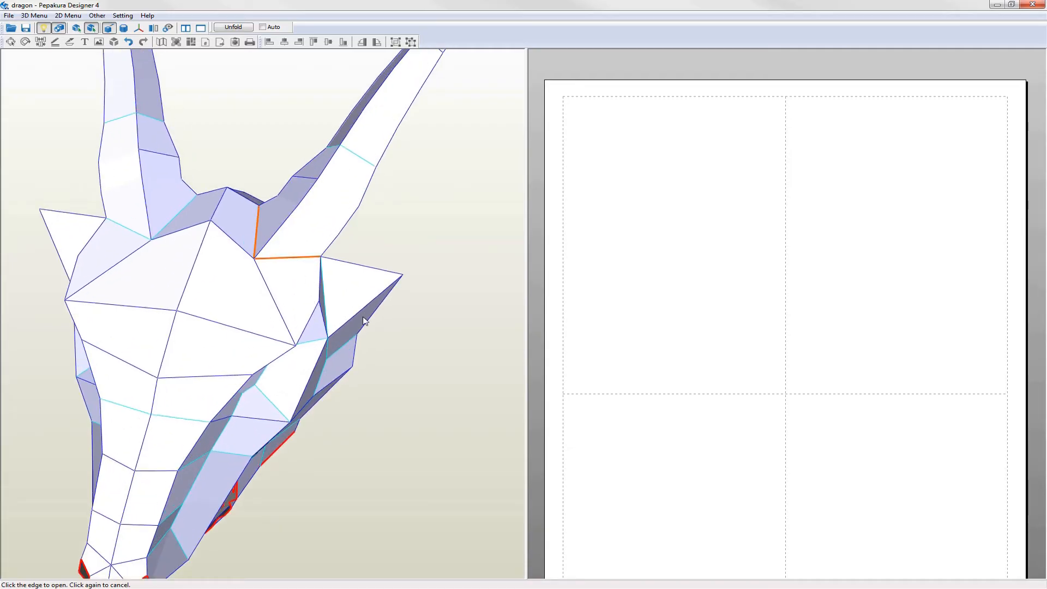
left_click(154, 27)
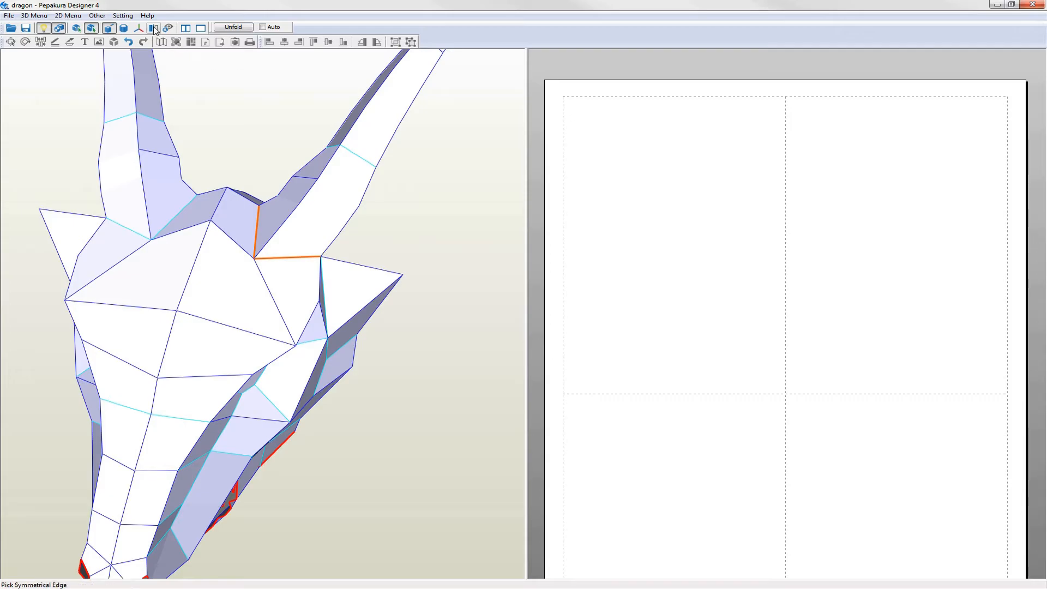
left_click(154, 27)
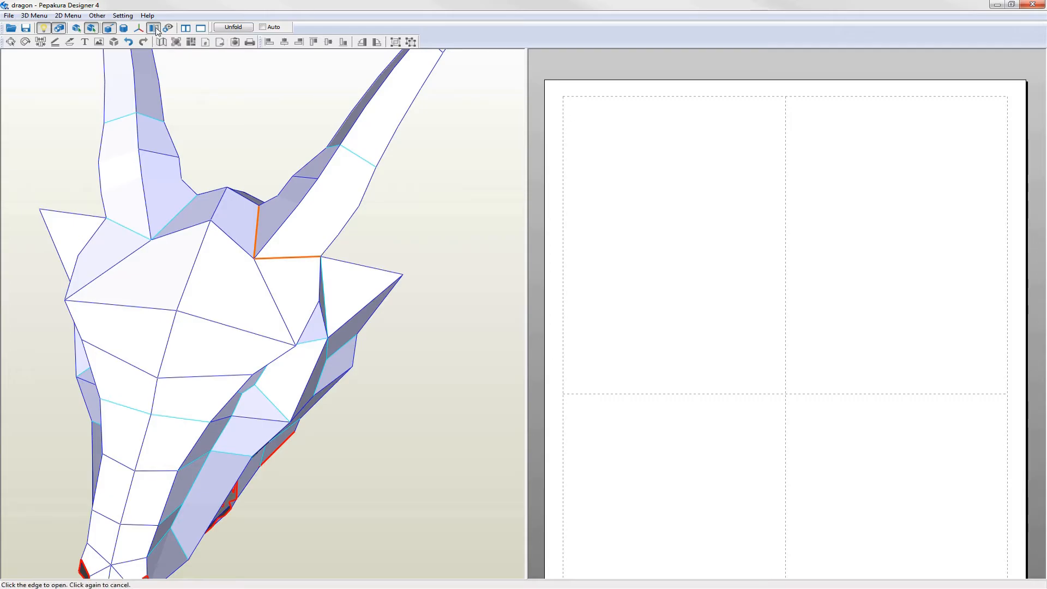
Cut the horn-base edges on both sides of the dragon head.
left_click(288, 261)
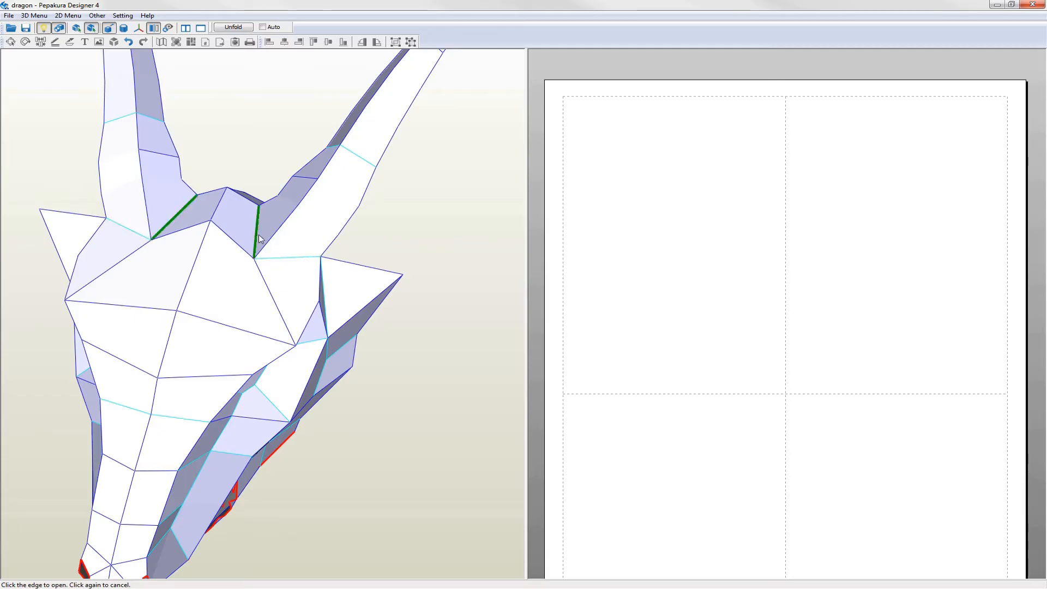
left_click(256, 234)
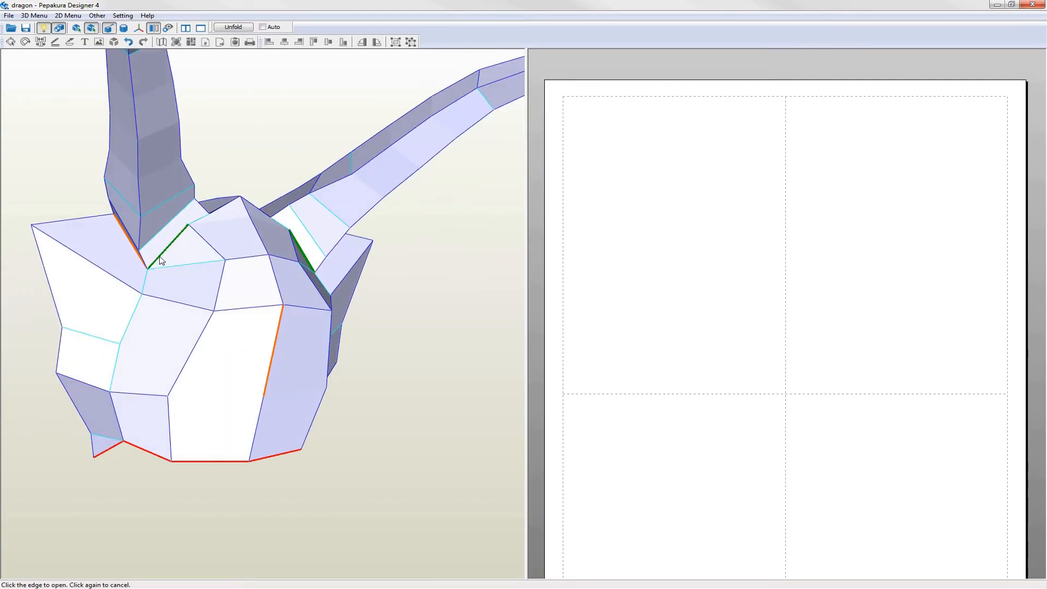
left_click_drag(160, 260, 318, 320)
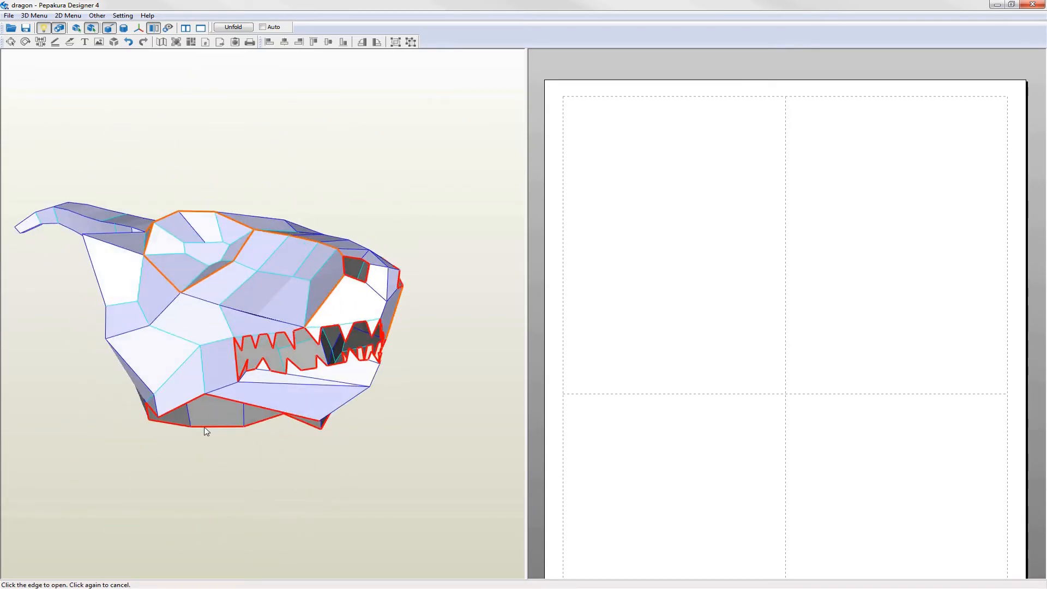
left_click_drag(206, 432, 196, 380)
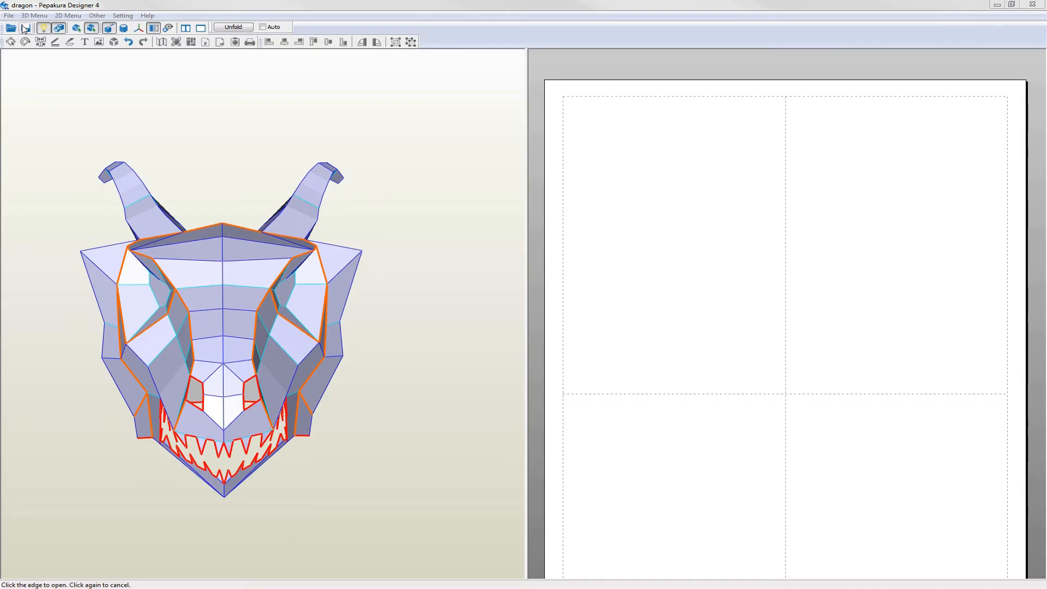
Save the pattern as the Pepakura file 'dragon'.
left_click(26, 28)
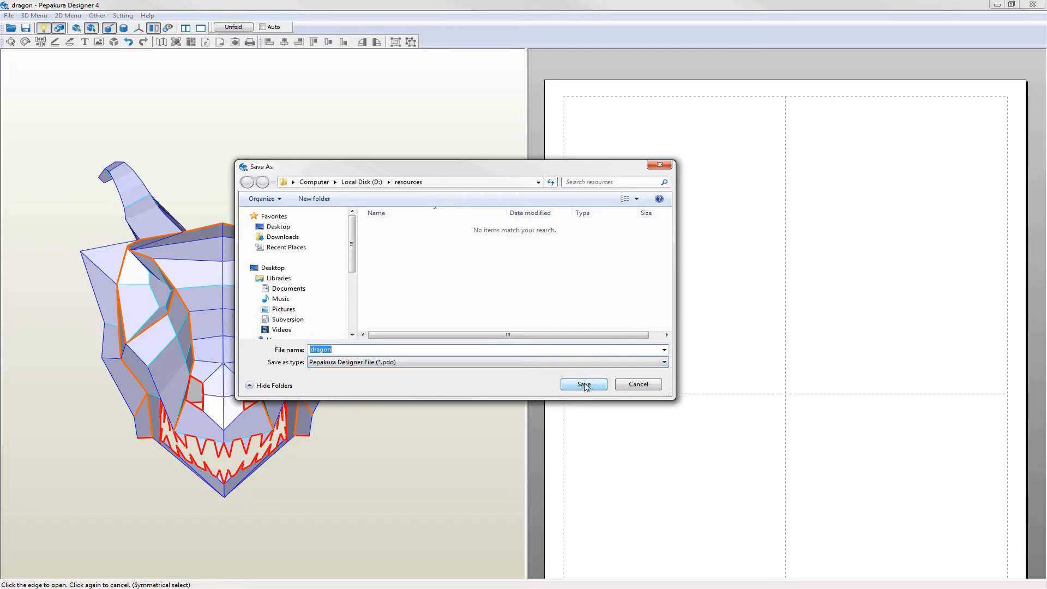
left_click(583, 383)
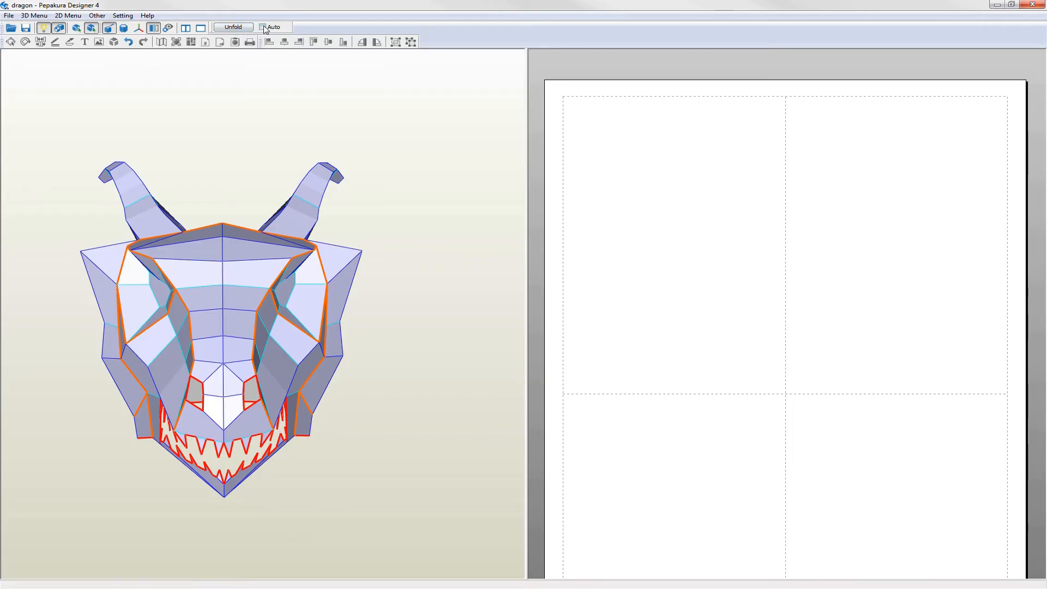
Unfold with Auto off, manual size 346 × 340 mm and 15 mm spacing.
left_click(263, 27)
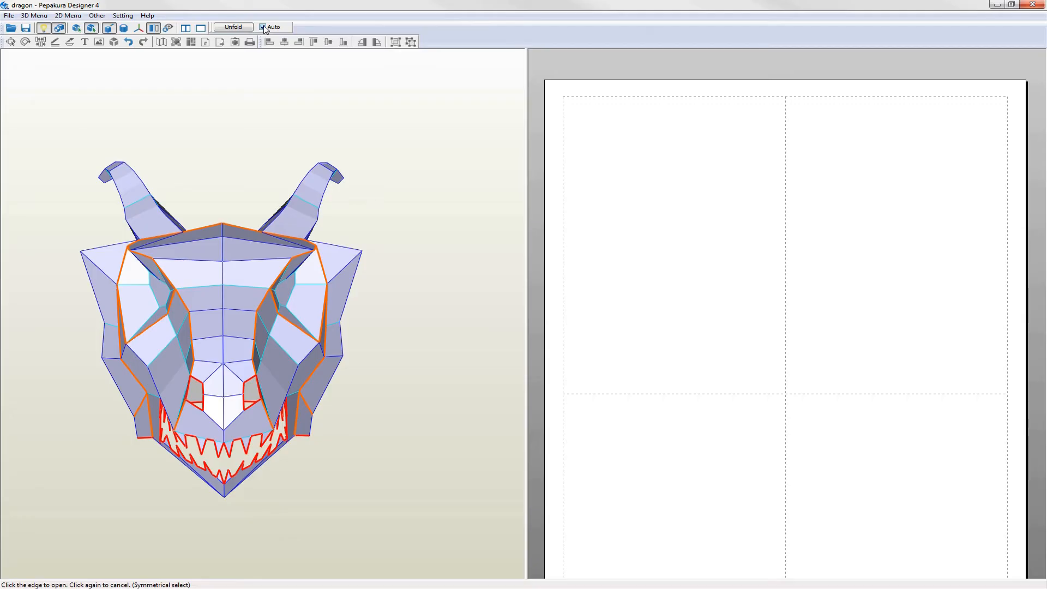
left_click(263, 27)
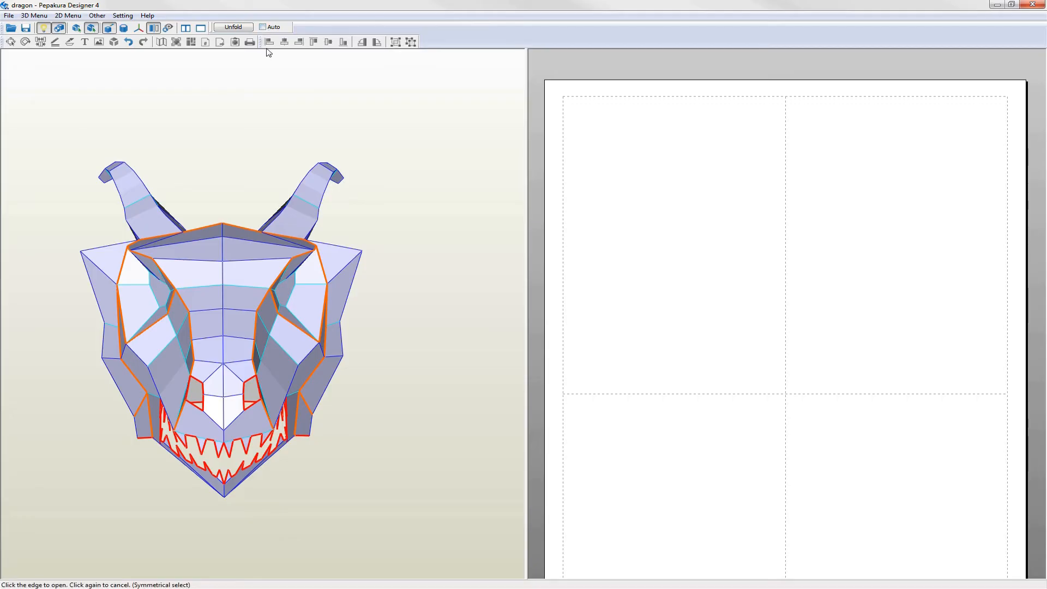
left_click(233, 27)
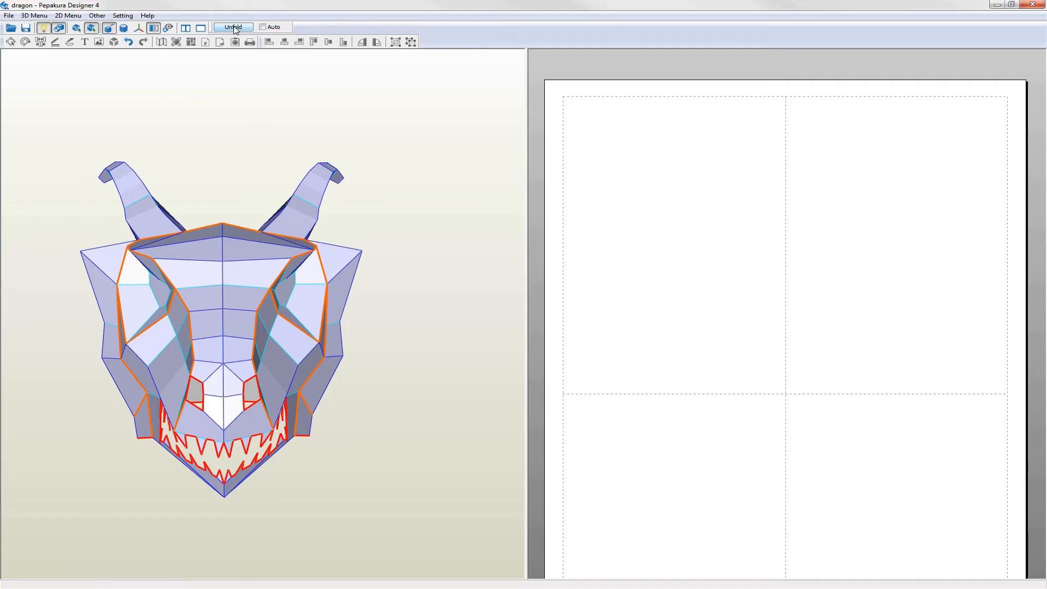
left_click(232, 26)
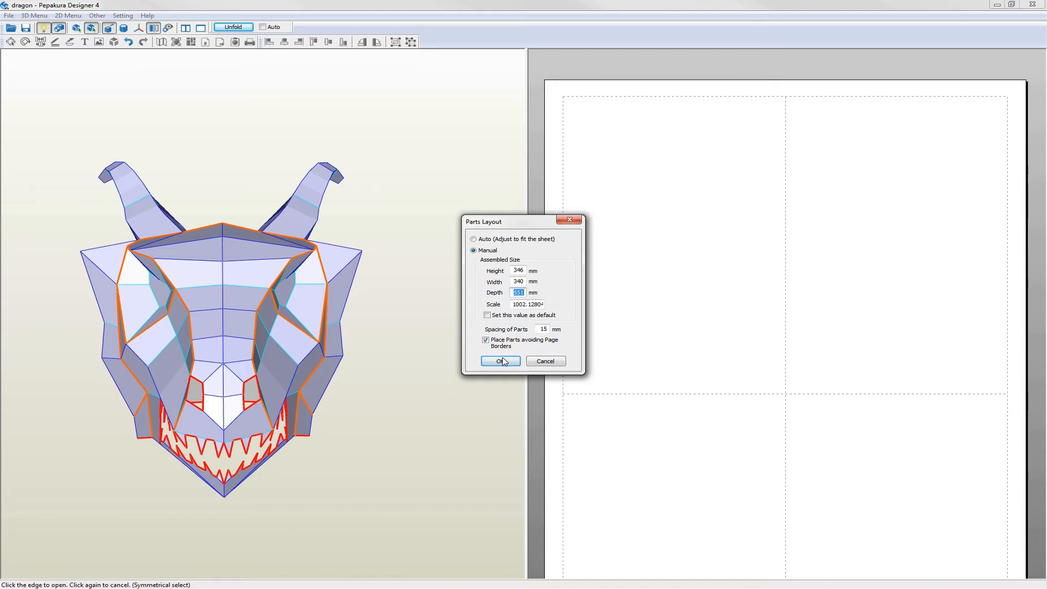
left_click(499, 360)
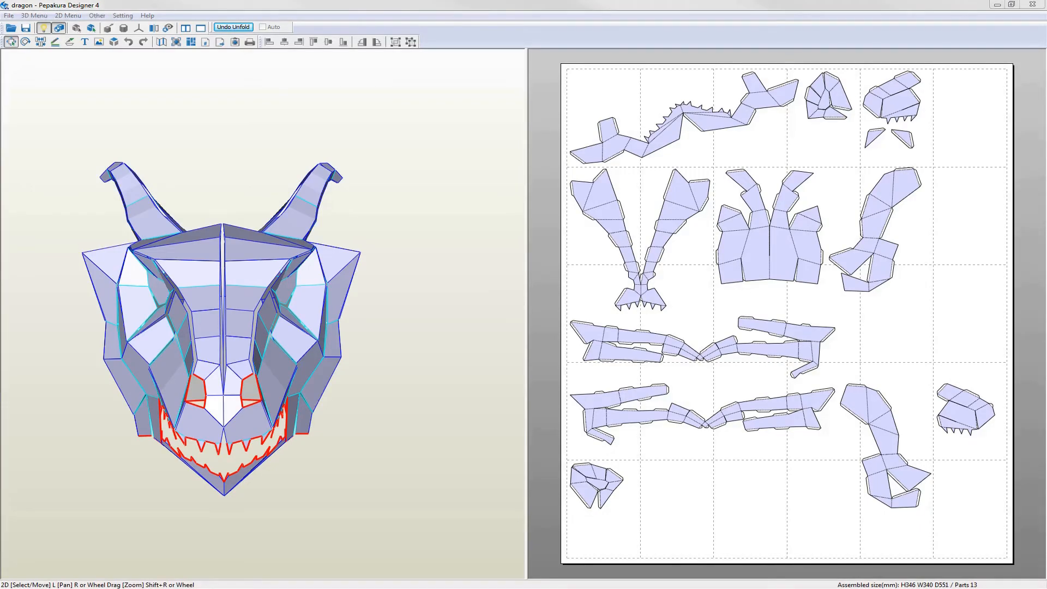
mouse_move(750, 157)
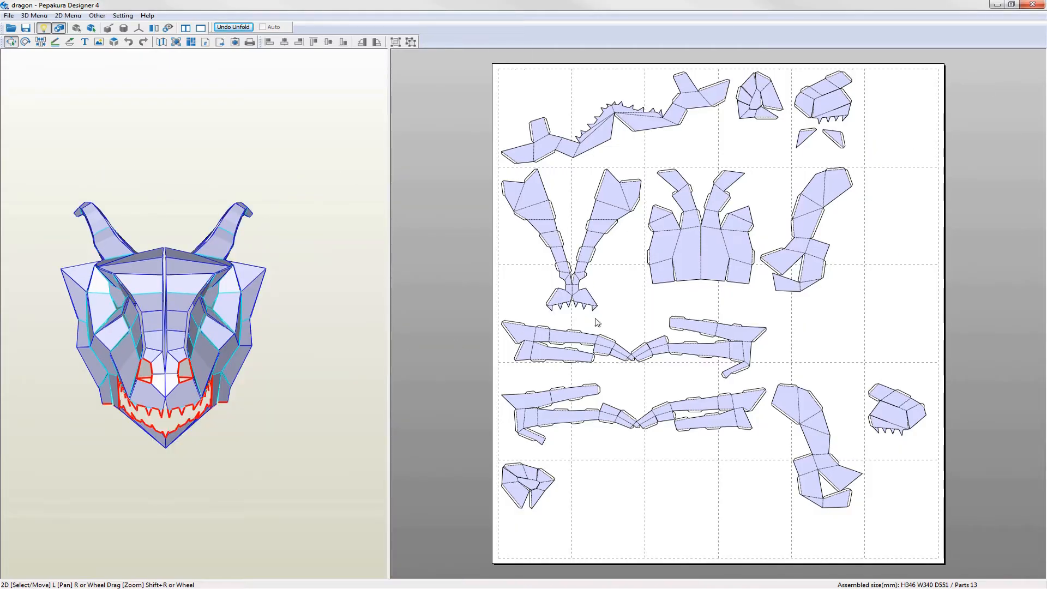
scroll("down", 3)
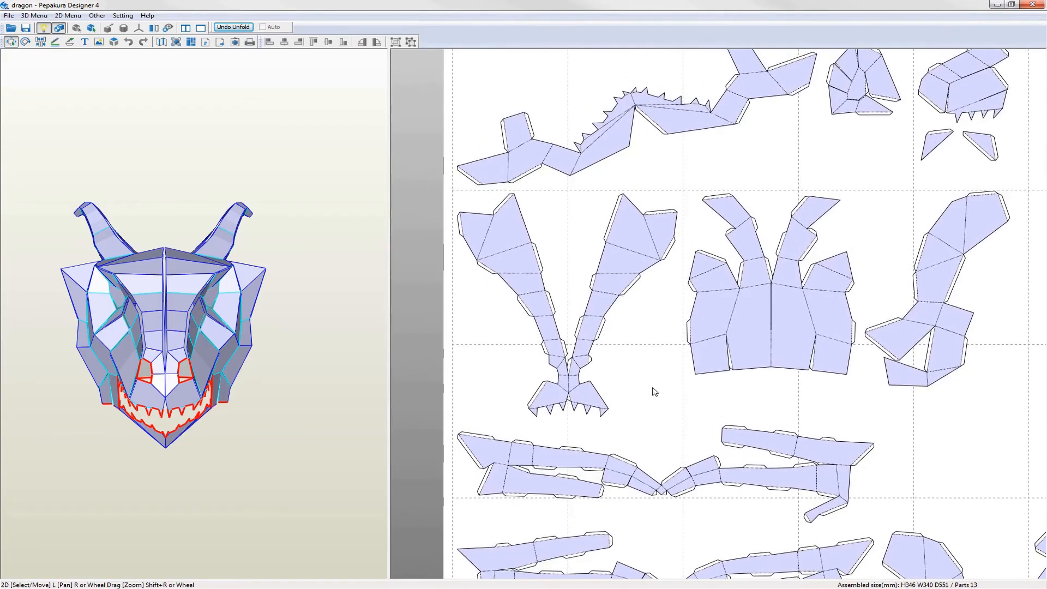
mouse_move(661, 260)
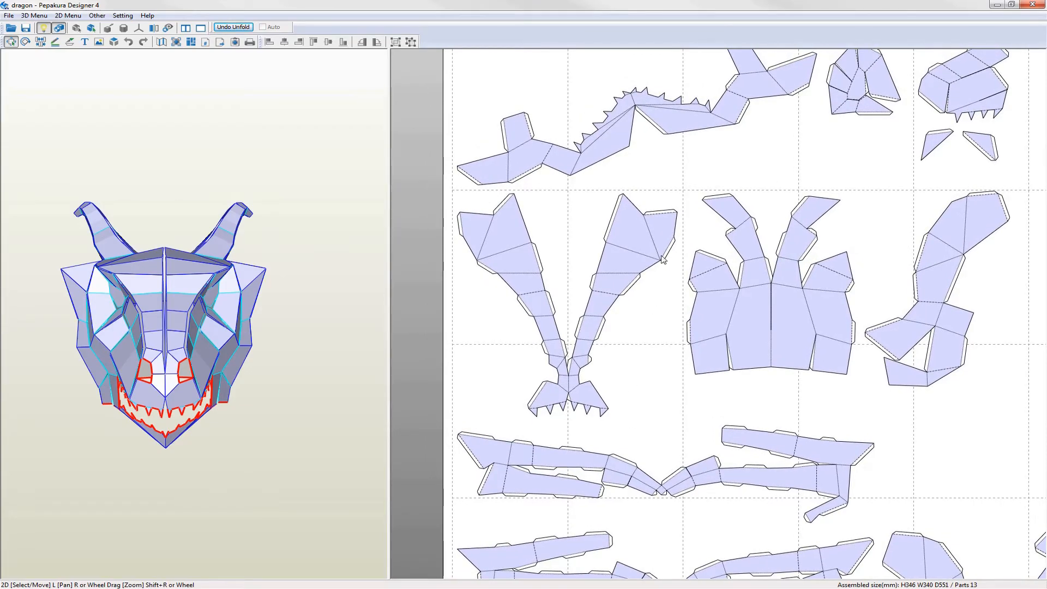
mouse_move(632, 421)
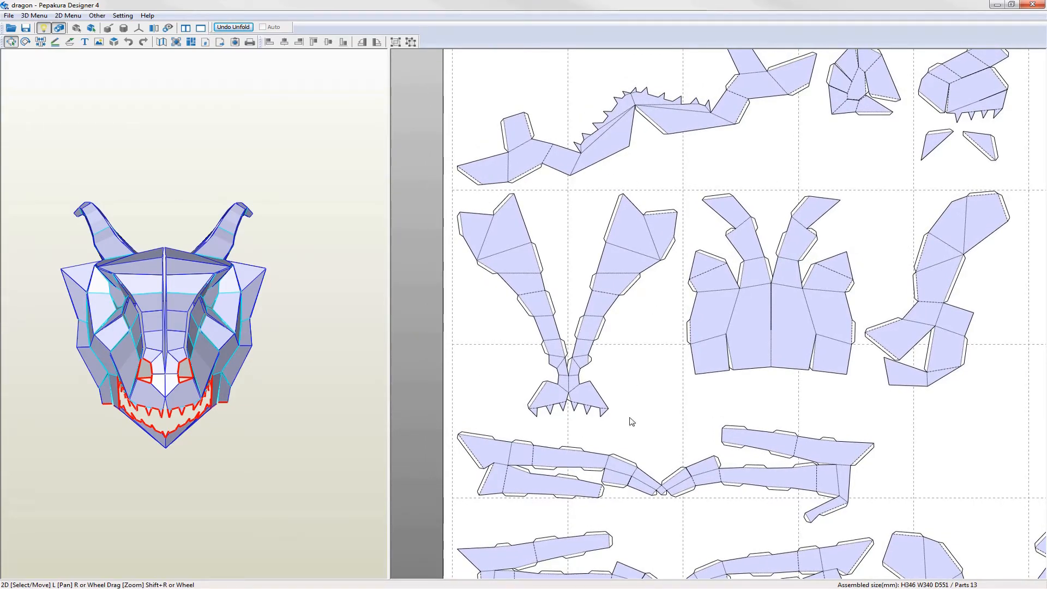
mouse_move(697, 363)
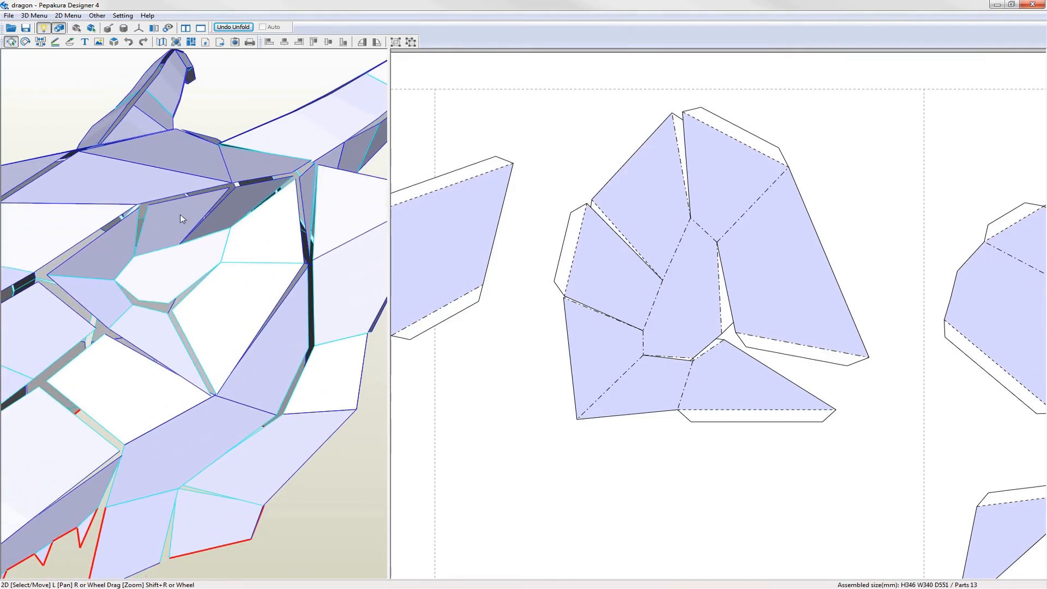
mouse_move(776, 437)
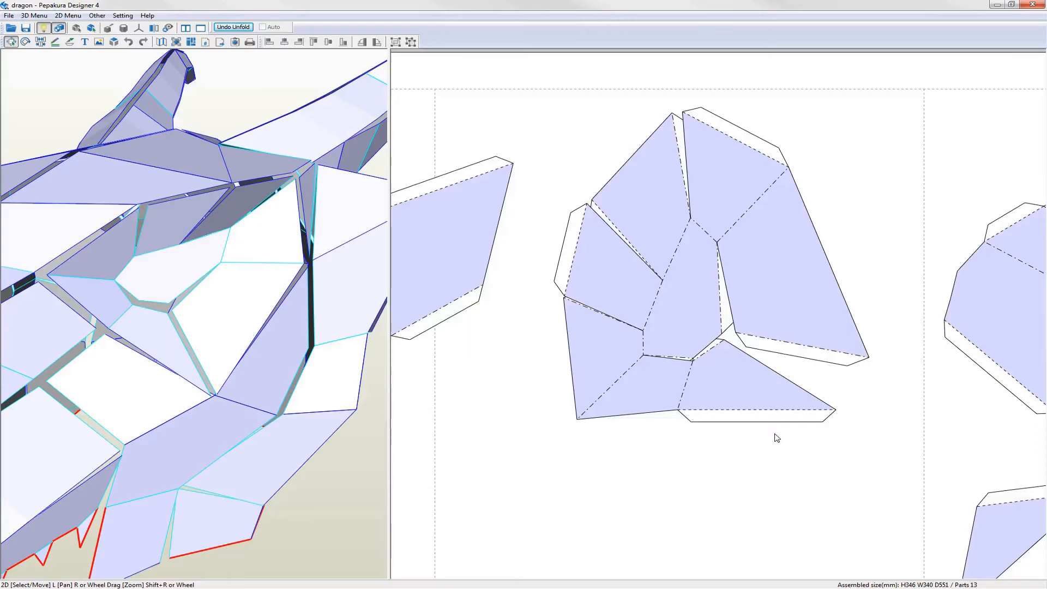
mouse_move(753, 383)
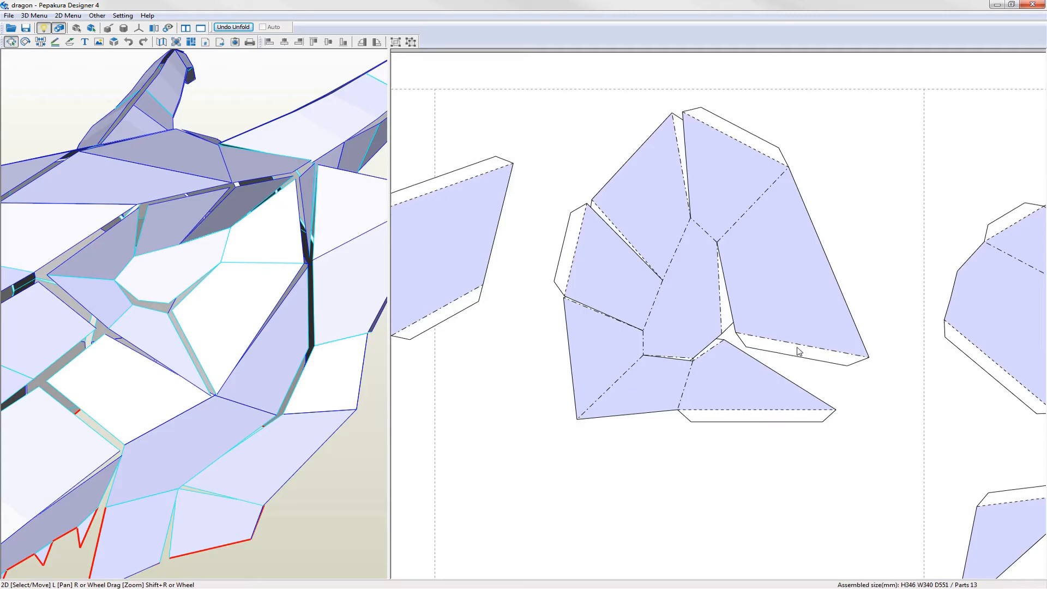
mouse_move(767, 291)
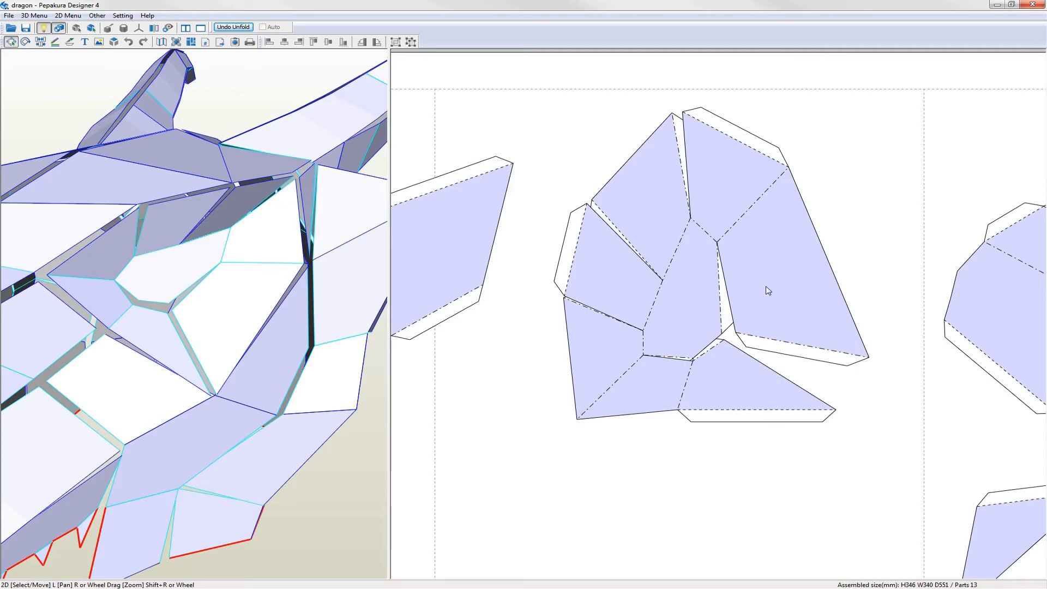
mouse_move(776, 188)
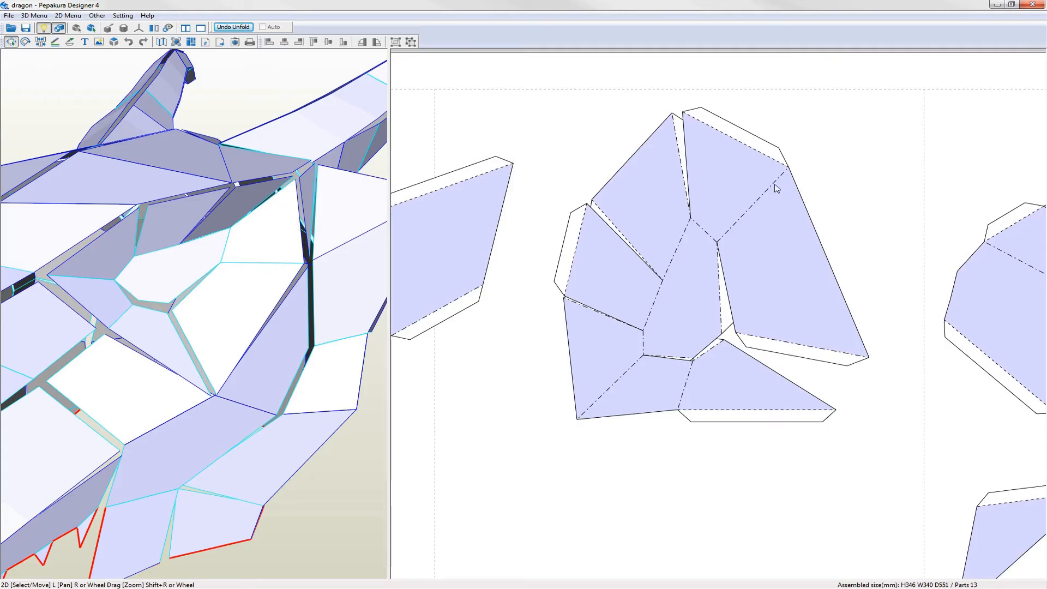
mouse_move(733, 234)
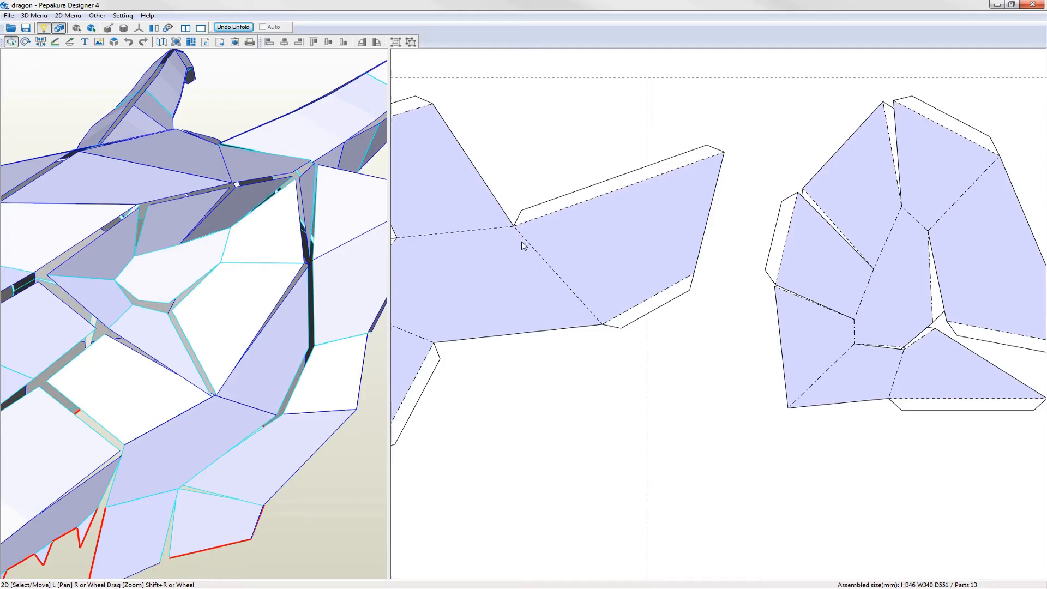
mouse_move(776, 292)
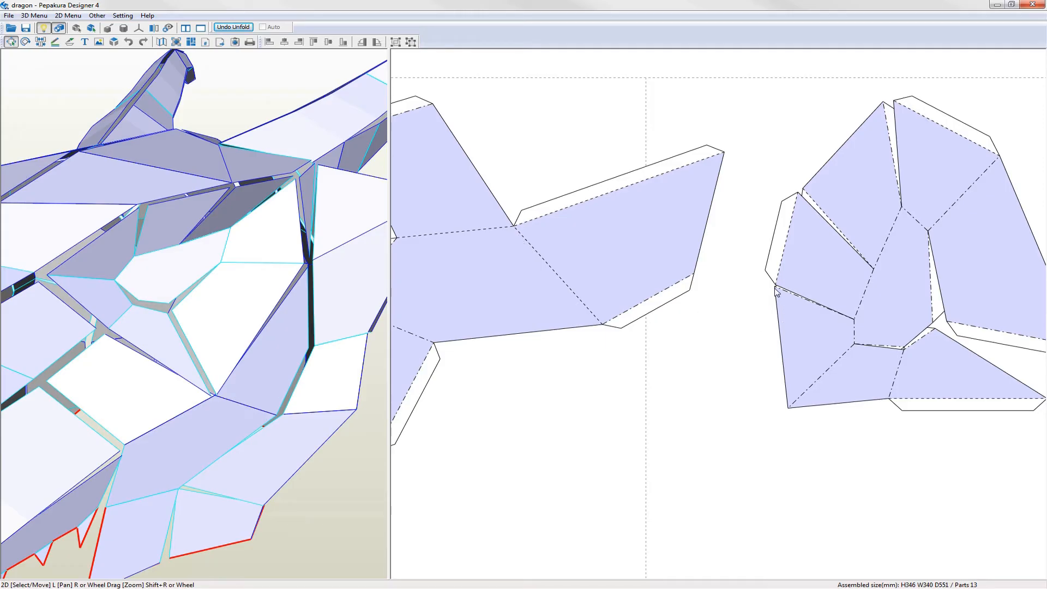
mouse_move(882, 405)
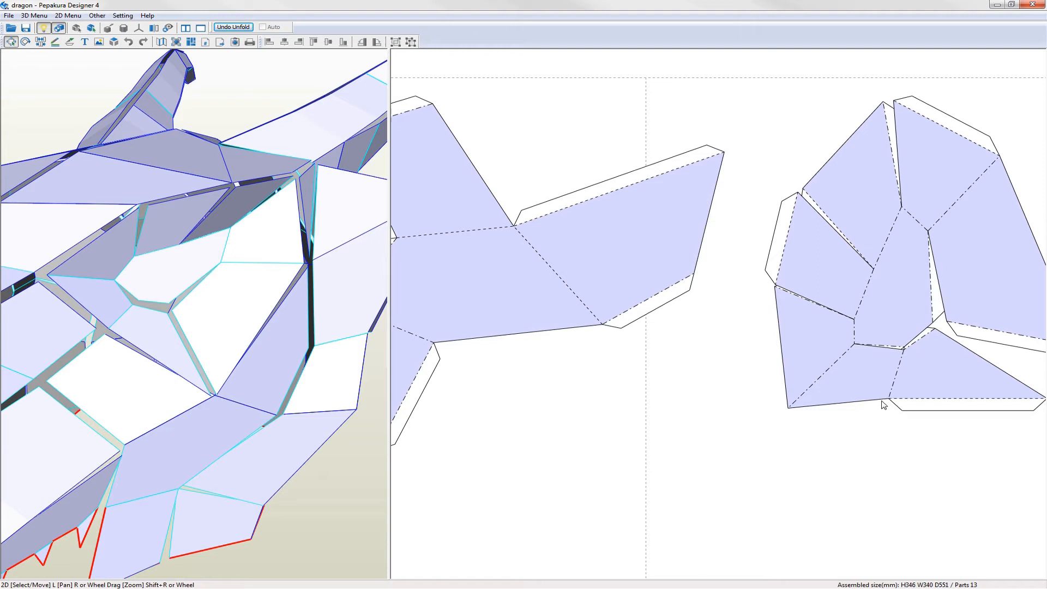
right_click(881, 405)
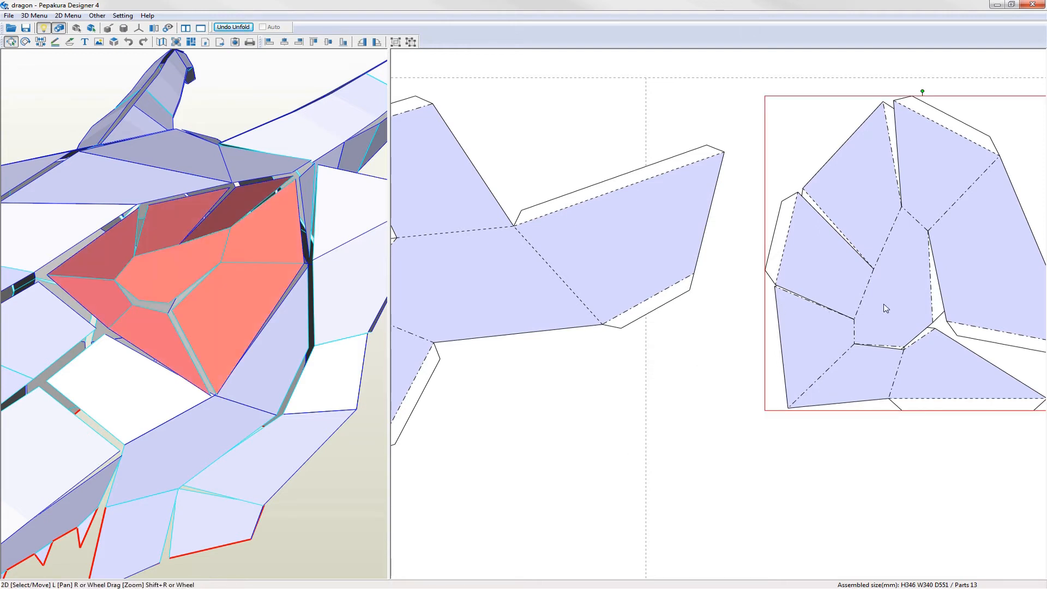
left_click(883, 308)
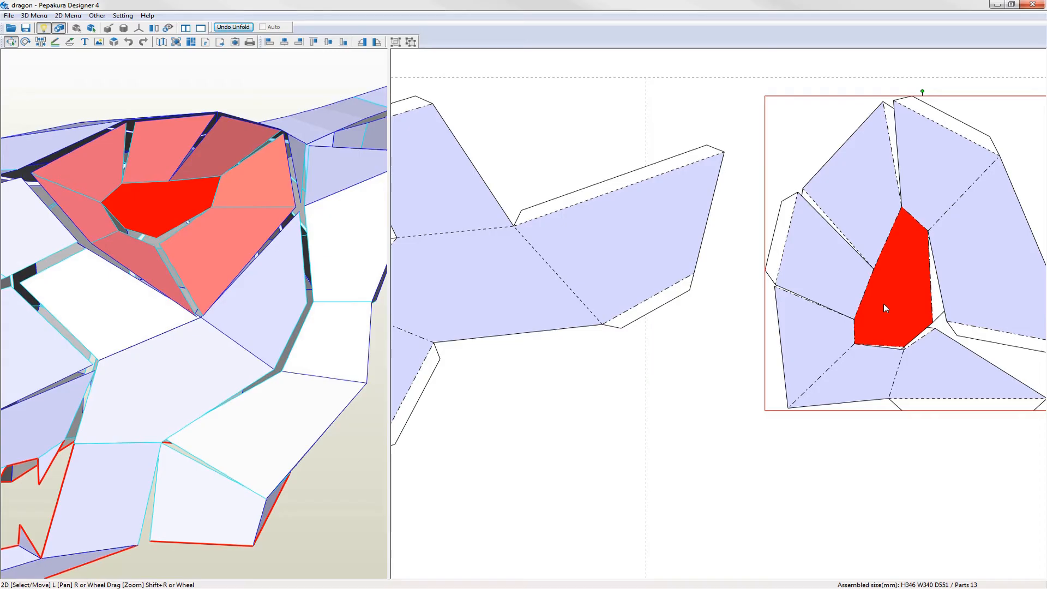
mouse_move(378, 212)
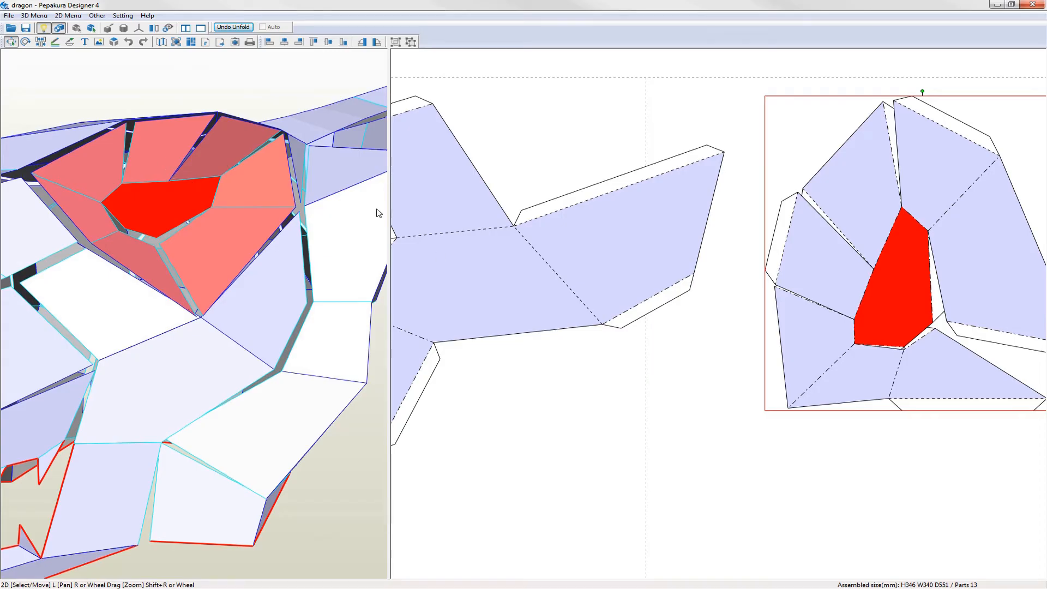
left_click(808, 274)
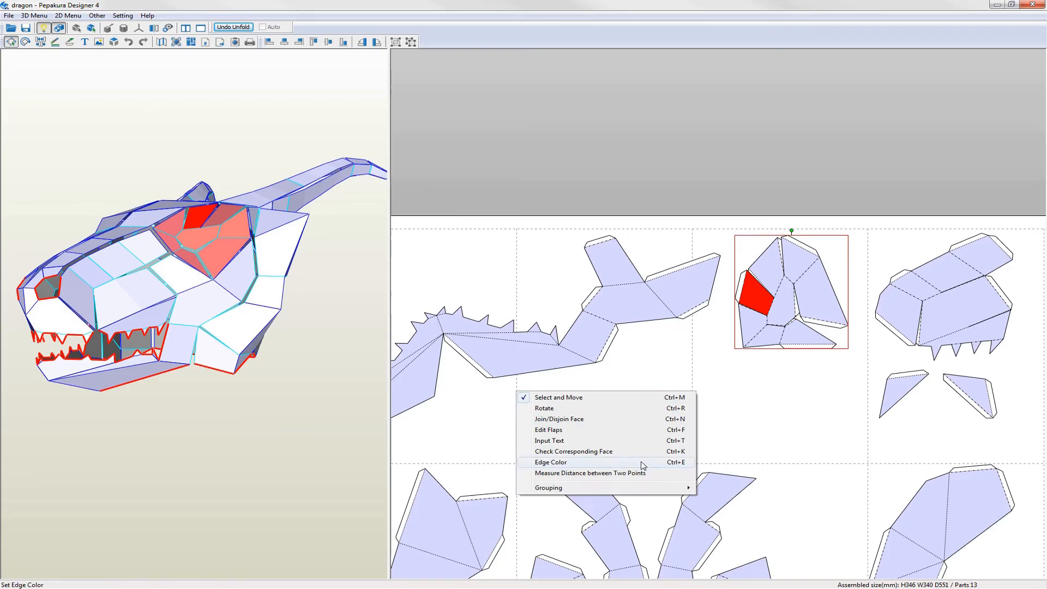
Measure between two rim vertices of the neck opening, reading 178.38 mm.
left_click(589, 472)
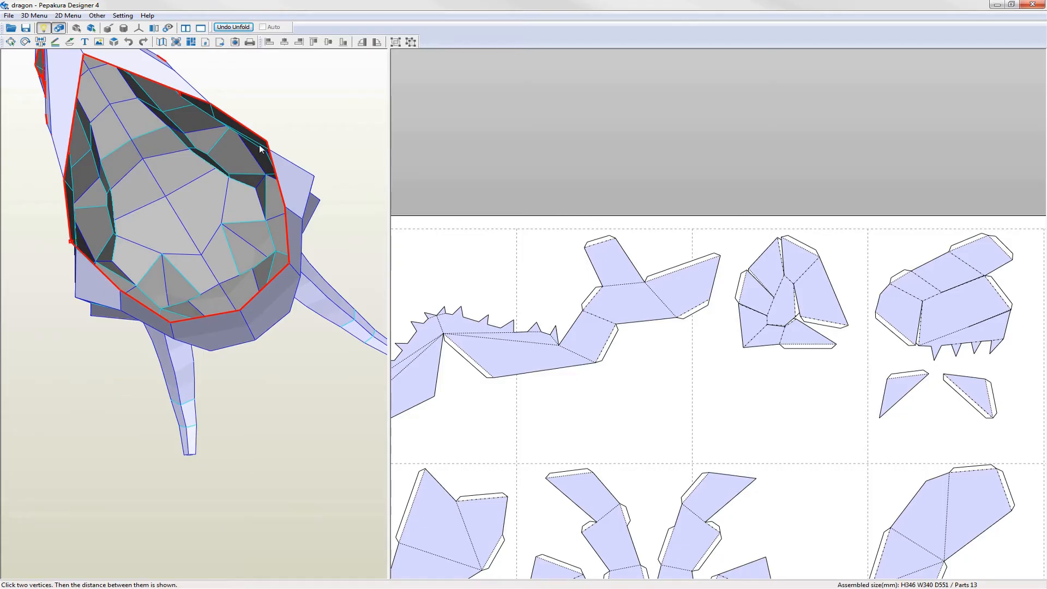
left_click(265, 145)
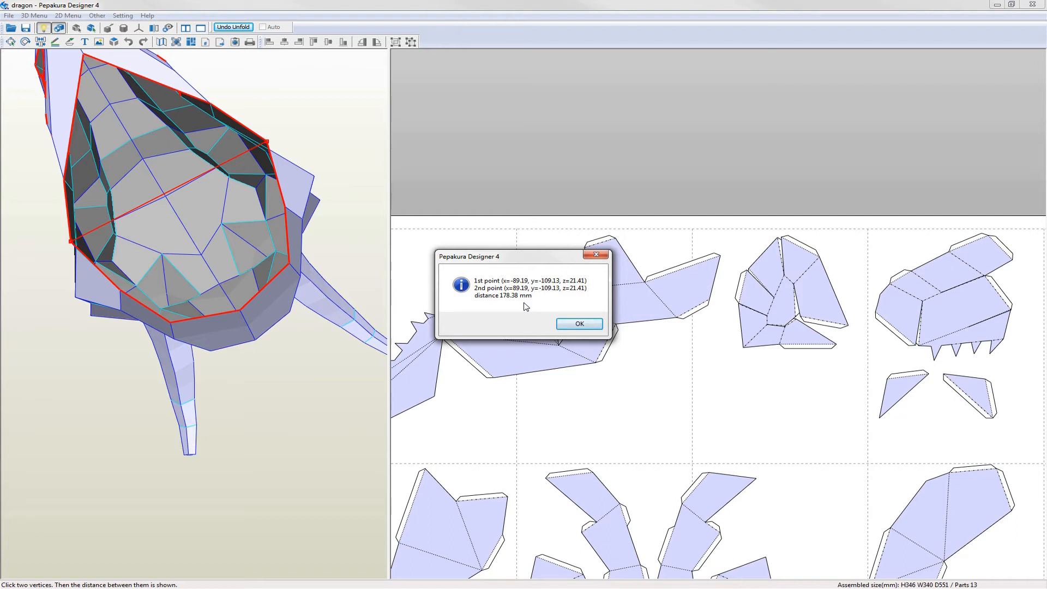
left_click(578, 323)
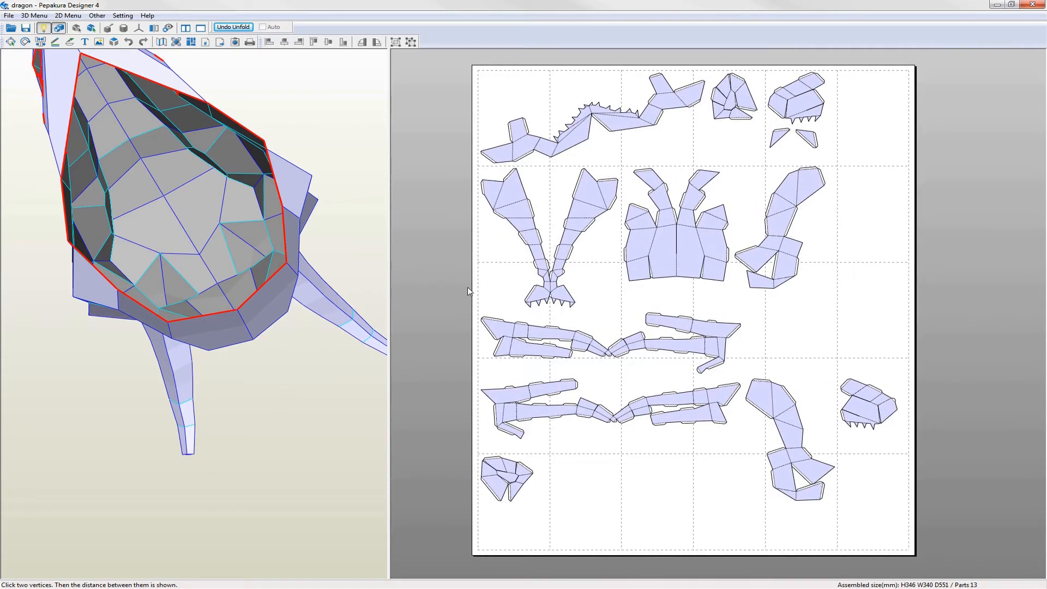
Move the eye-area part to the top-left page and the crest strip along the top row.
right_click(468, 281)
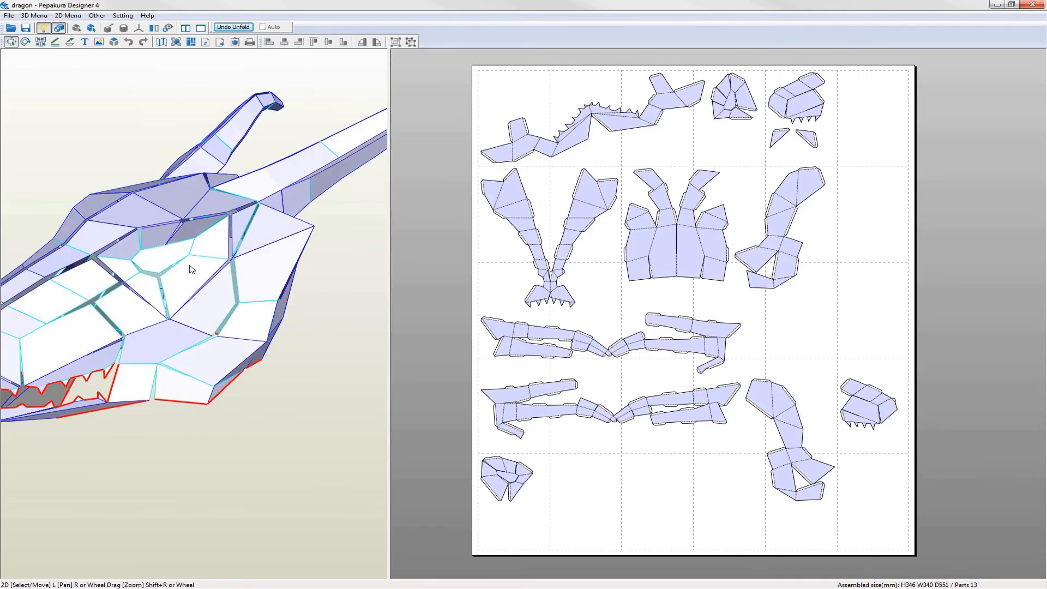
left_click(733, 97)
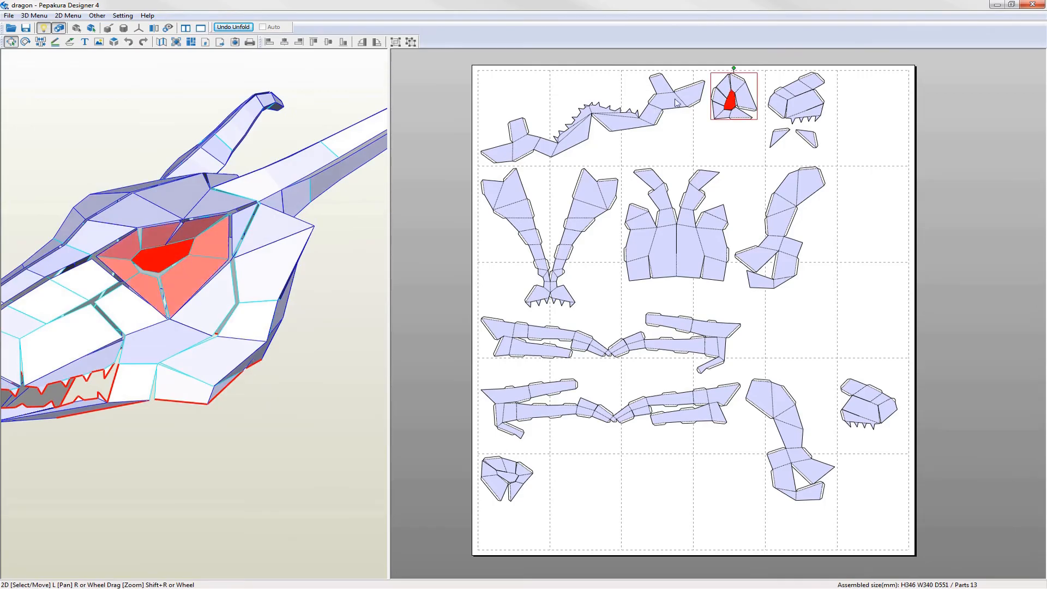
left_click_drag(733, 97, 702, 110)
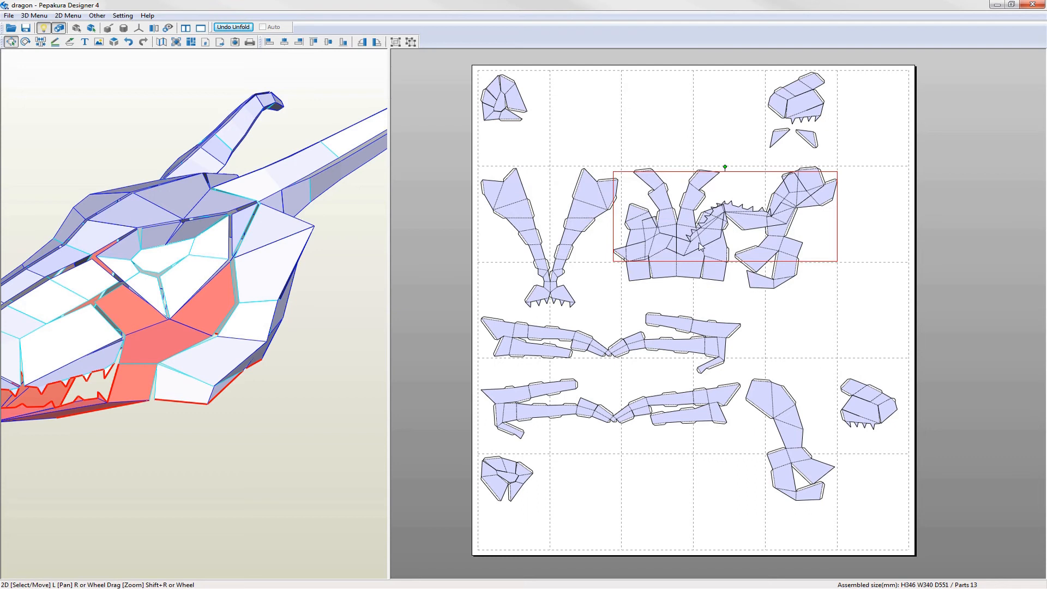
left_click_drag(698, 217, 637, 103)
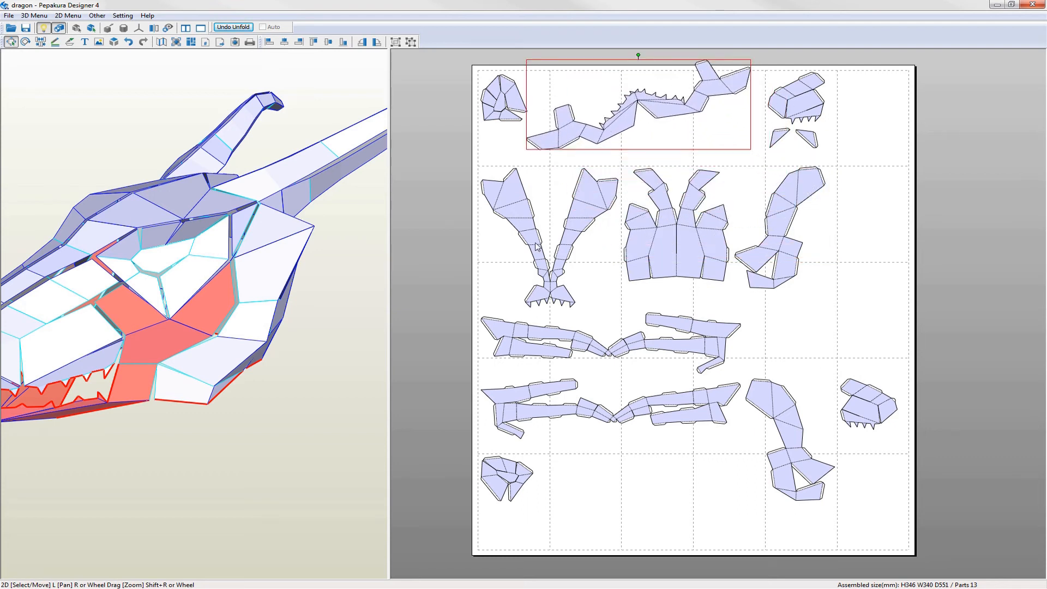
mouse_move(253, 449)
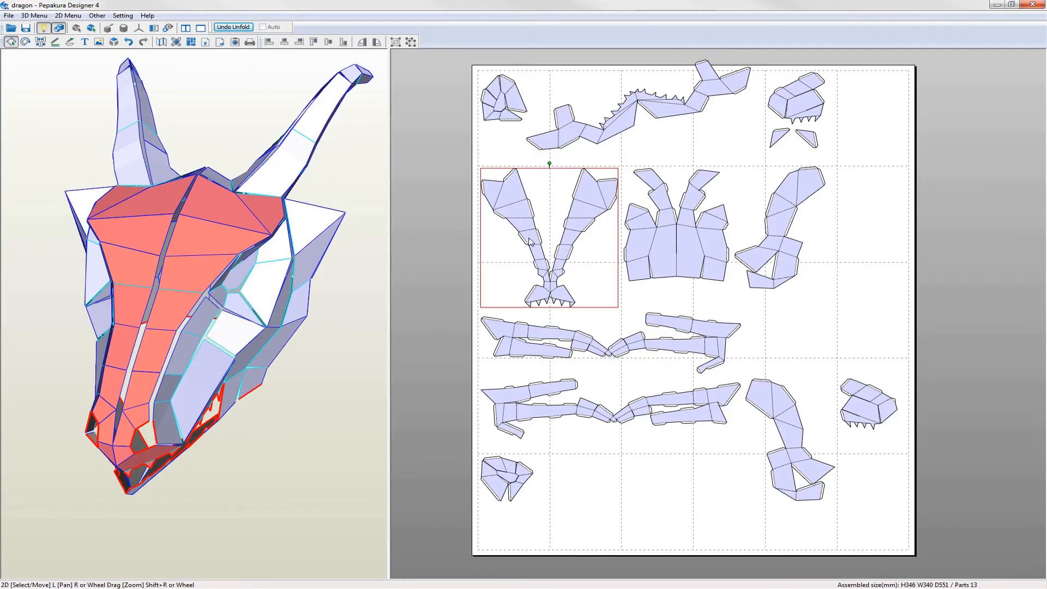
left_click_drag(547, 240, 911, 134)
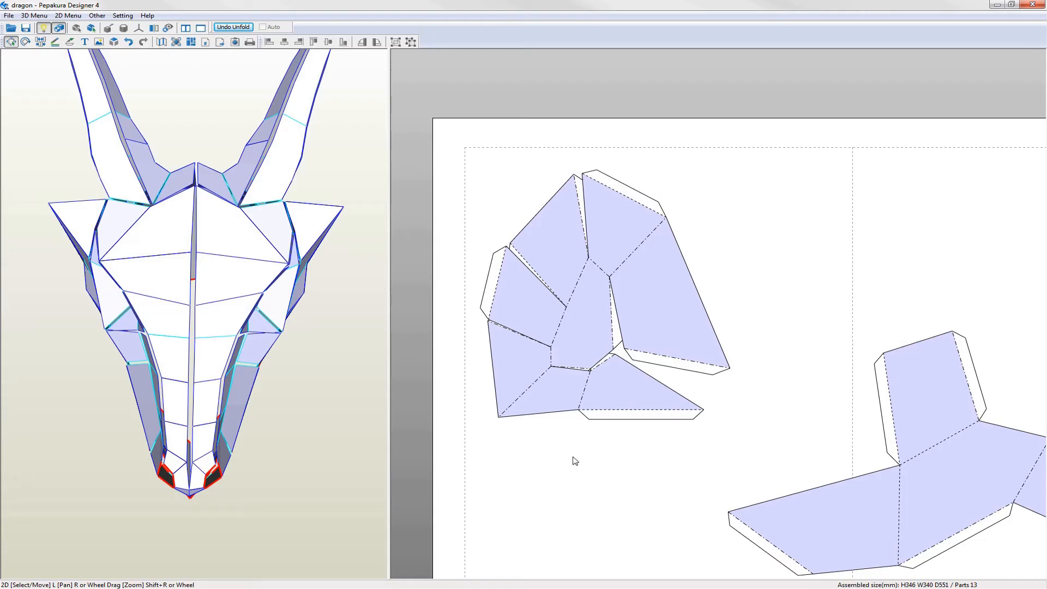
In Edit Flaps, apply a fixed 6 mm flap height to all parts.
right_click(574, 461)
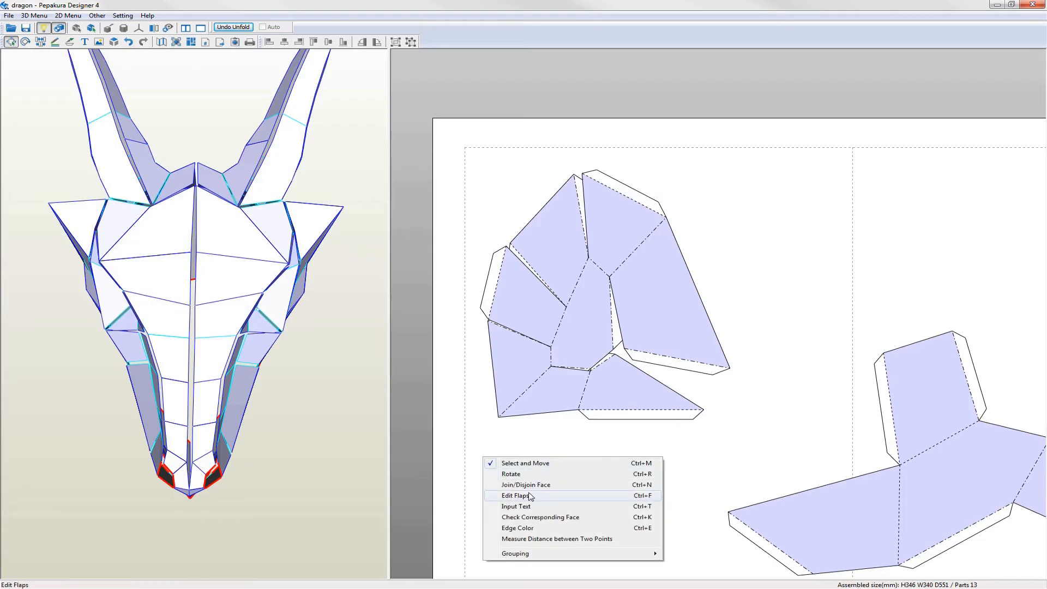
left_click(515, 496)
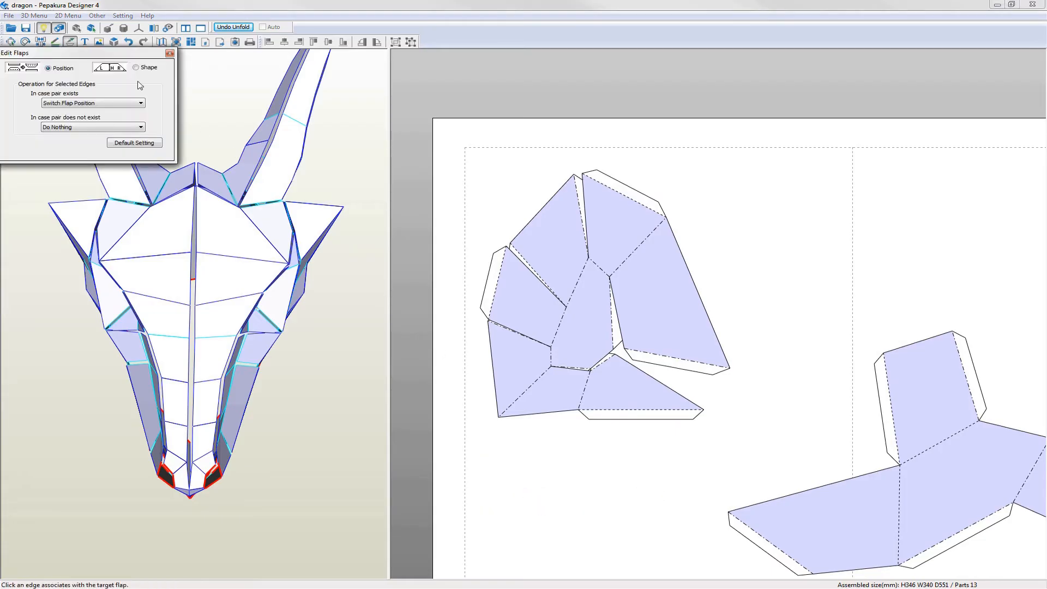
left_click_drag(15, 53, 125, 75)
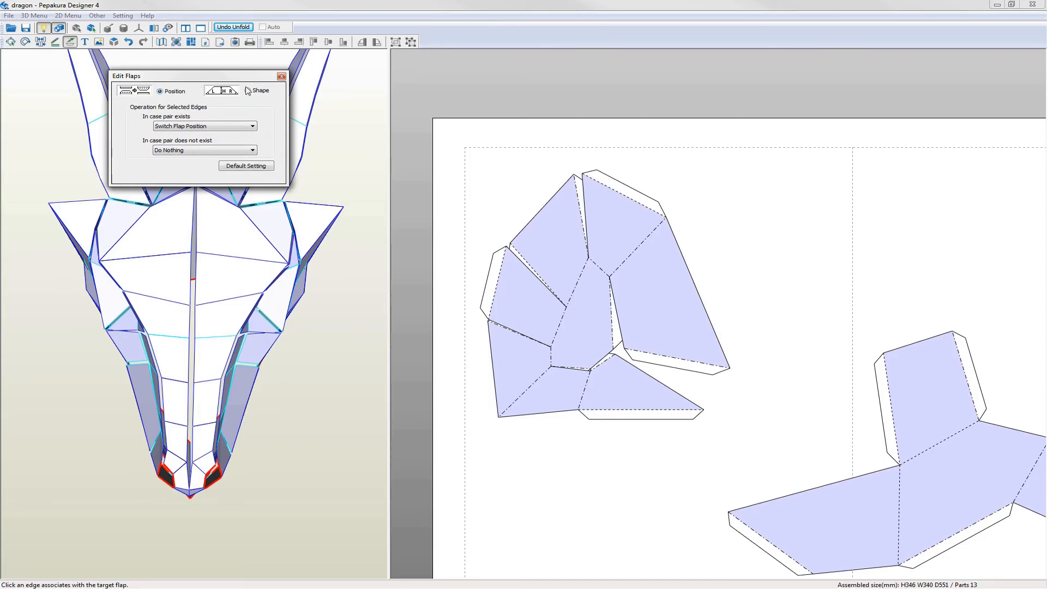
left_click(248, 90)
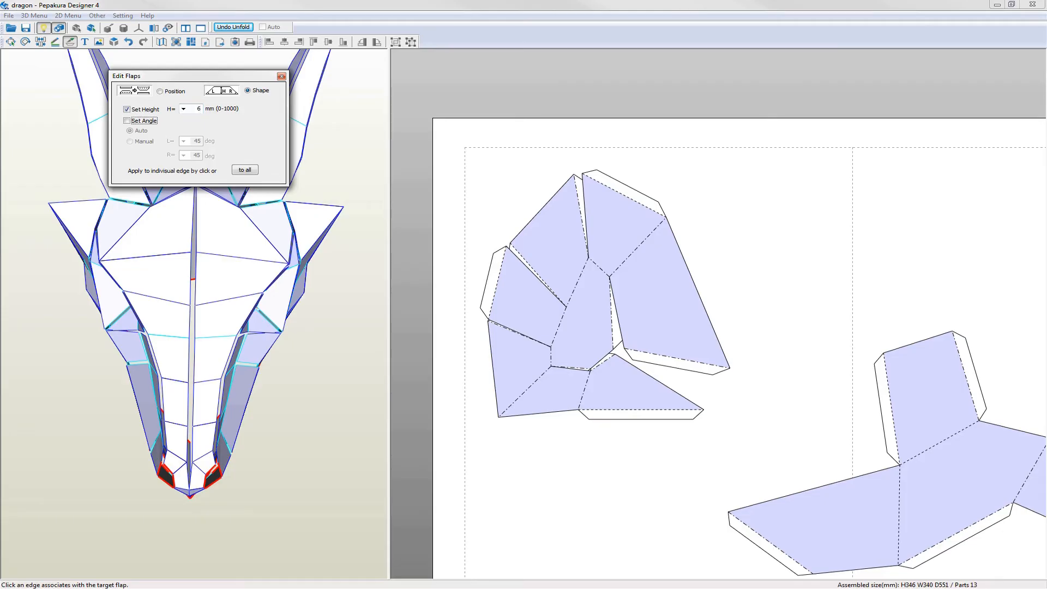
left_click(245, 169)
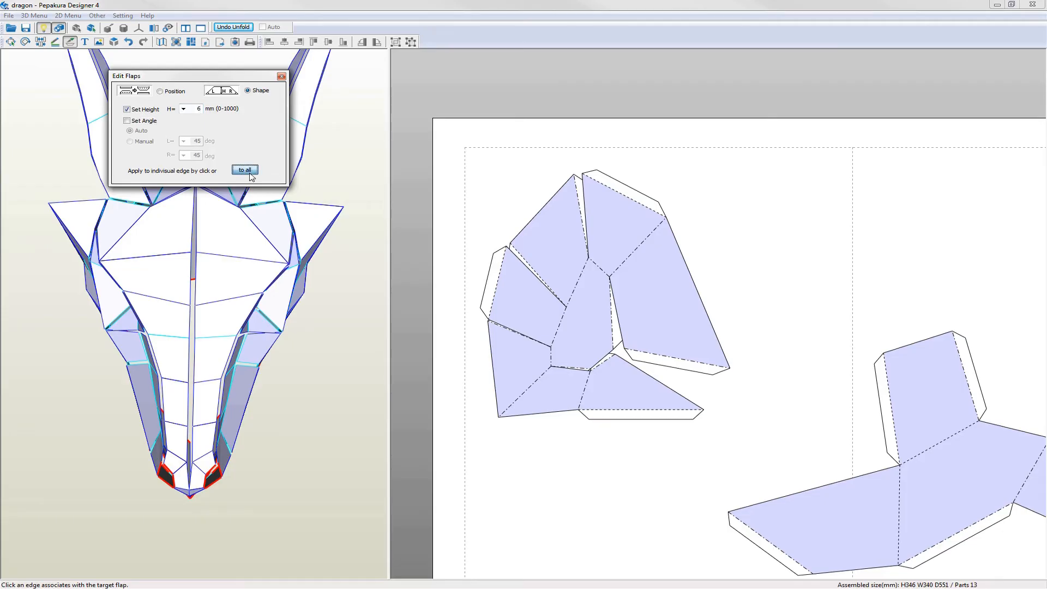
left_click(244, 169)
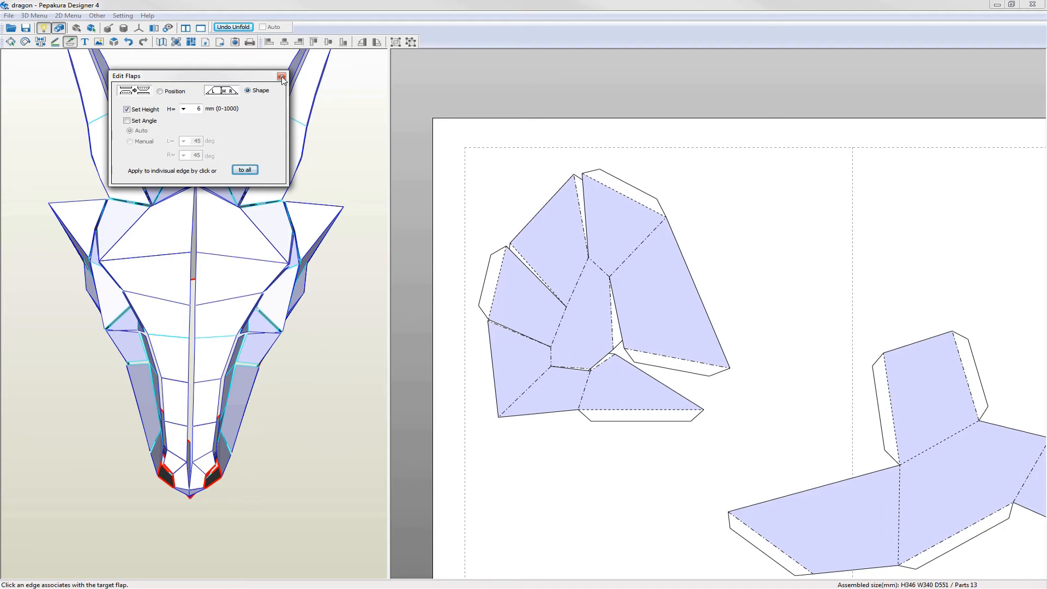
left_click(281, 76)
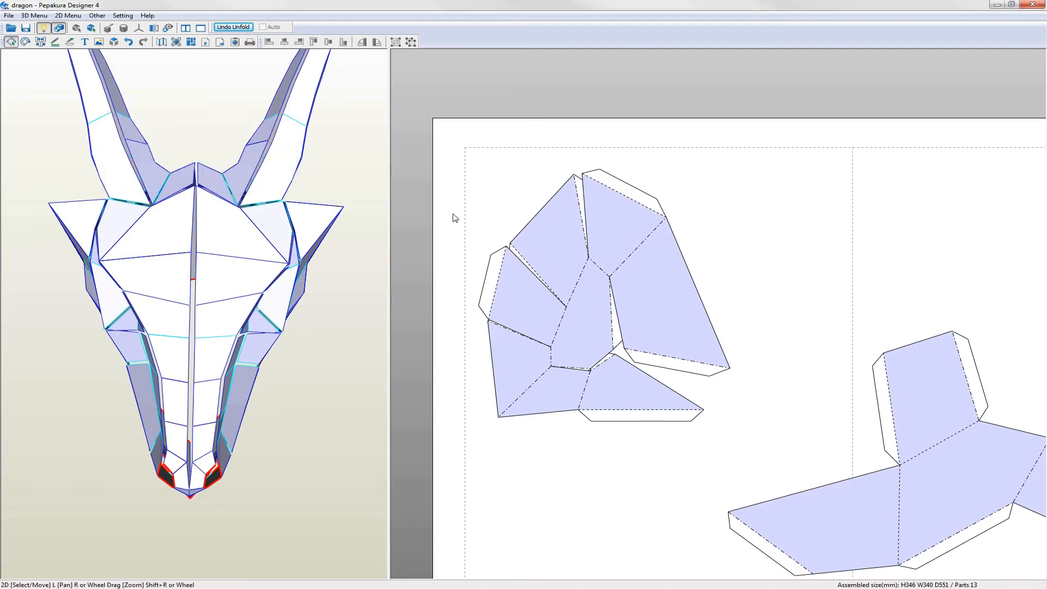
mouse_move(746, 235)
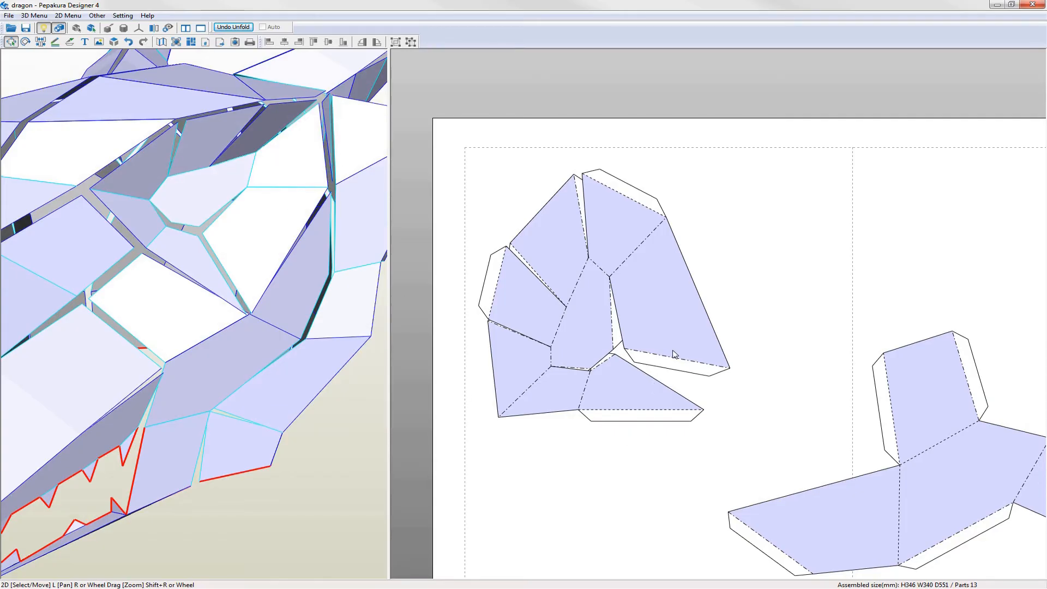
mouse_move(527, 277)
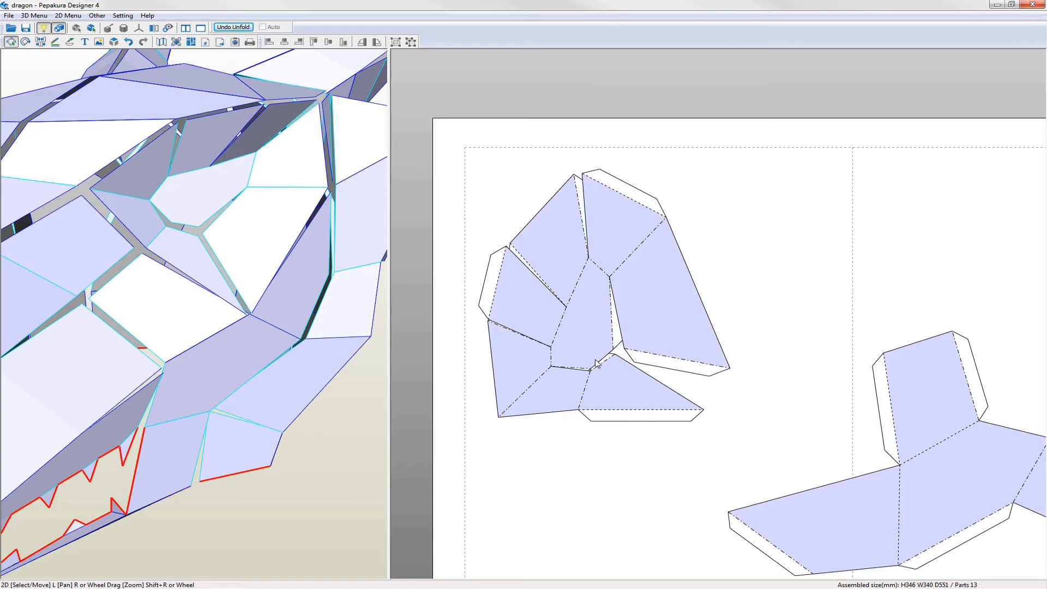
mouse_move(589, 343)
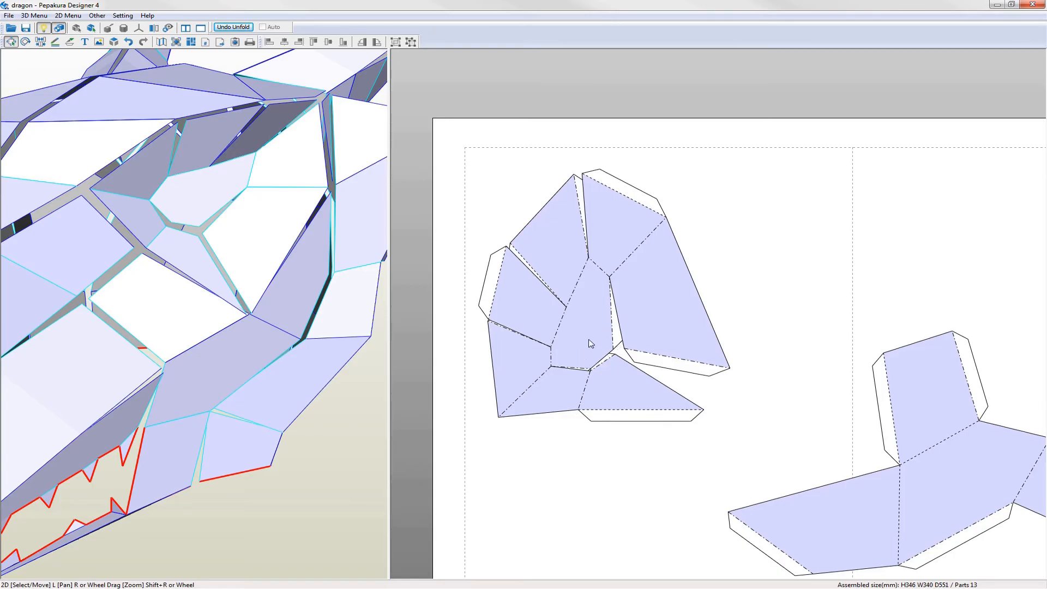
mouse_move(771, 247)
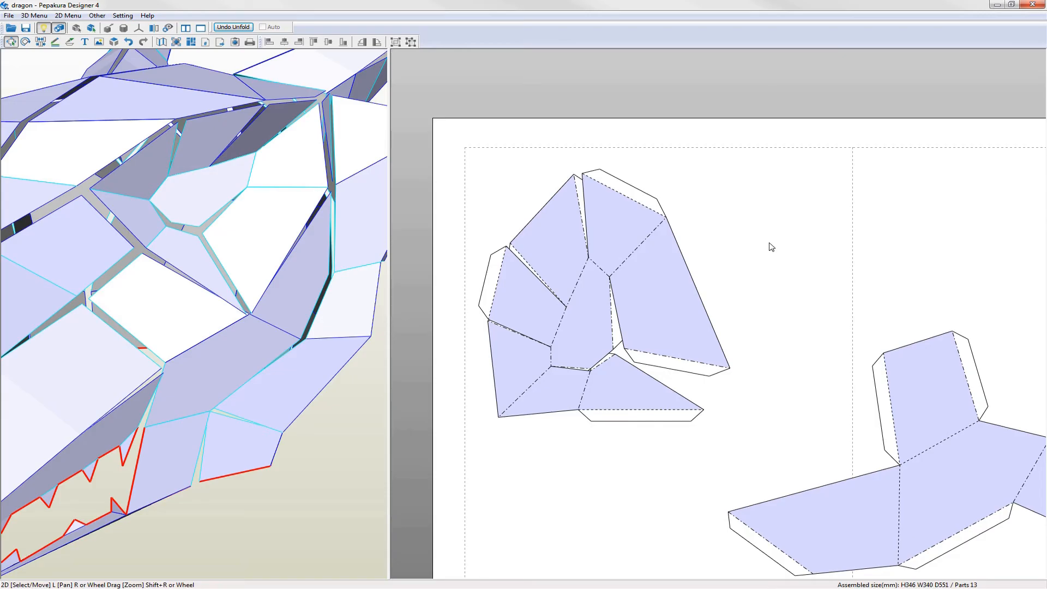
Split a face near the dragon's eye off into its own piece.
right_click(771, 247)
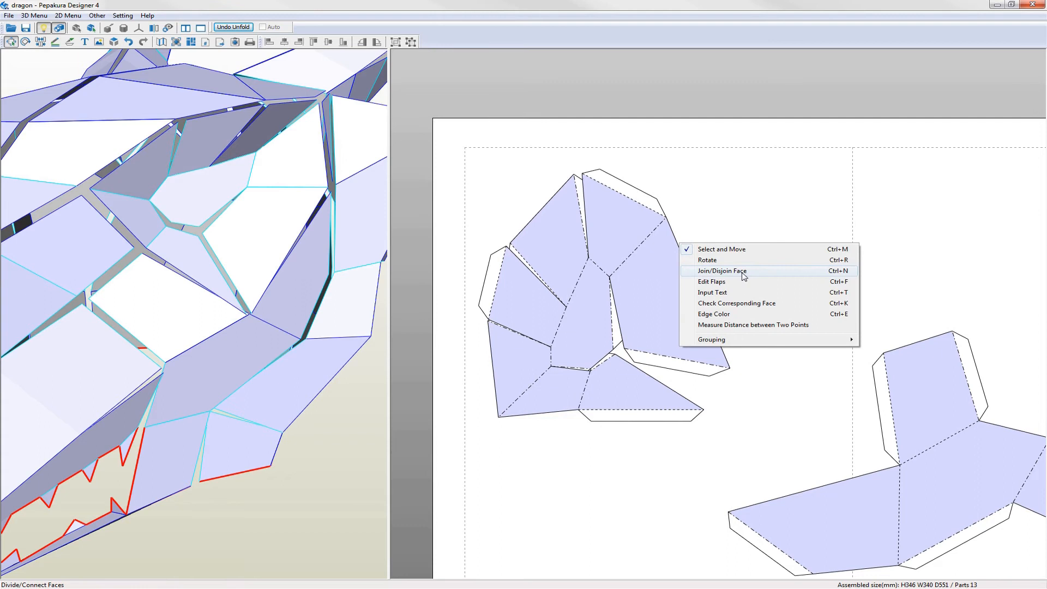
left_click(723, 271)
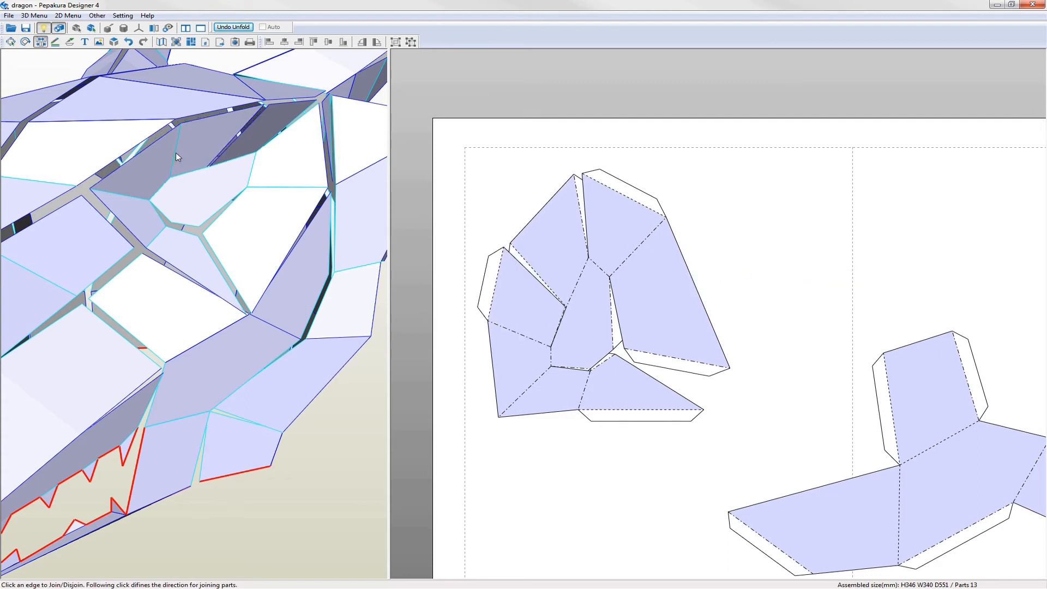
mouse_move(242, 189)
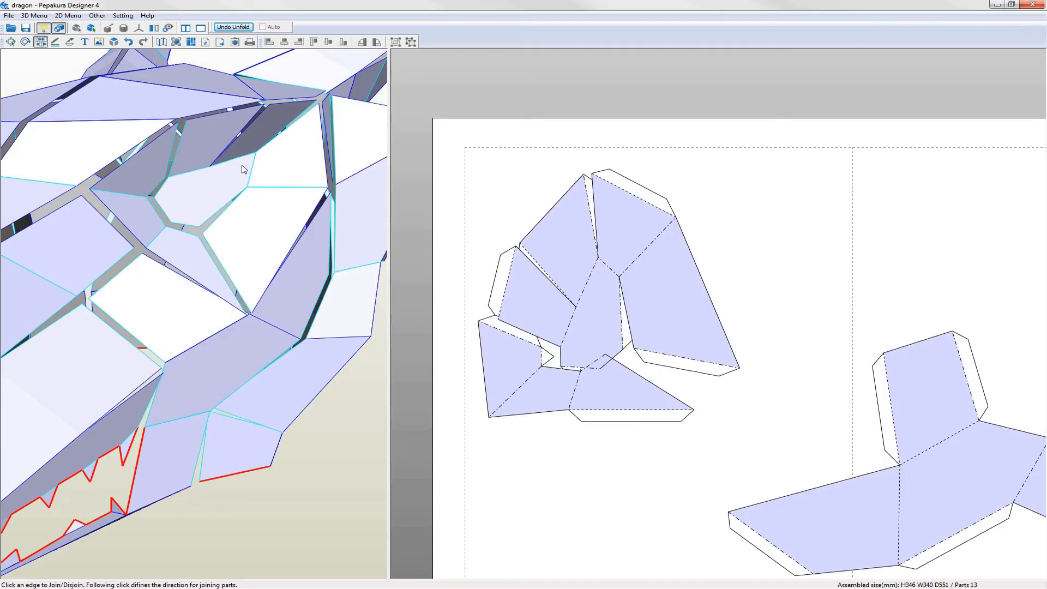
left_click(241, 167)
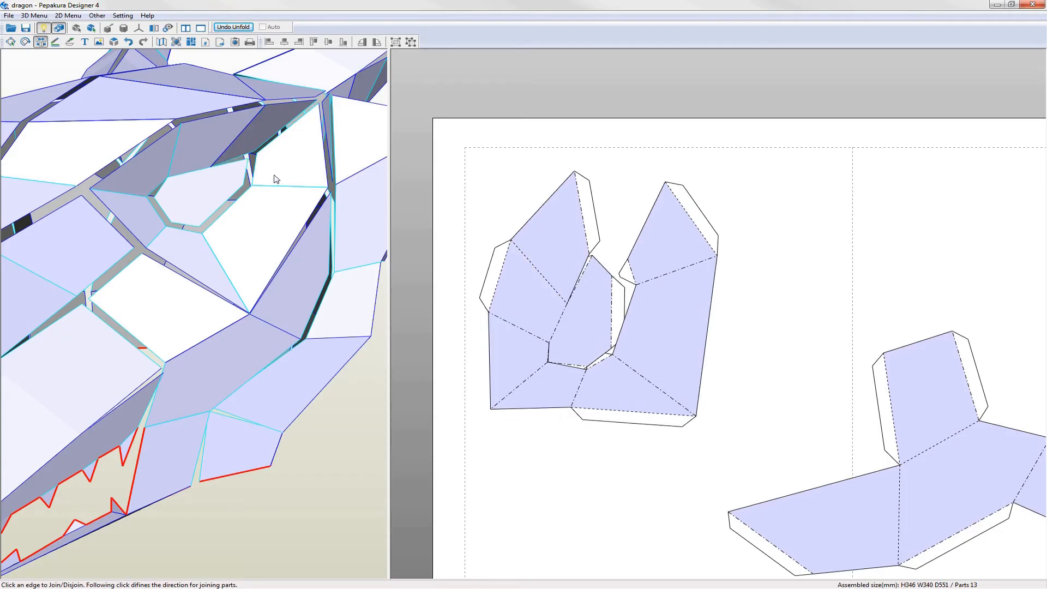
mouse_move(188, 175)
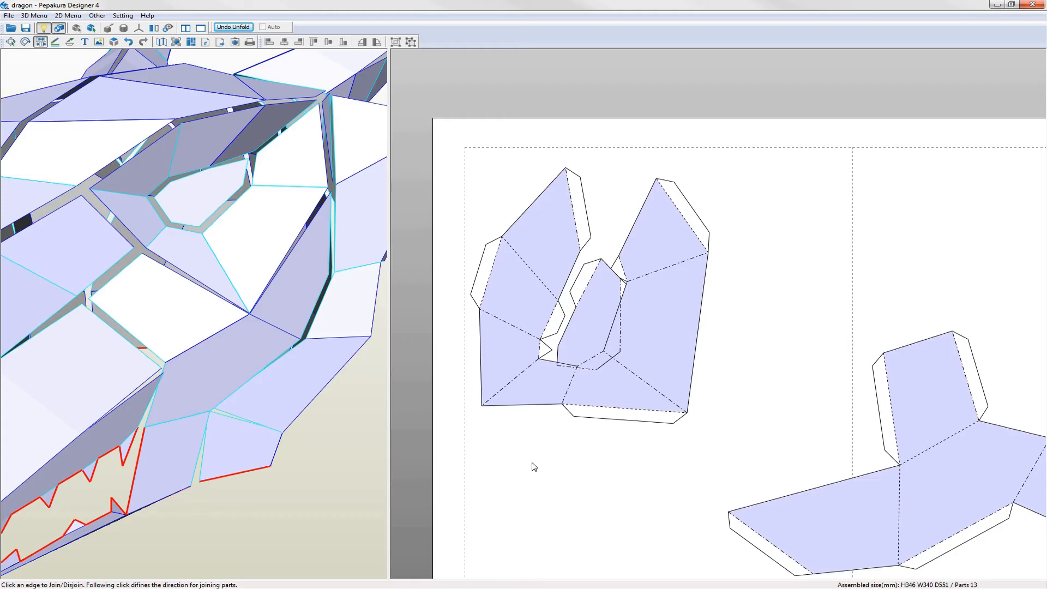
Drag the small eye piece to the right of the larger pieces.
right_click(535, 467)
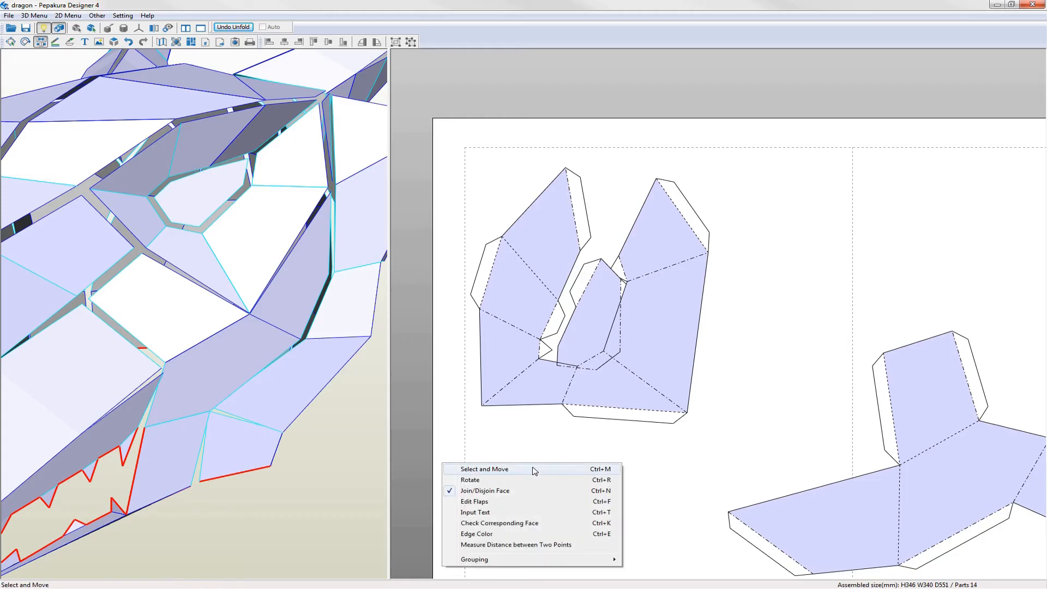
left_click(482, 469)
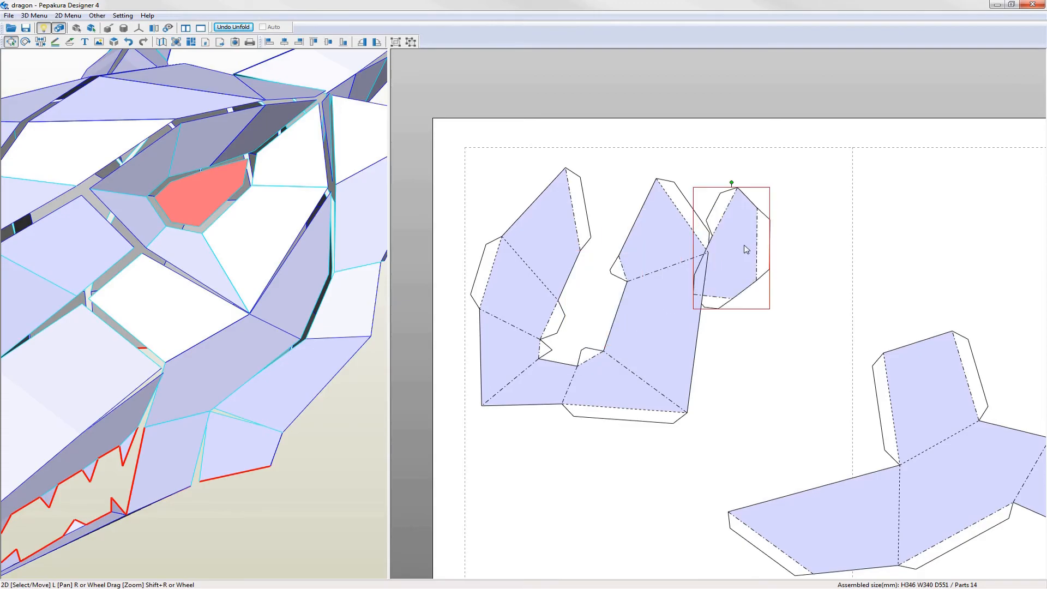
left_click_drag(731, 244, 788, 211)
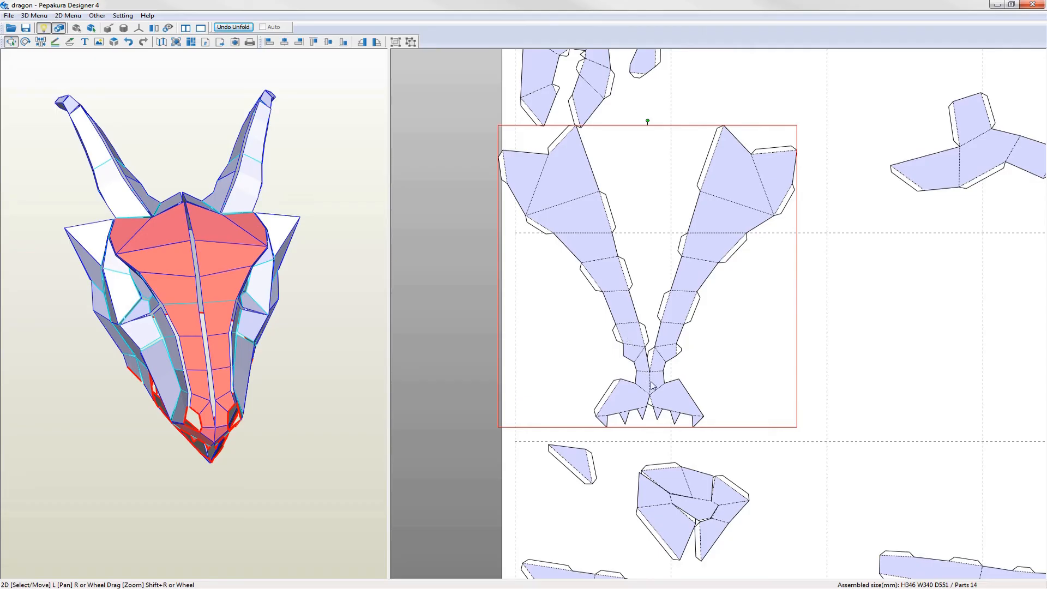
mouse_move(529, 402)
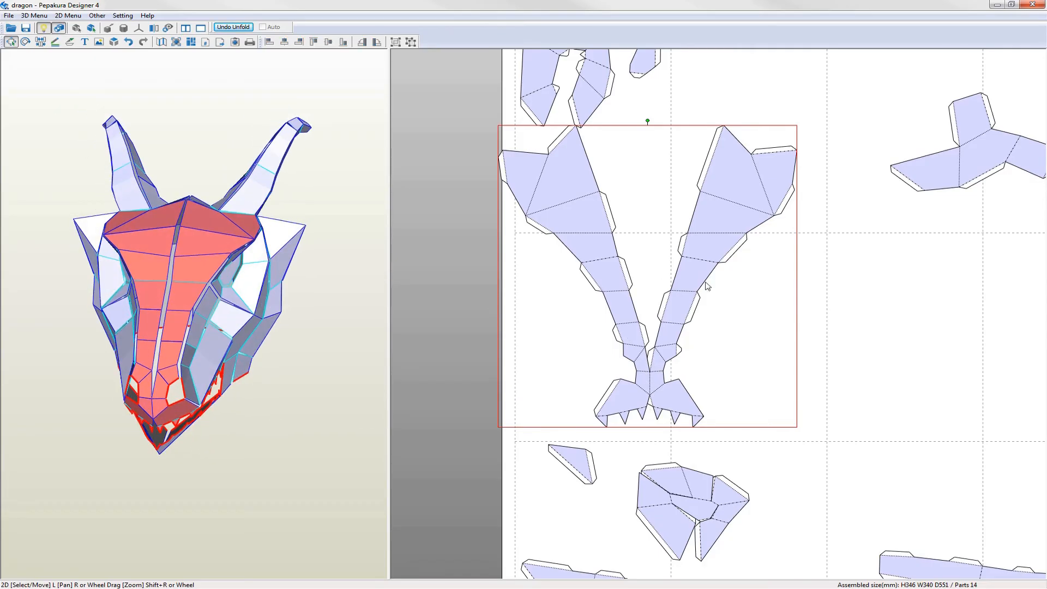
Join the clawed strip onto the large head piece, split it off at another edge, then return to Select and Move.
right_click(707, 285)
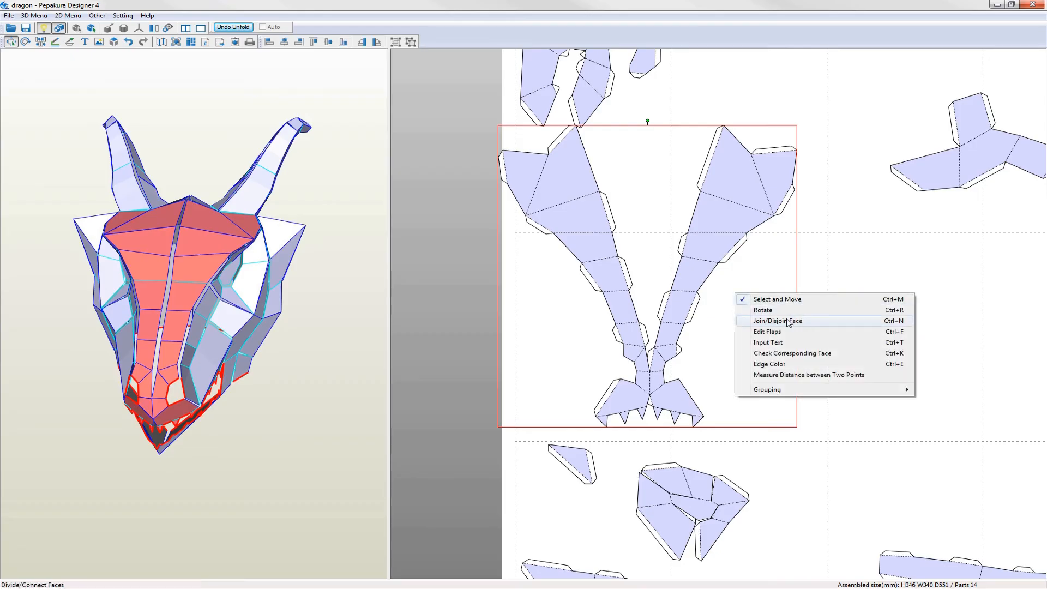
left_click(776, 321)
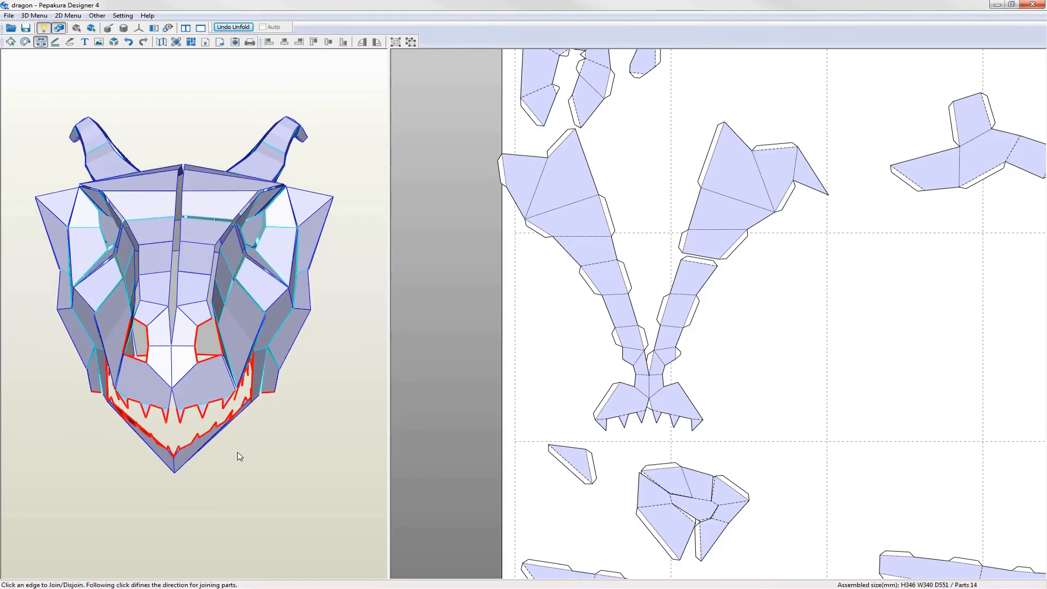
right_click(760, 361)
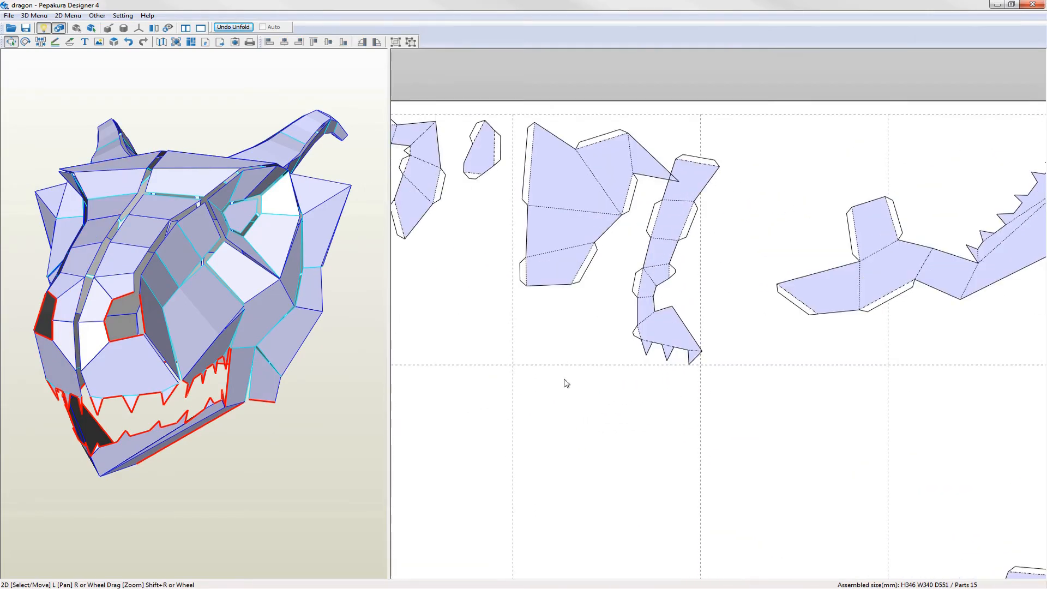
right_click(565, 382)
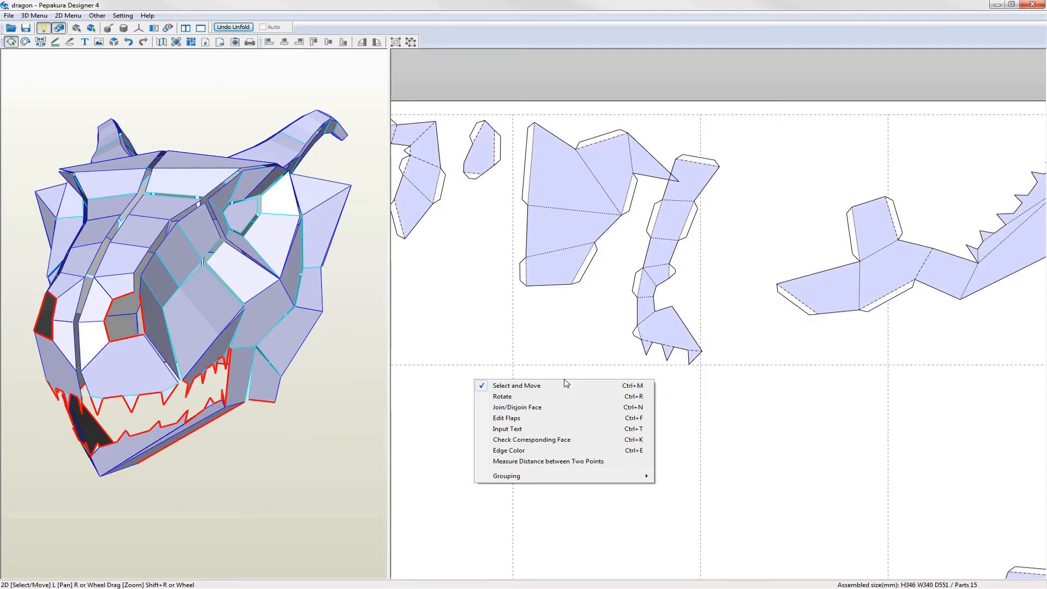
left_click(517, 406)
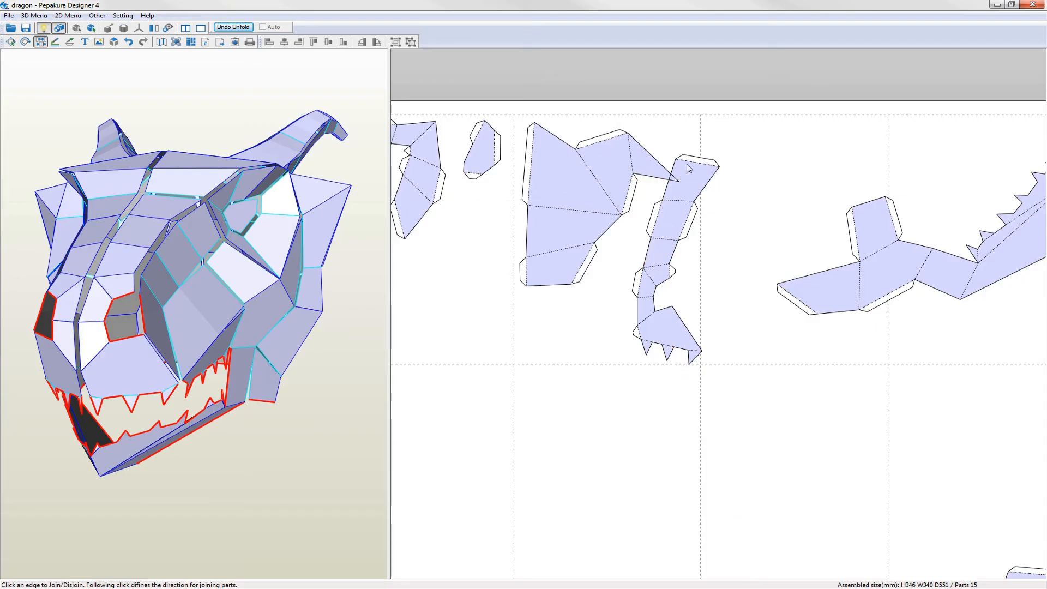
left_click(577, 274)
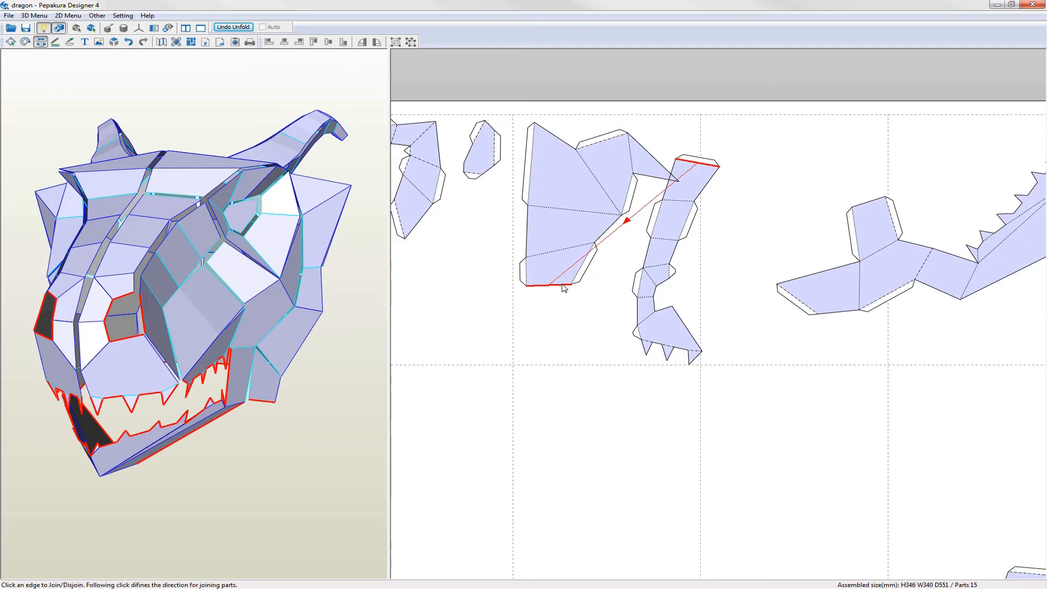
left_click(566, 286)
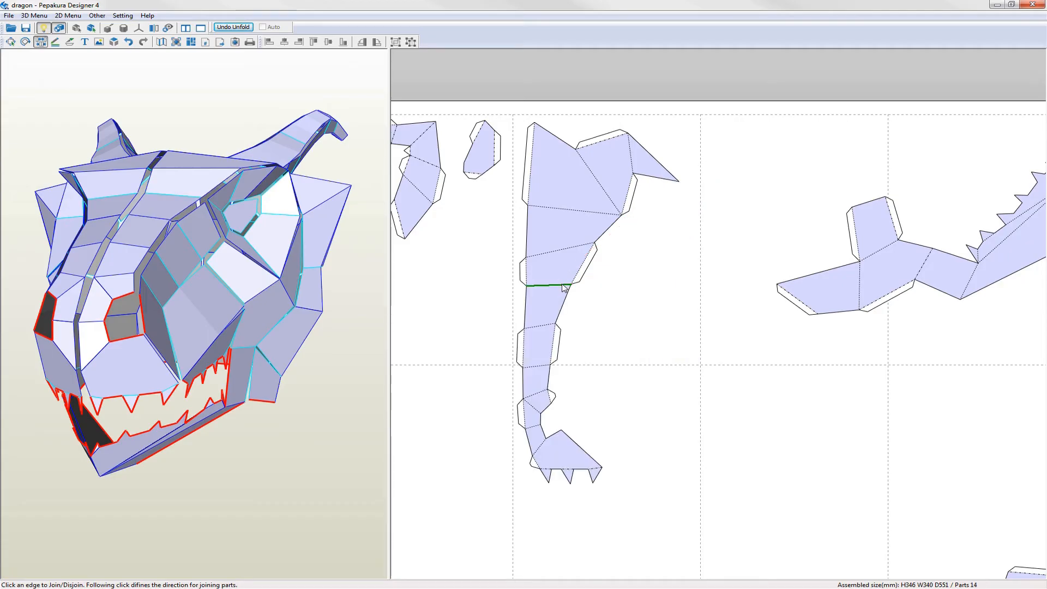
left_click(540, 286)
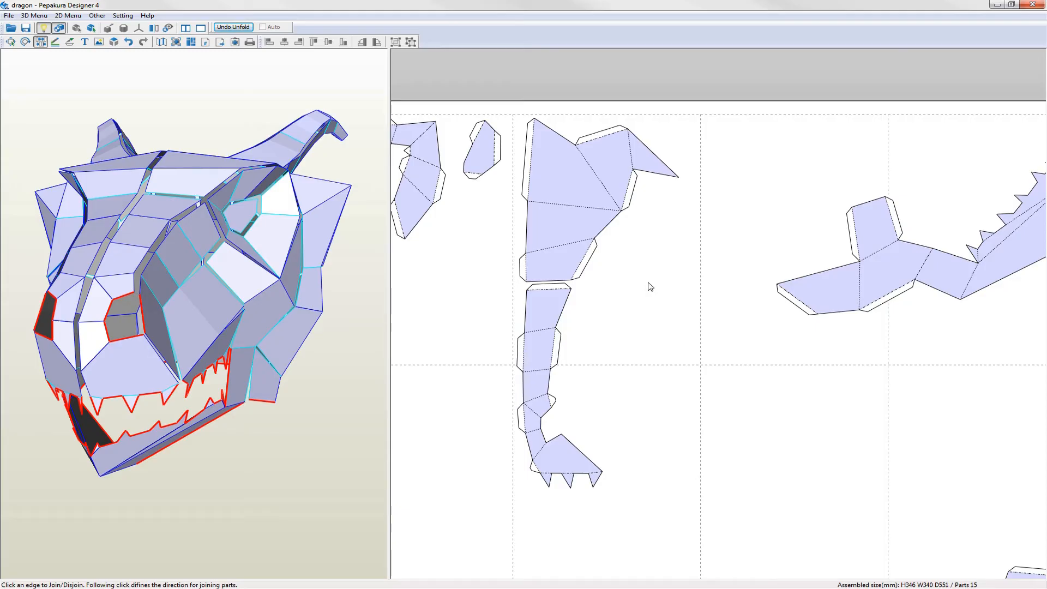
right_click(648, 287)
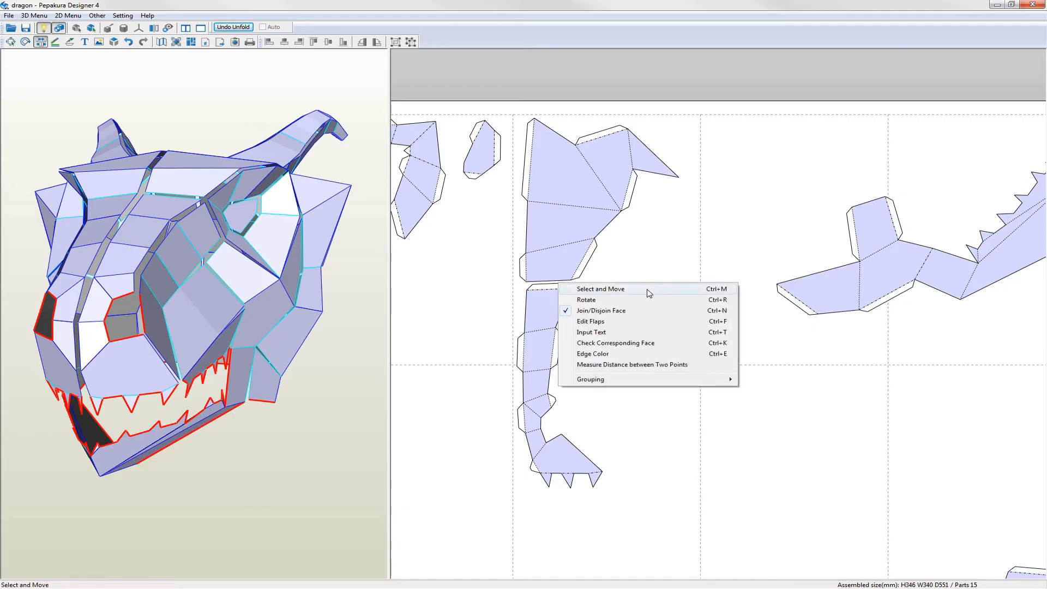
left_click(600, 289)
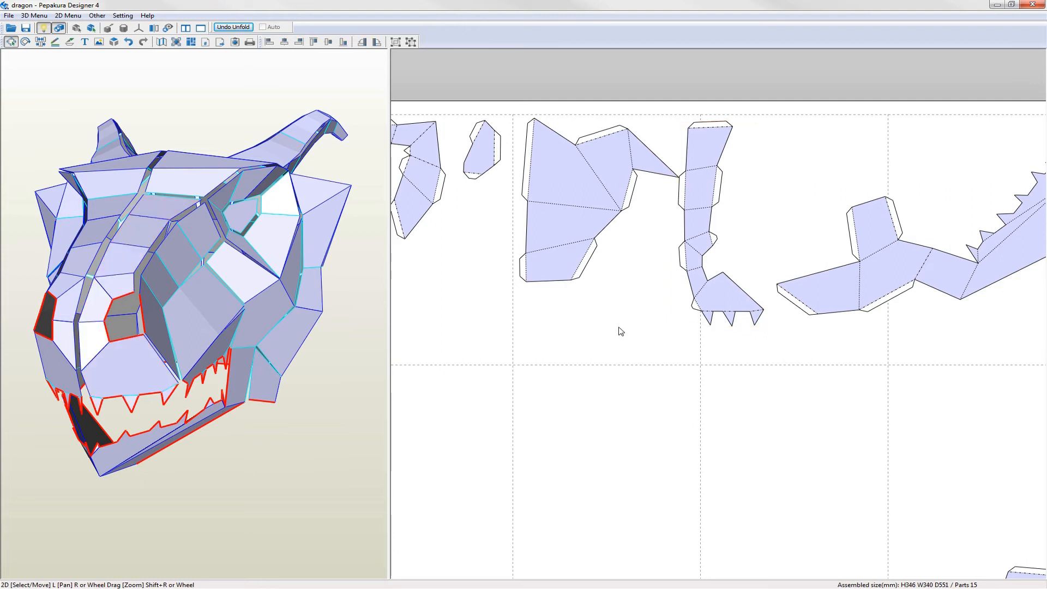
mouse_move(604, 318)
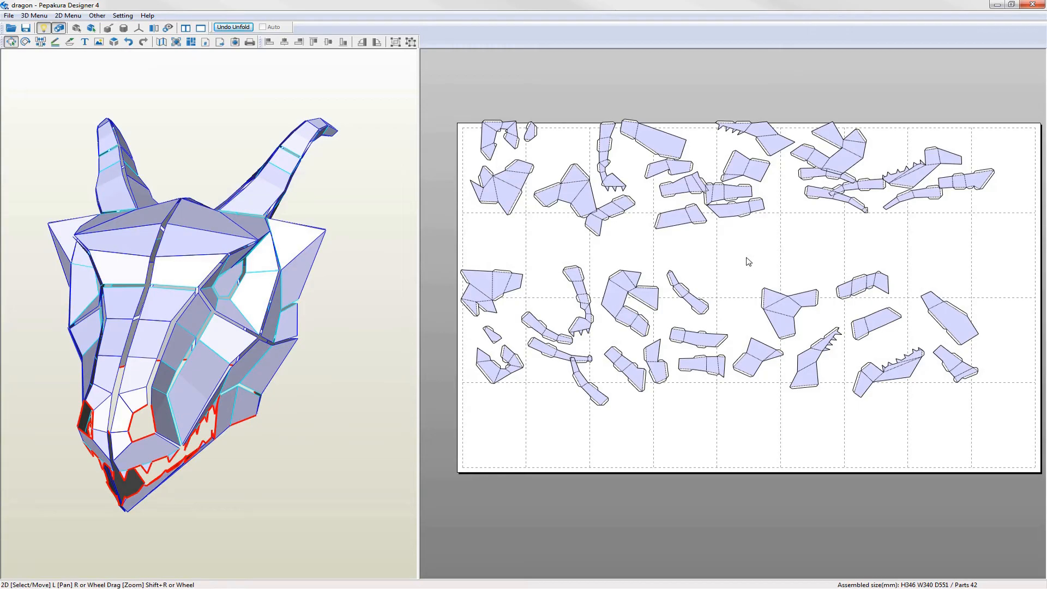
mouse_move(738, 257)
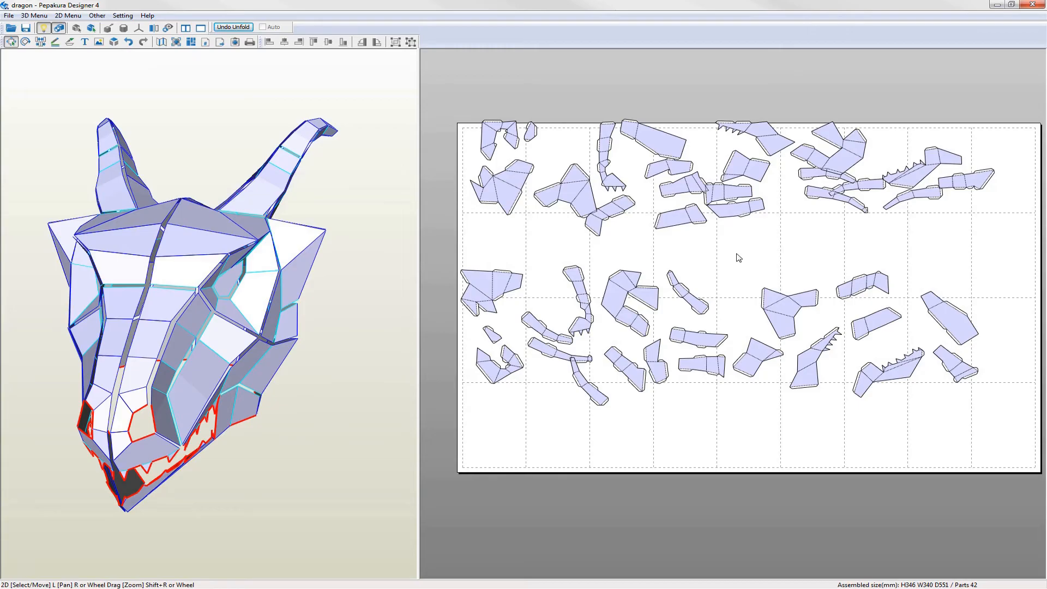
left_click_drag(467, 113, 868, 157)
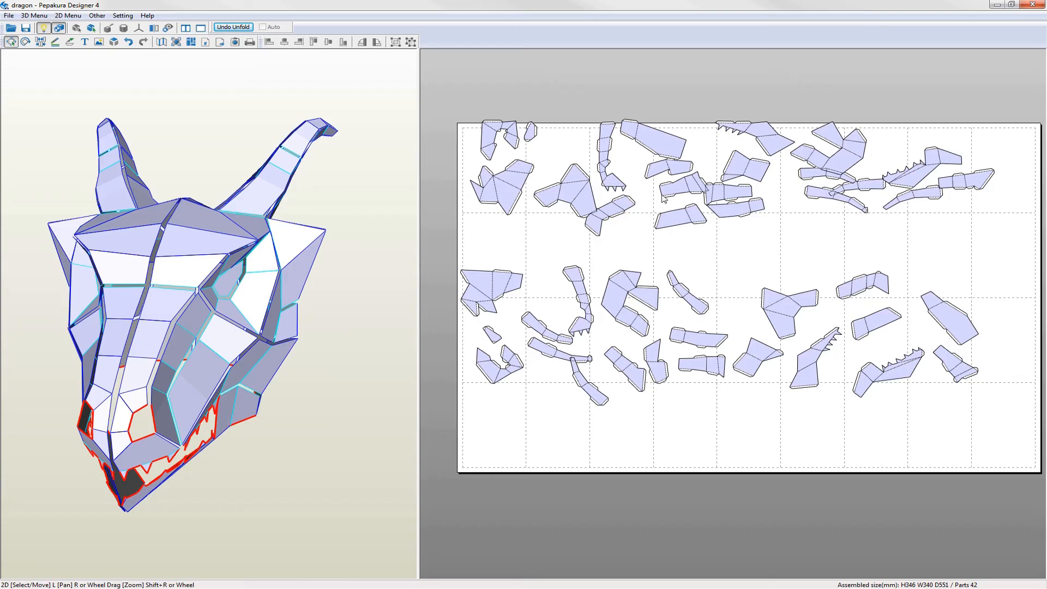
left_click(492, 186)
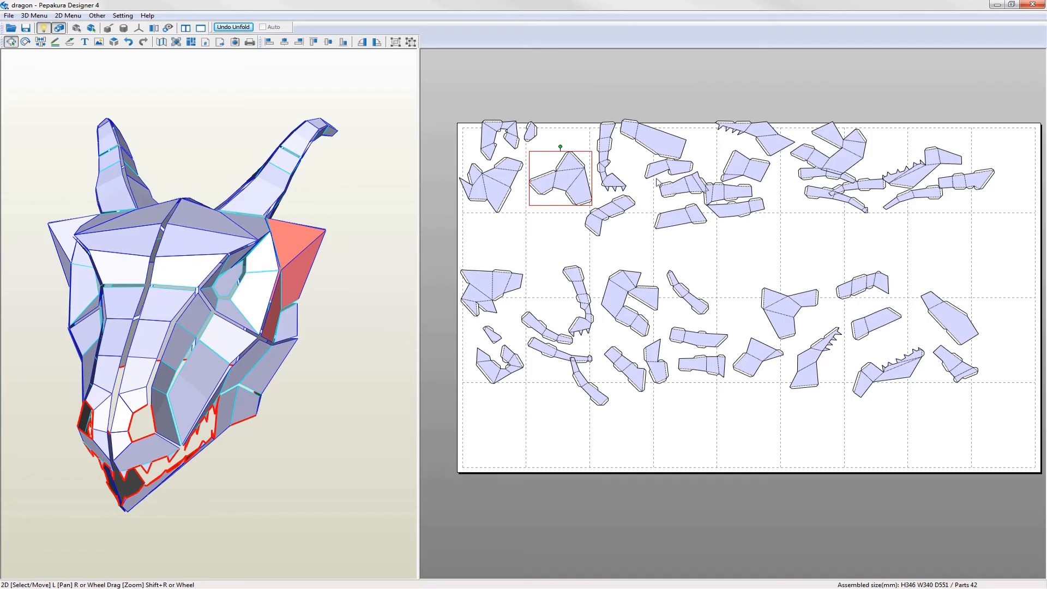
mouse_move(460, 250)
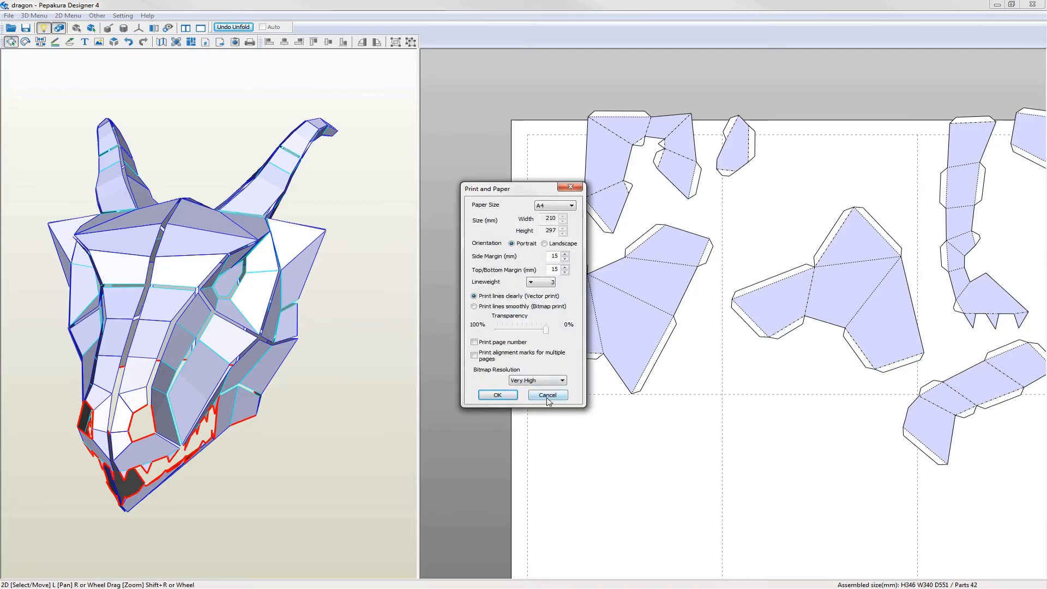
left_click(547, 395)
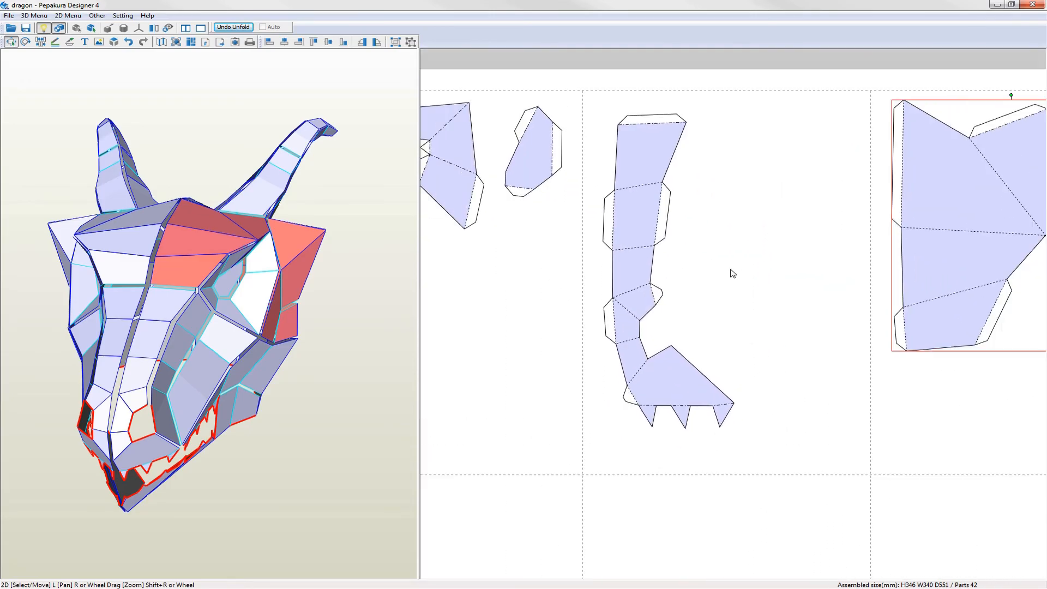
Enable Show Grid from the 2D menu behind the pattern pages.
left_click(66, 15)
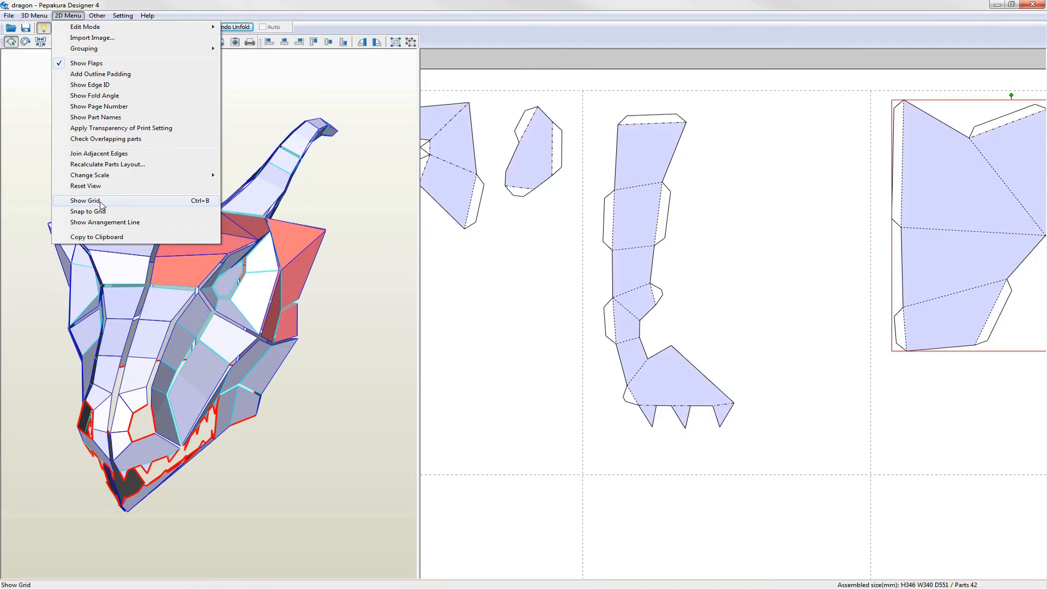
left_click(86, 200)
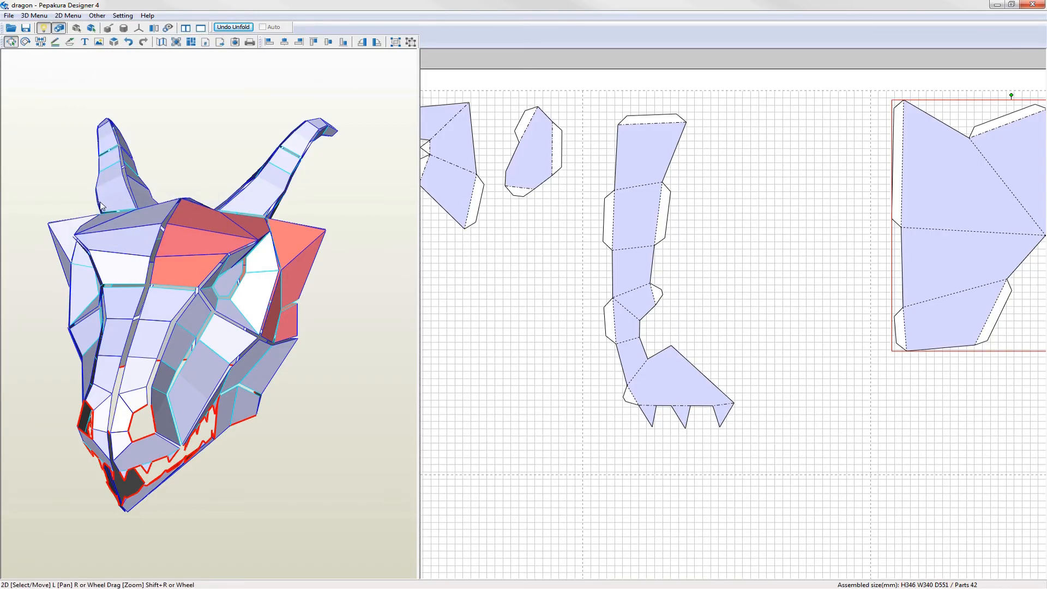
left_click(66, 14)
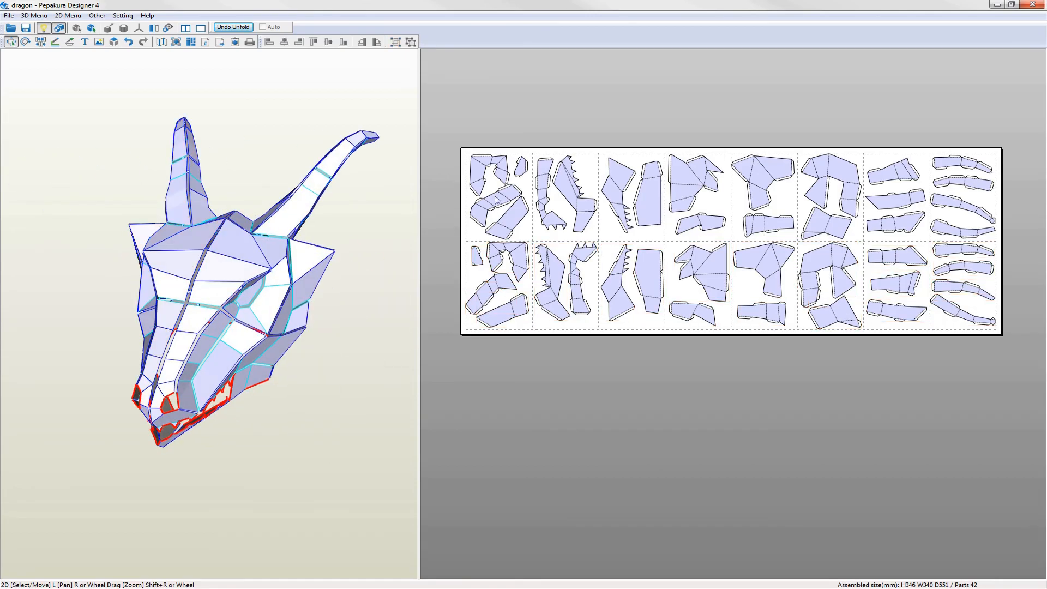
Select and adjust parts on the first and fourth pages to fit the page boundaries.
left_click(497, 208)
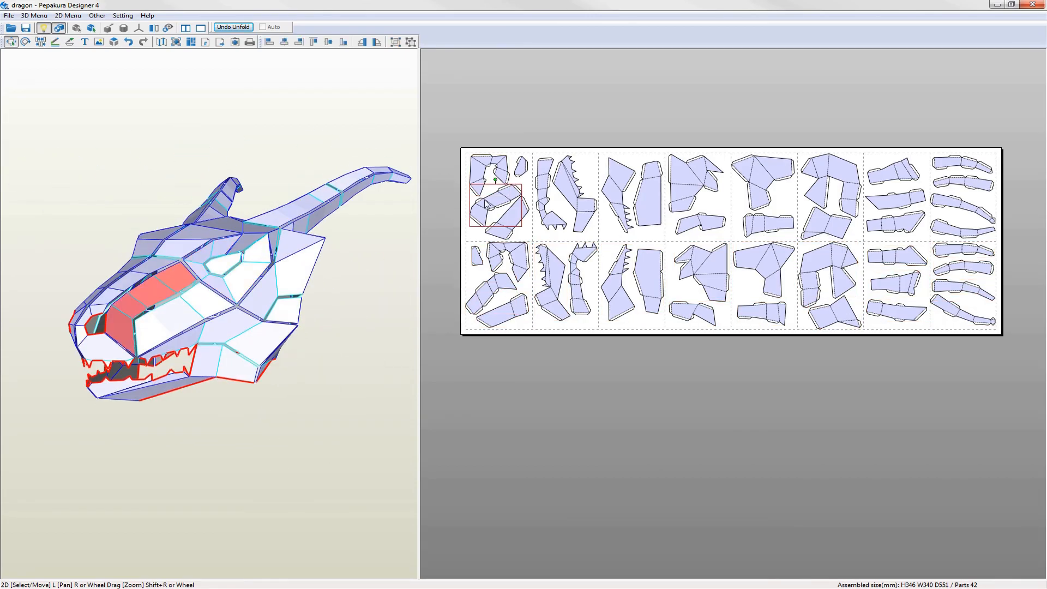
left_click(694, 184)
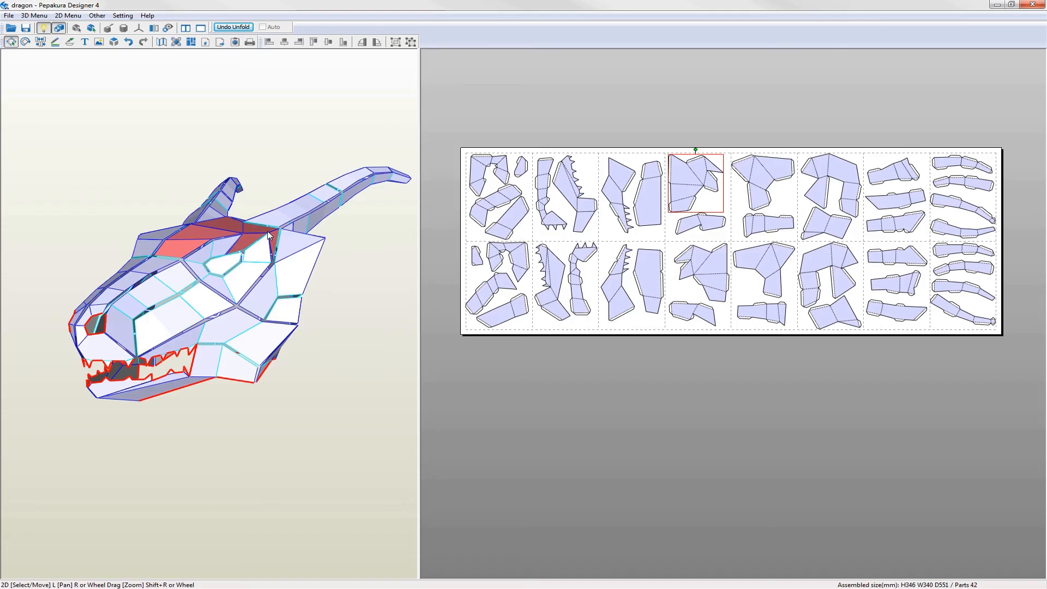
left_click(549, 194)
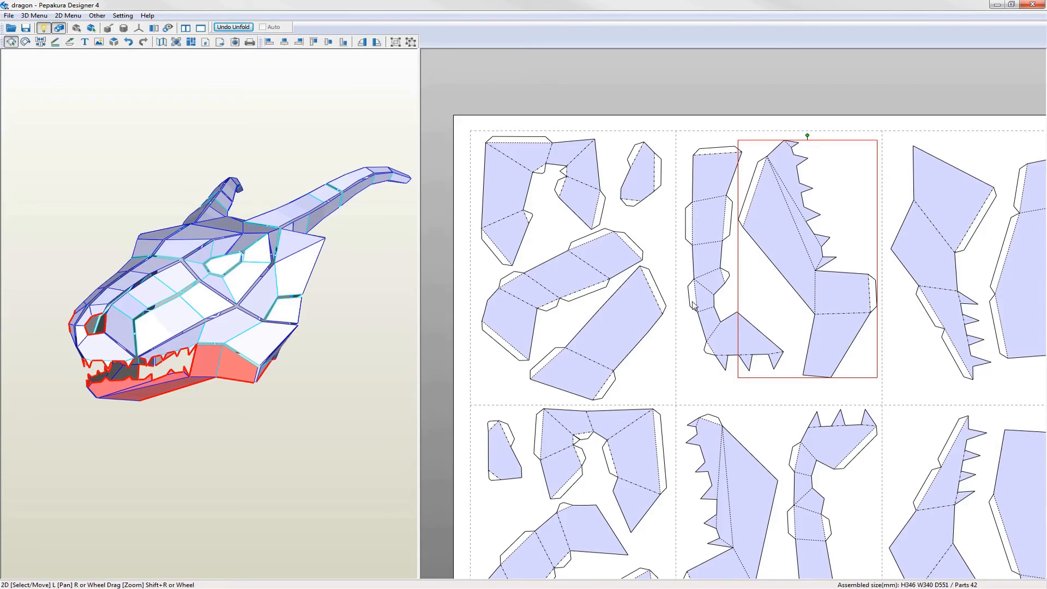
mouse_move(708, 354)
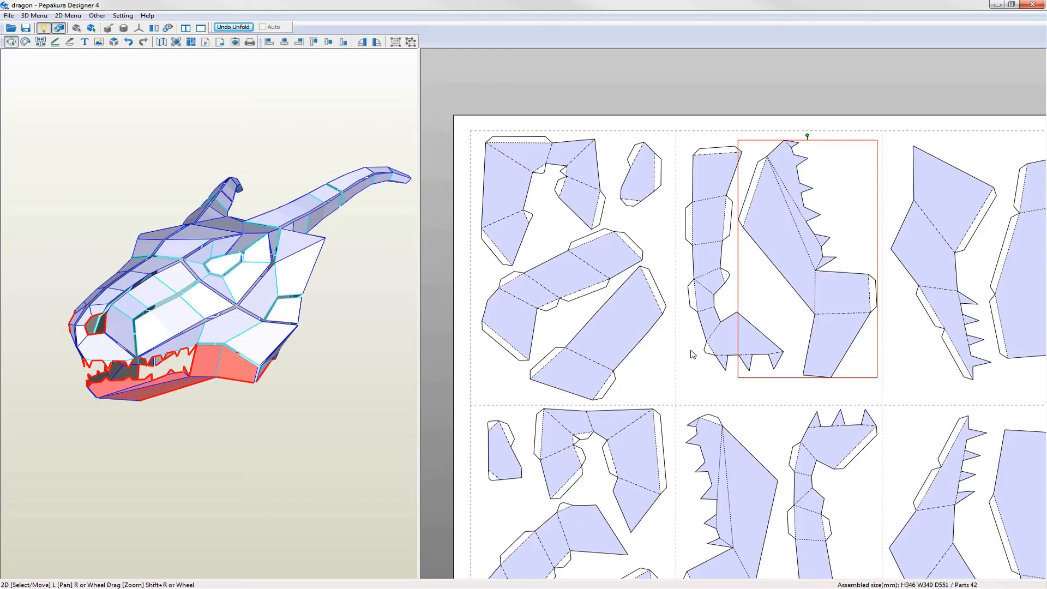
mouse_move(648, 301)
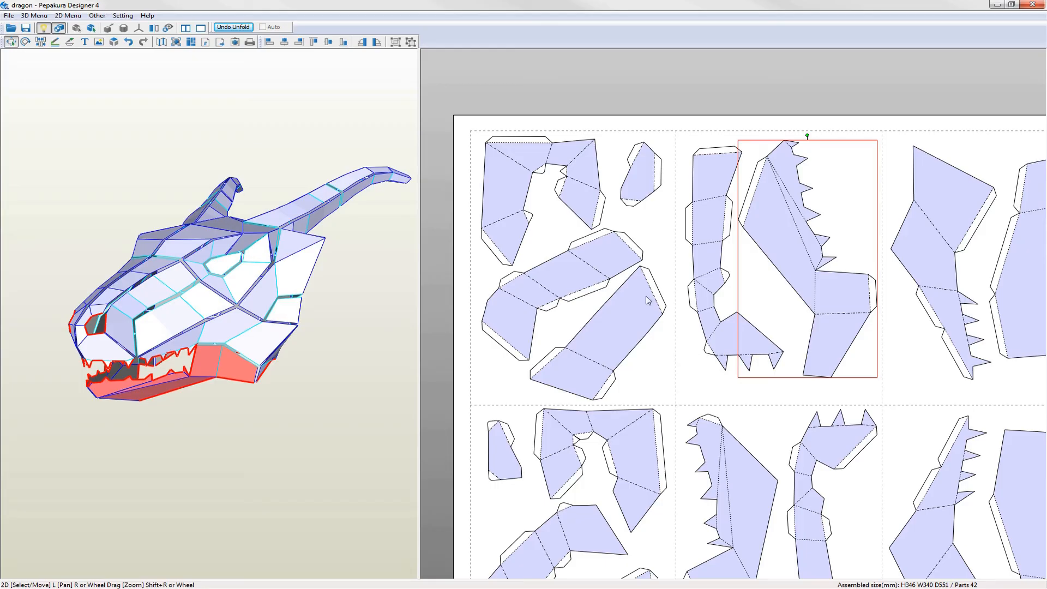
mouse_move(549, 239)
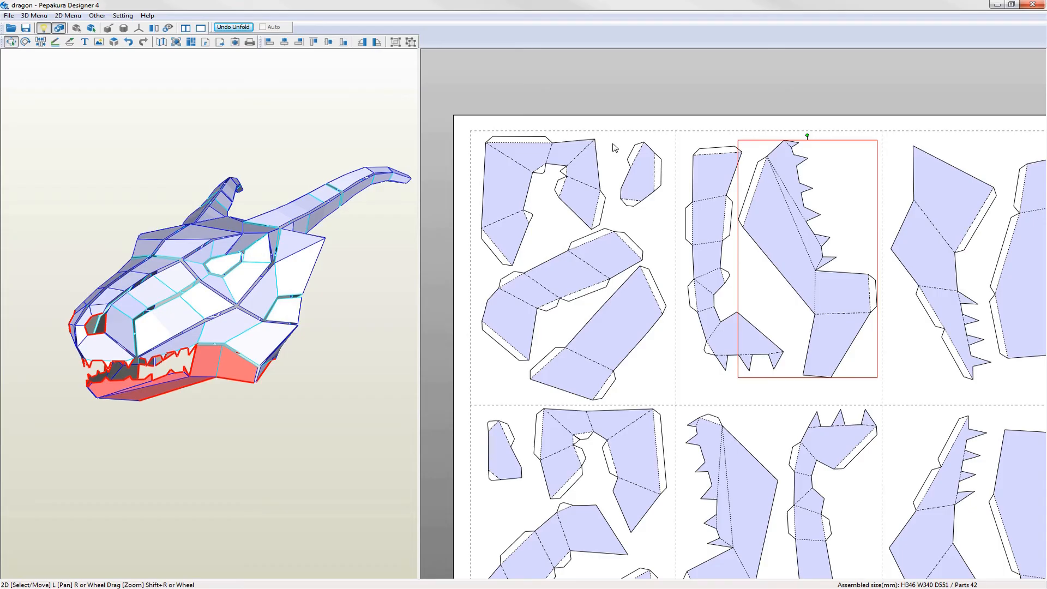
Using Edit Flaps in Position mode, switch the flap across one part's joint edge.
right_click(614, 147)
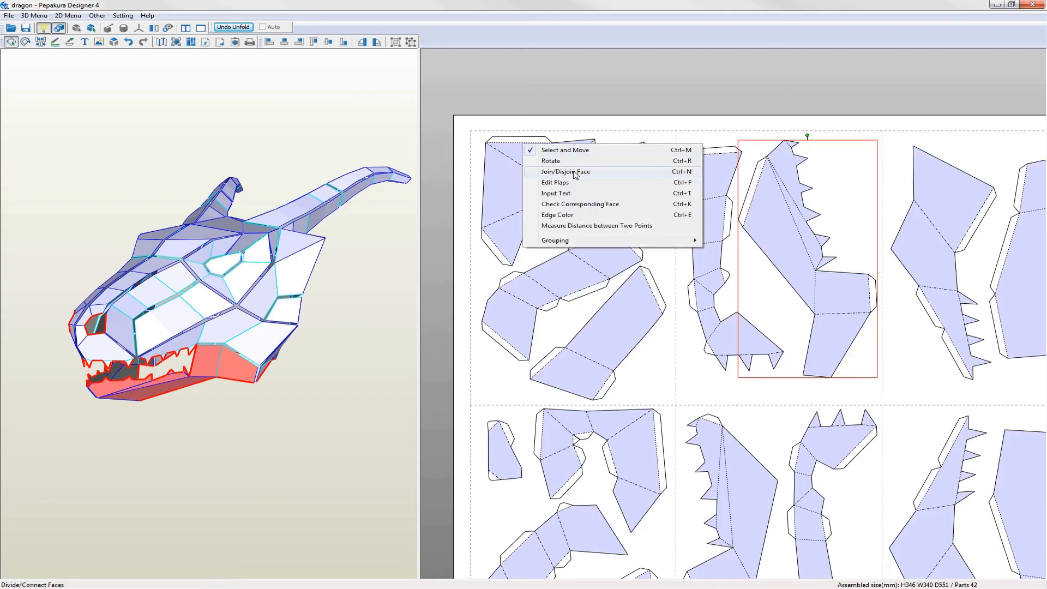
left_click(554, 183)
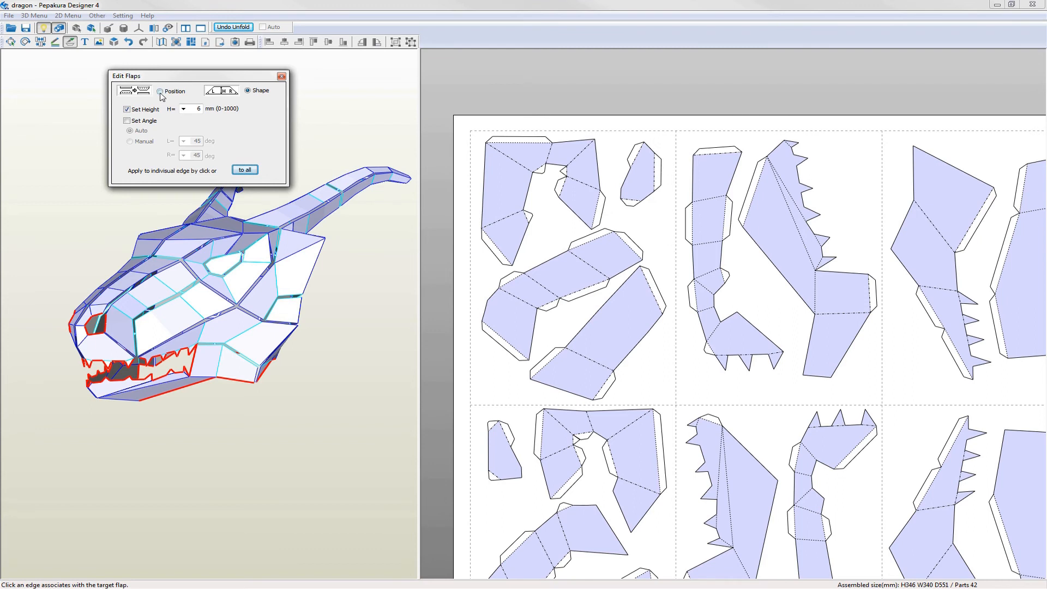
left_click(159, 90)
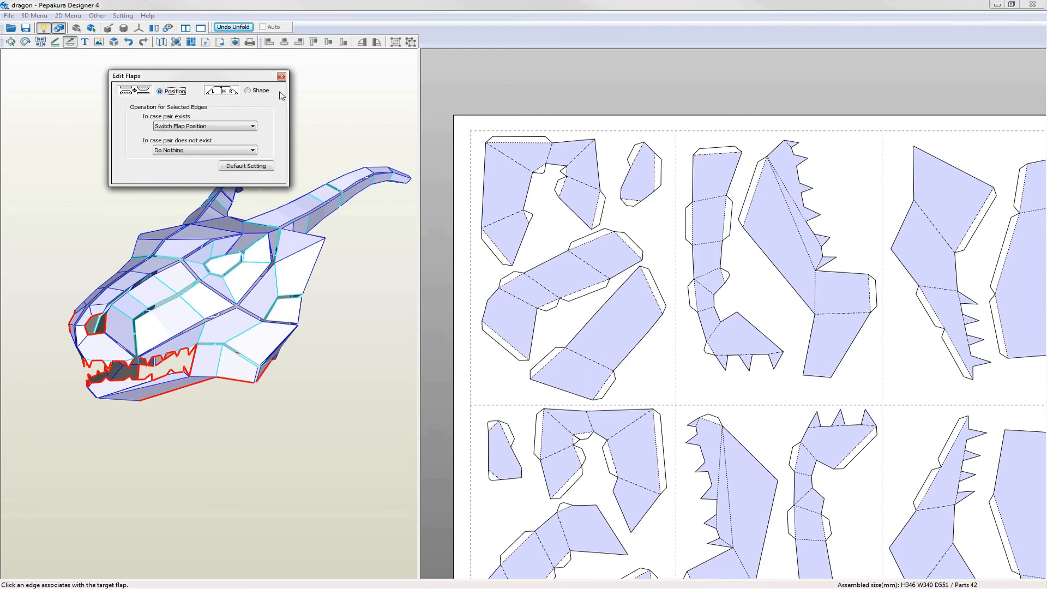
left_click(596, 167)
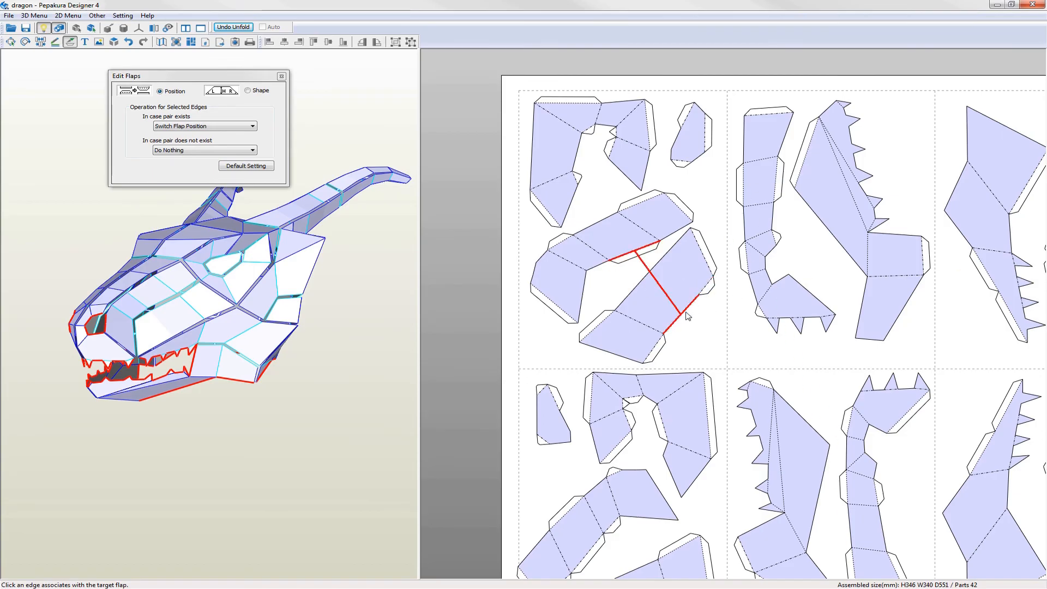
left_click(644, 287)
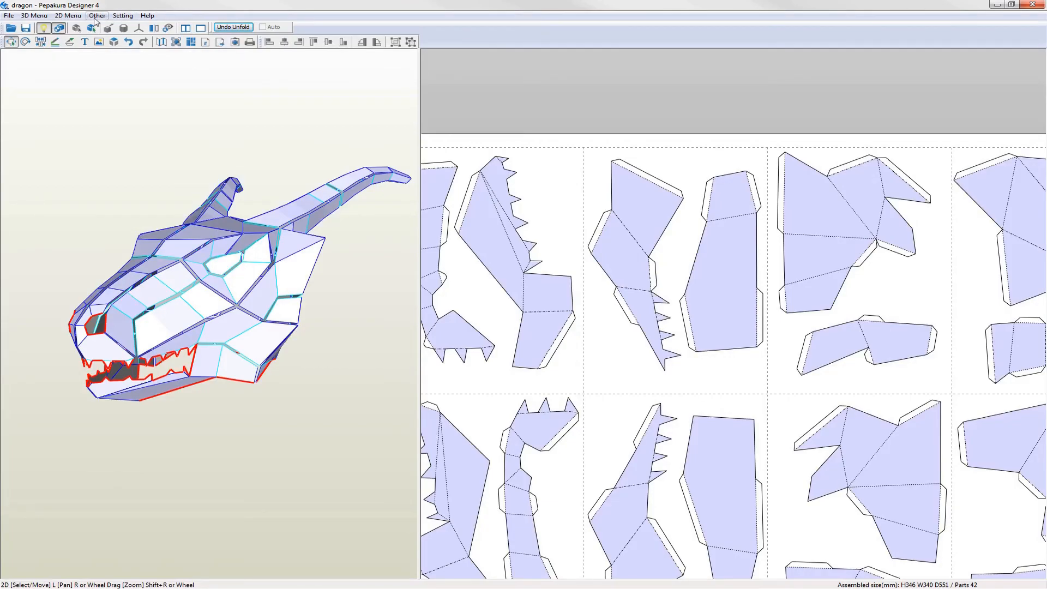
Turn off texture display and turn on Show Edge ID for the pattern.
left_click(97, 15)
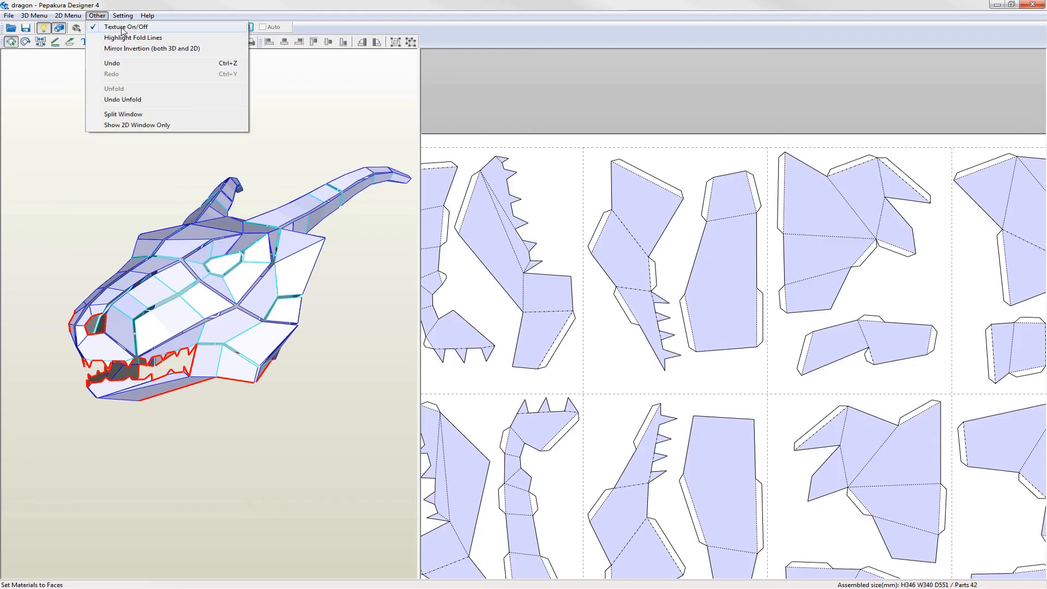
left_click(125, 27)
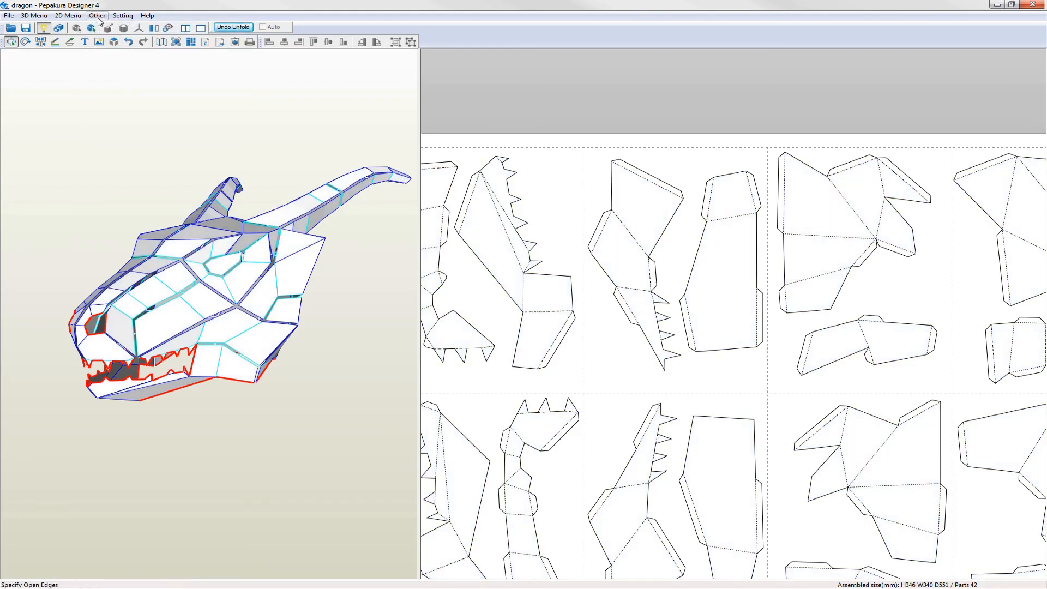
left_click(68, 15)
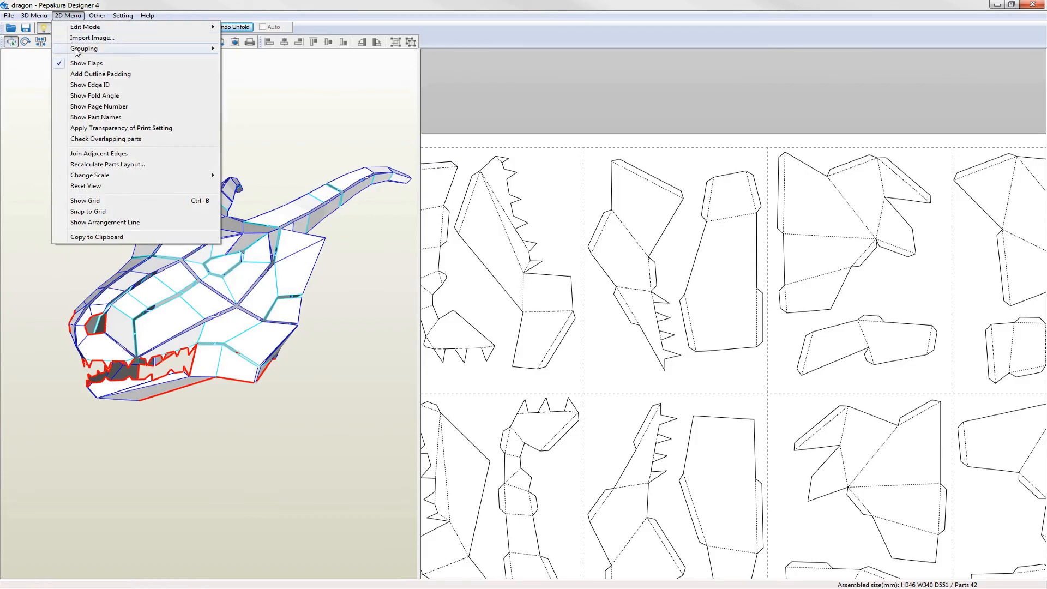
left_click(524, 303)
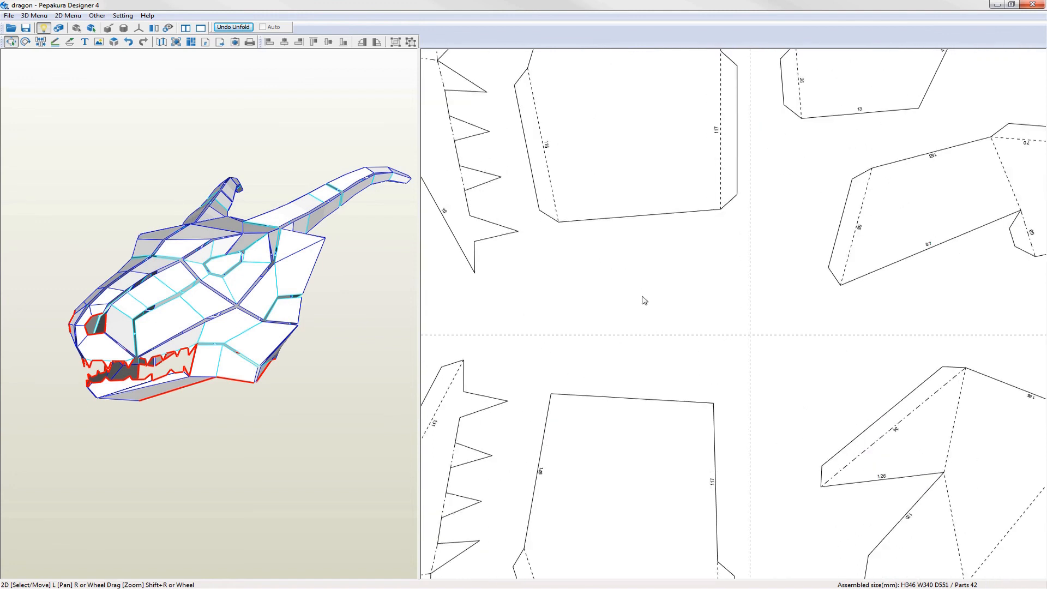
mouse_move(730, 119)
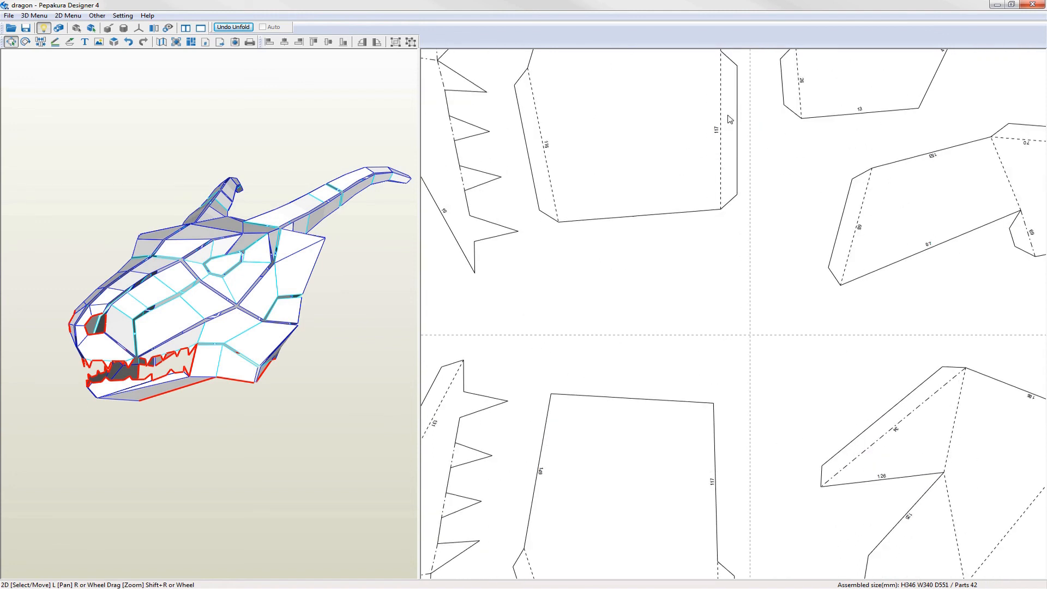
mouse_move(720, 481)
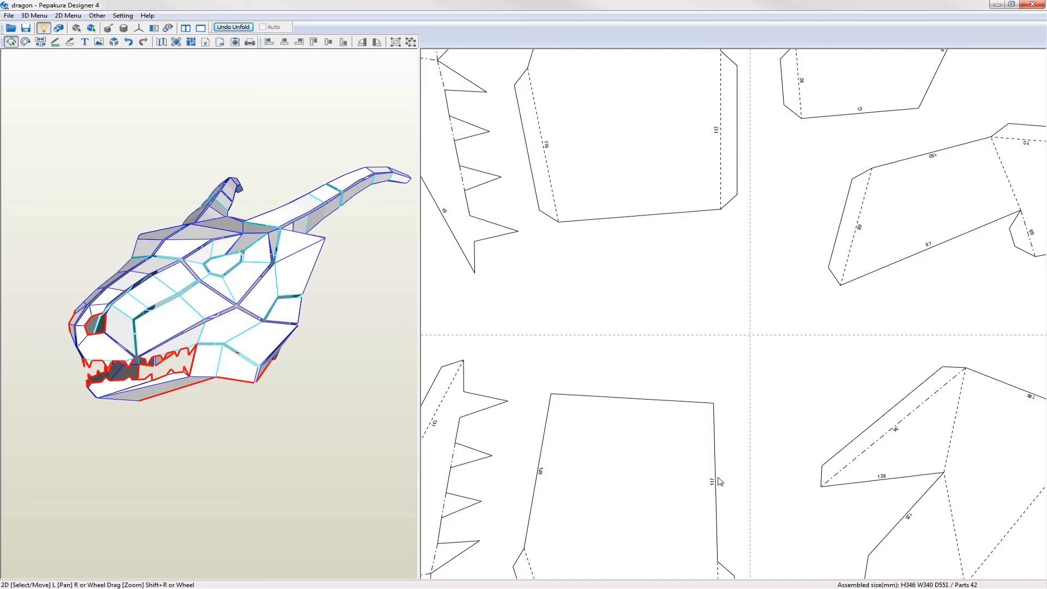
mouse_move(677, 312)
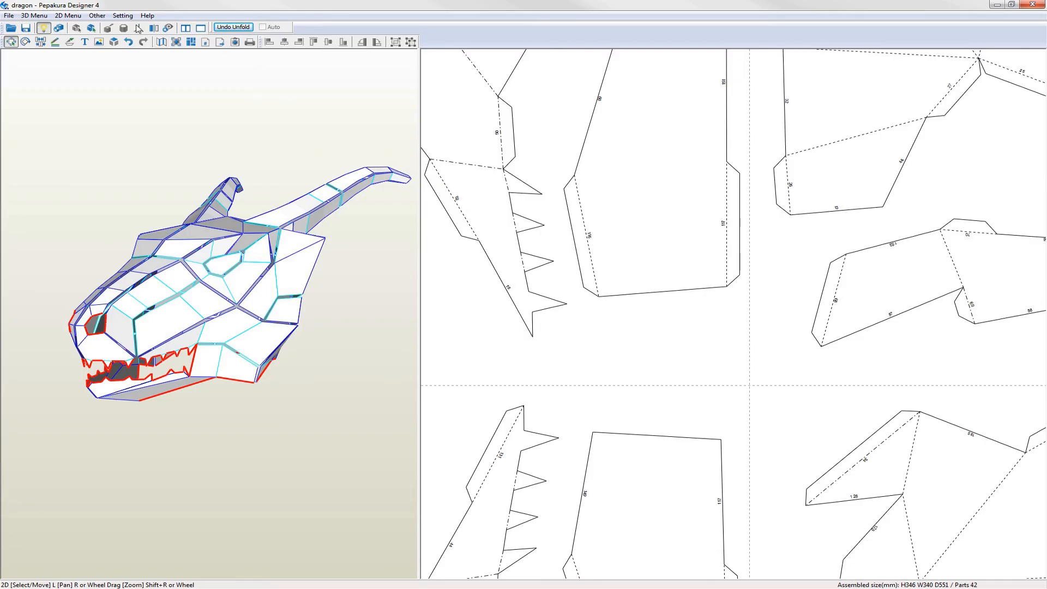
Change the Edge ID font size in Other Settings' Other tab and confirm with OK.
left_click(122, 15)
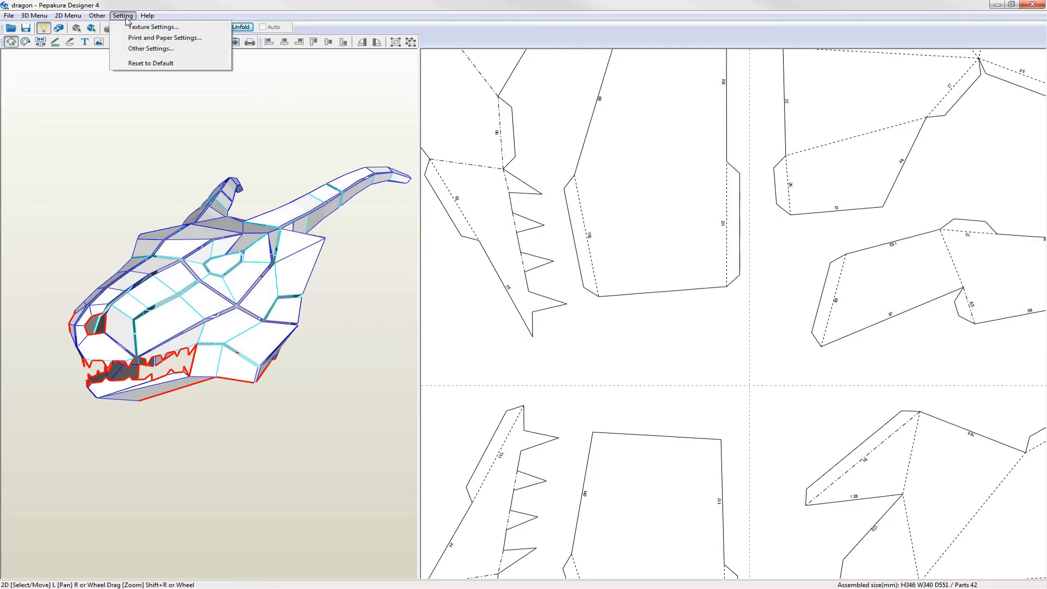
left_click(151, 48)
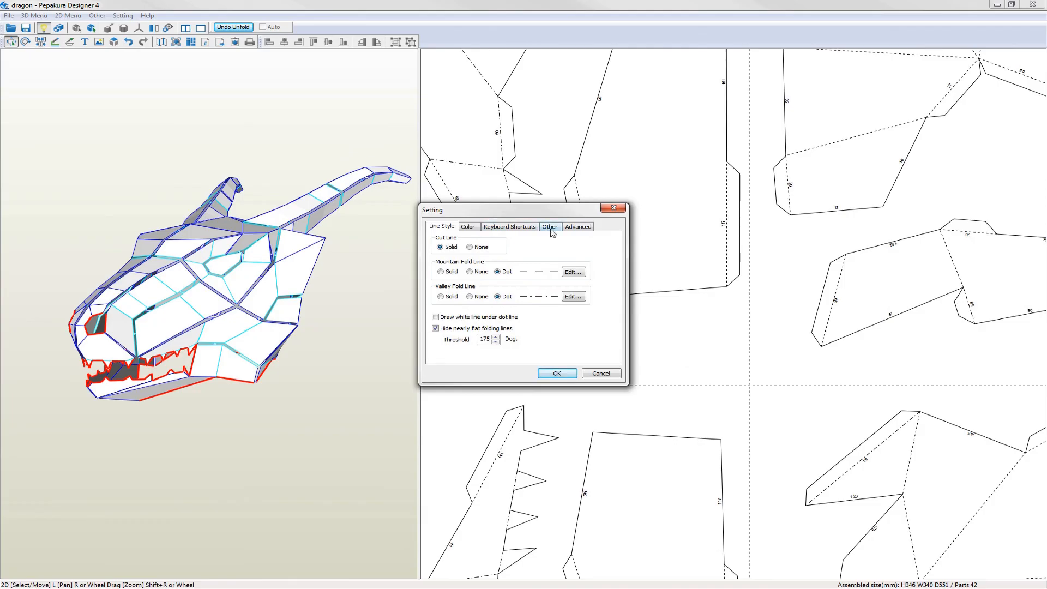
left_click(549, 226)
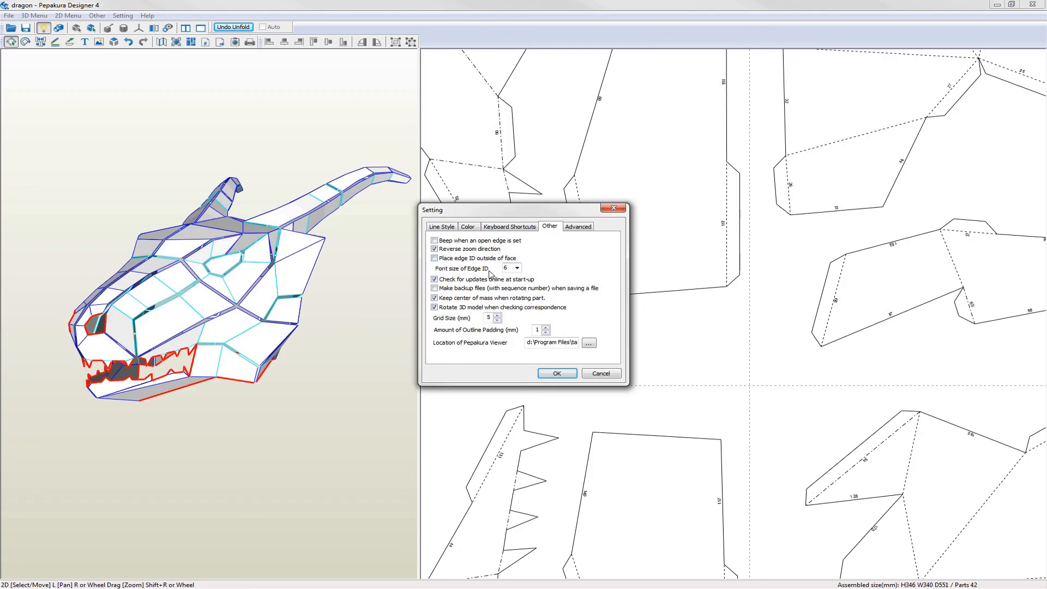
left_click(516, 268)
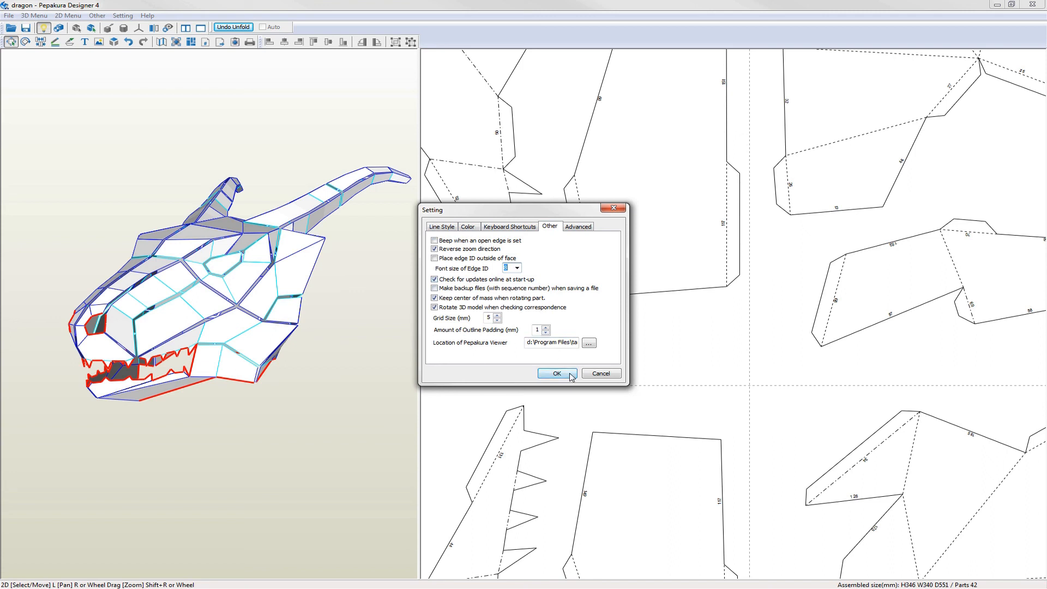
left_click(555, 373)
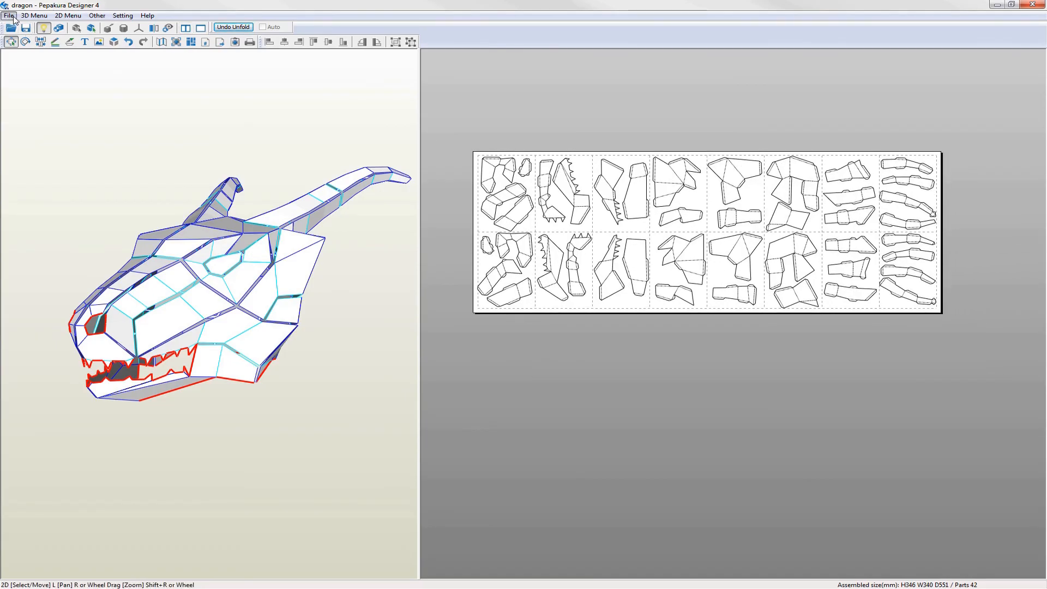
Export the pattern as dragon.pdf into the resources folder.
left_click(9, 15)
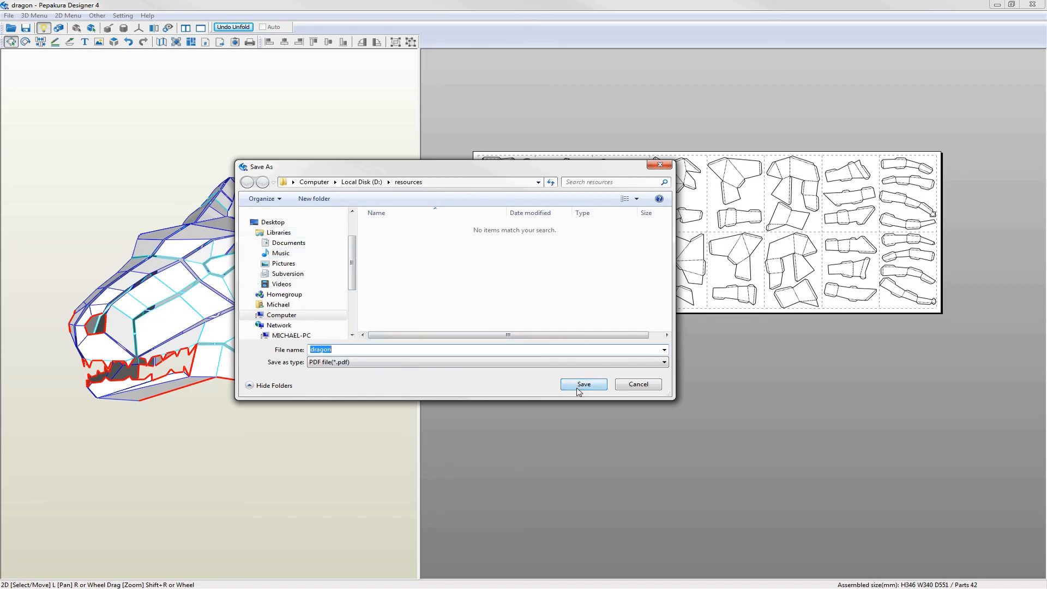
left_click(583, 383)
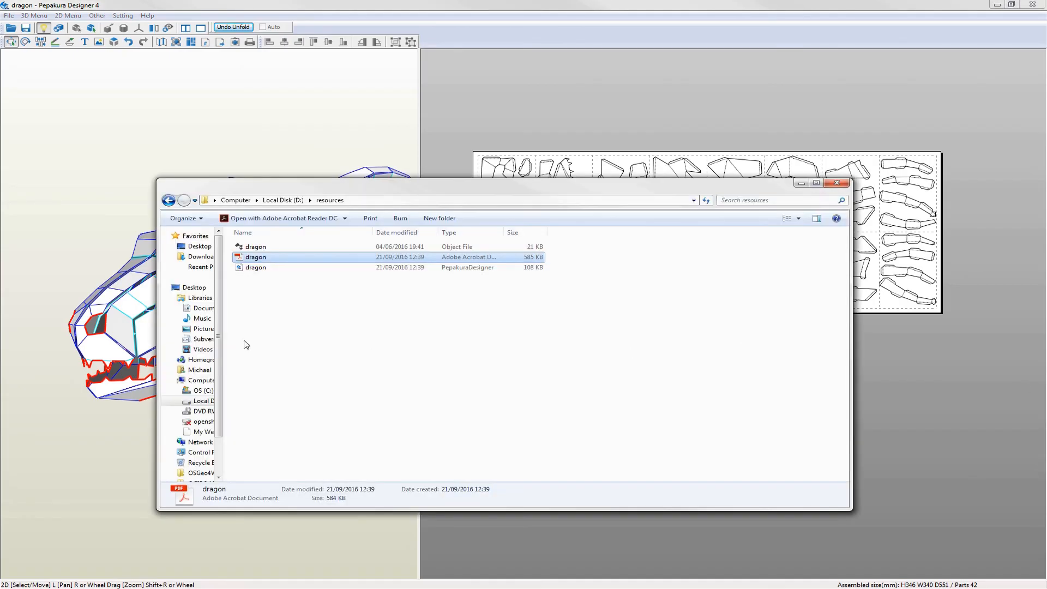
mouse_move(276, 282)
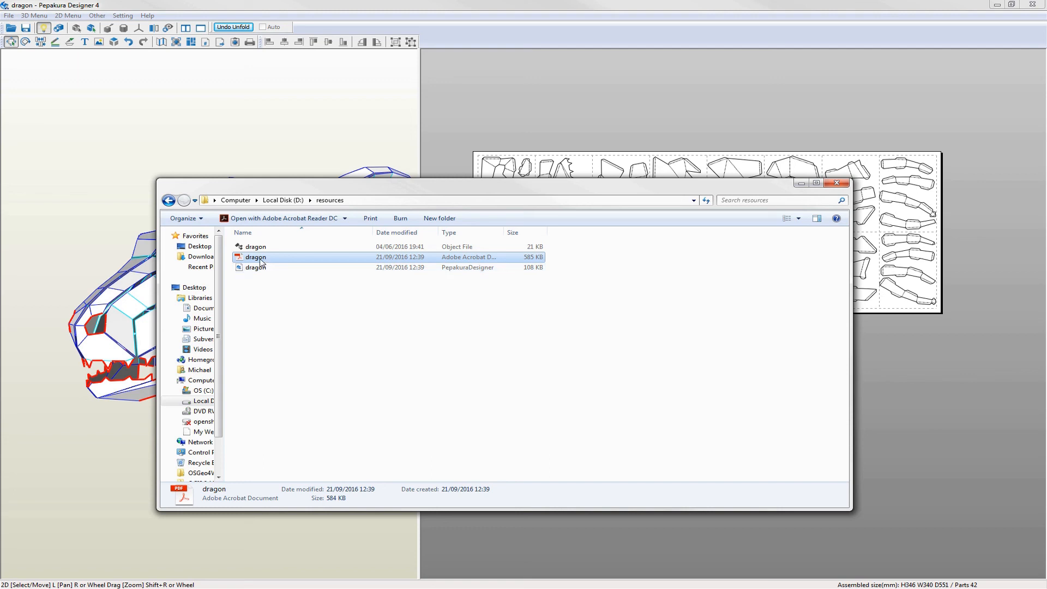
Open dragon.pdf from the resources folder in Acrobat Reader.
double_click(255, 257)
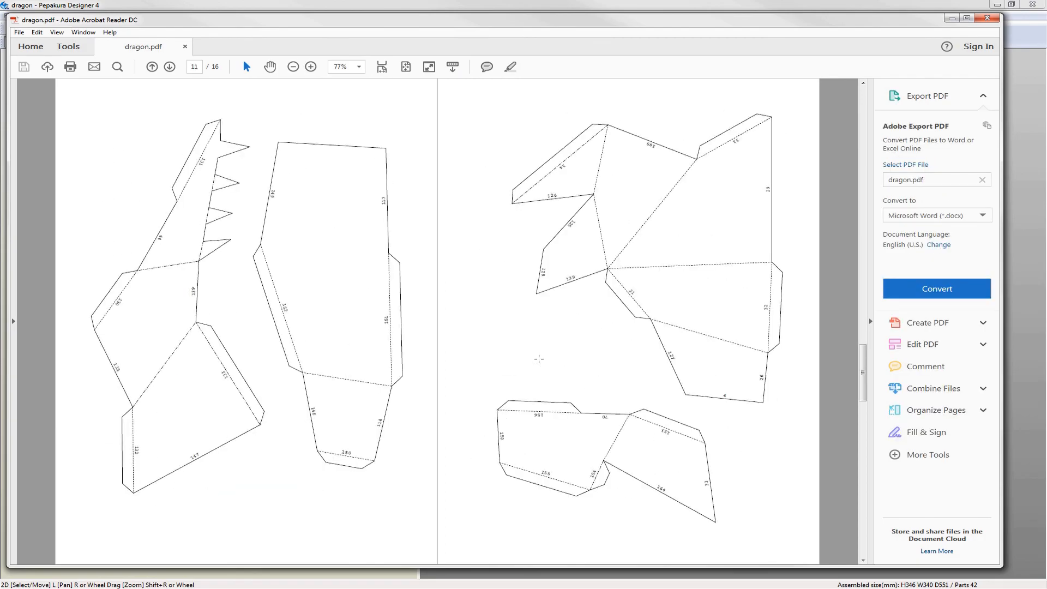
Open Acrobat Reader's File menu while viewing dragon.pdf.
left_click(19, 32)
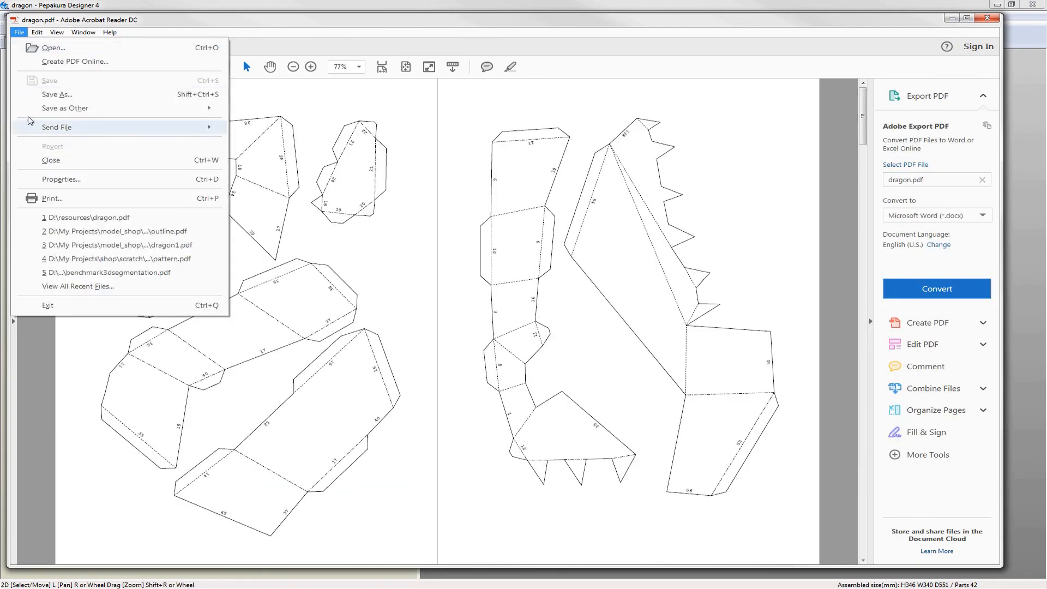